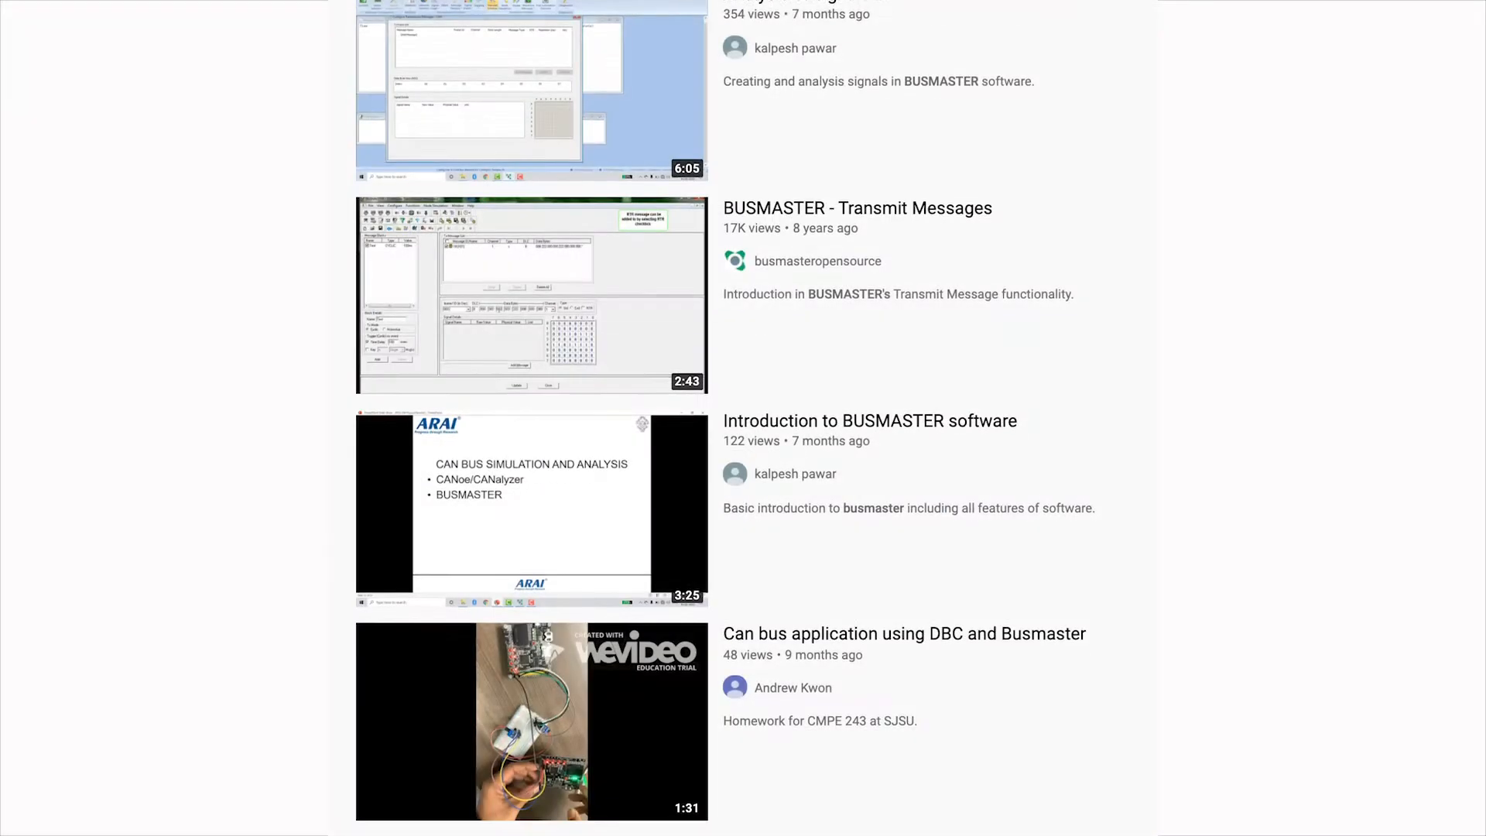
Select PEAK USB from the CAN driver list.
{"action": "scroll", "scroll_direction": "down", "scroll_amount": 3}
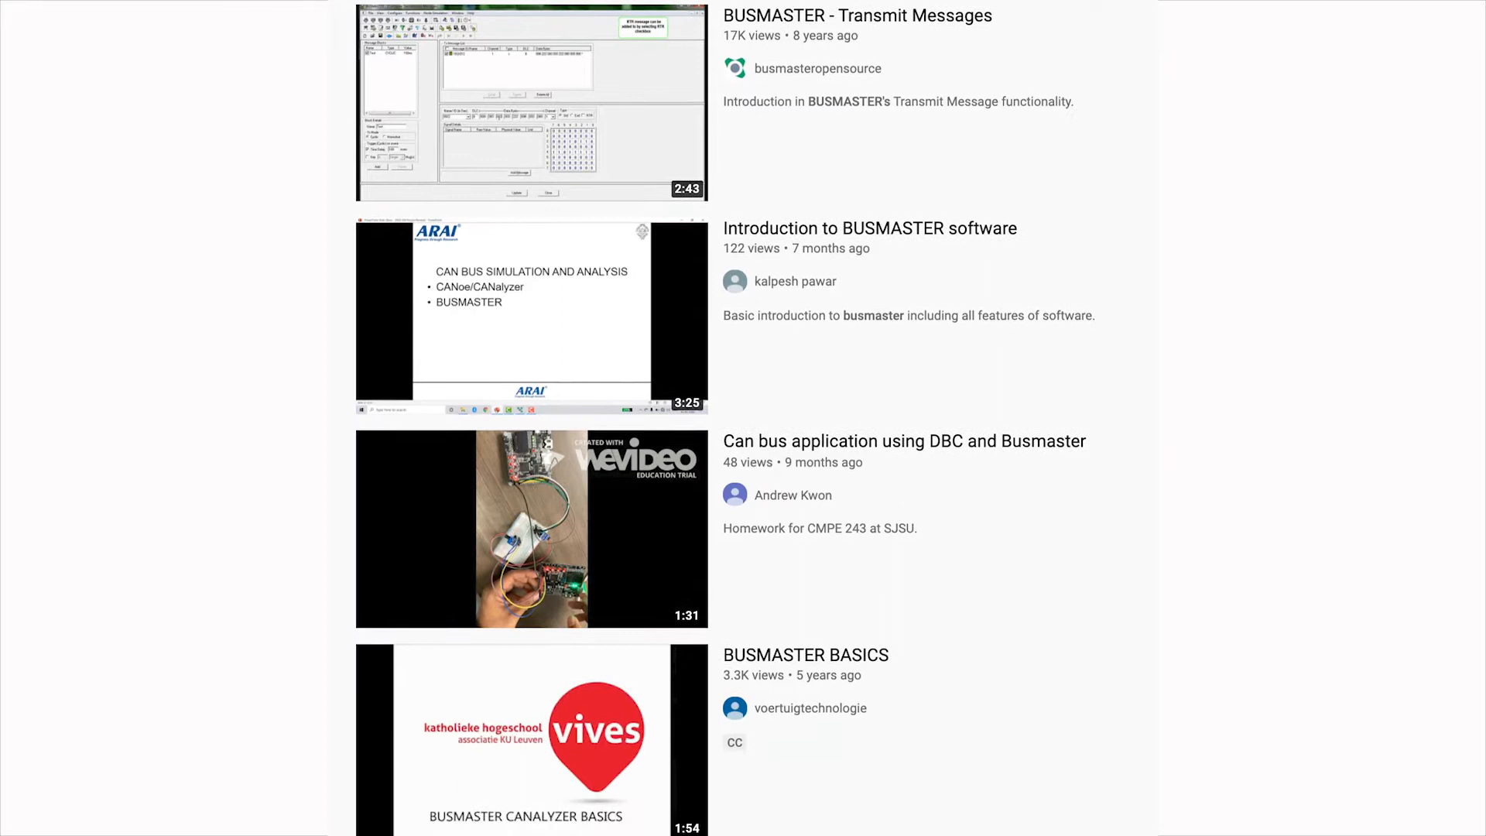
{"action": "scroll", "scroll_direction": "down", "scroll_amount": 3}
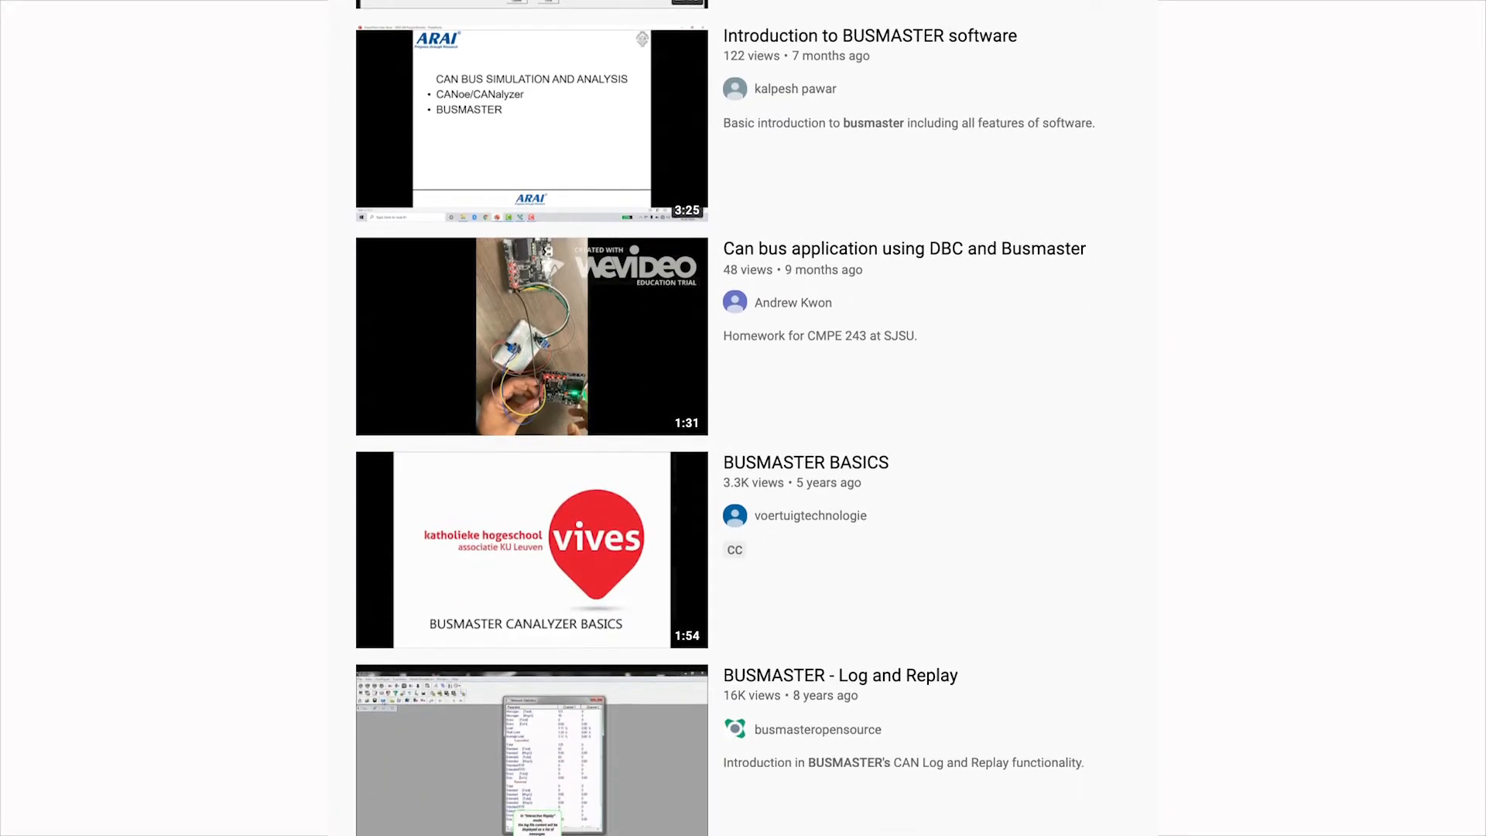
{"action": "scroll", "scroll_direction": "down", "scroll_amount": 3}
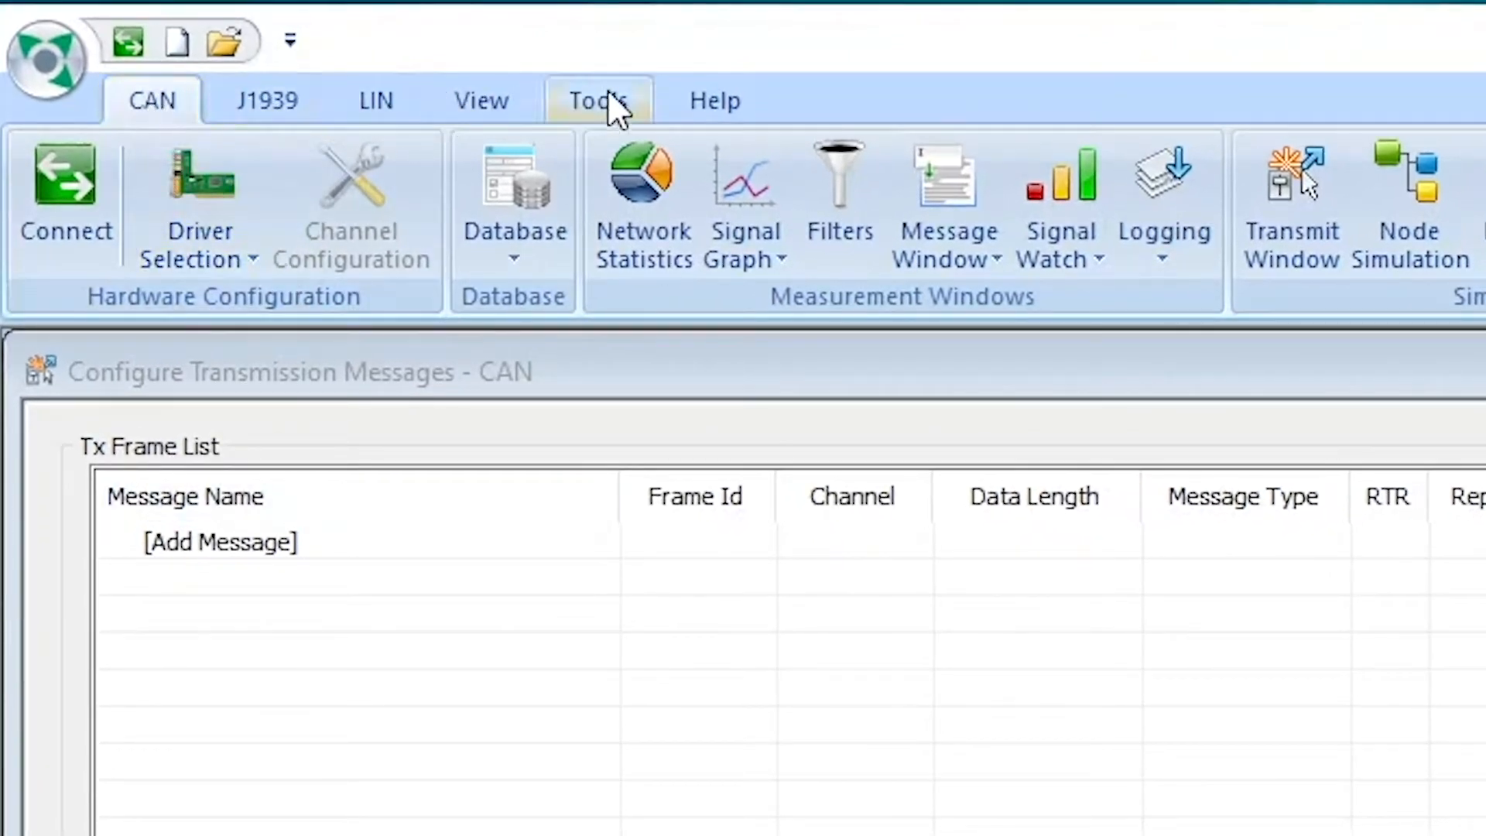
{"action": "mouse_move", "coordinate": [267, 101]}
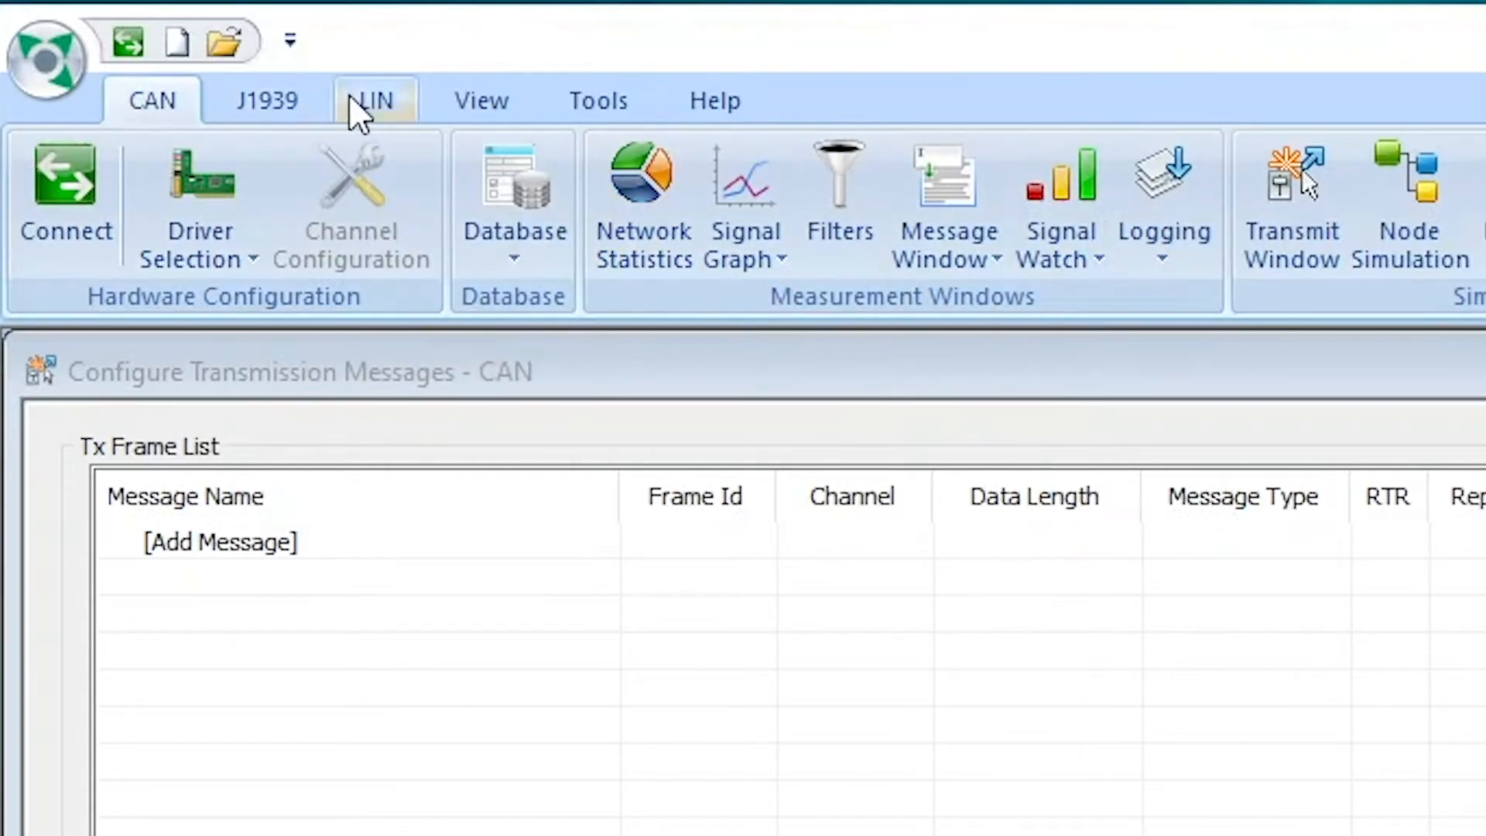
{"action": "mouse_move", "coordinate": [598, 100]}
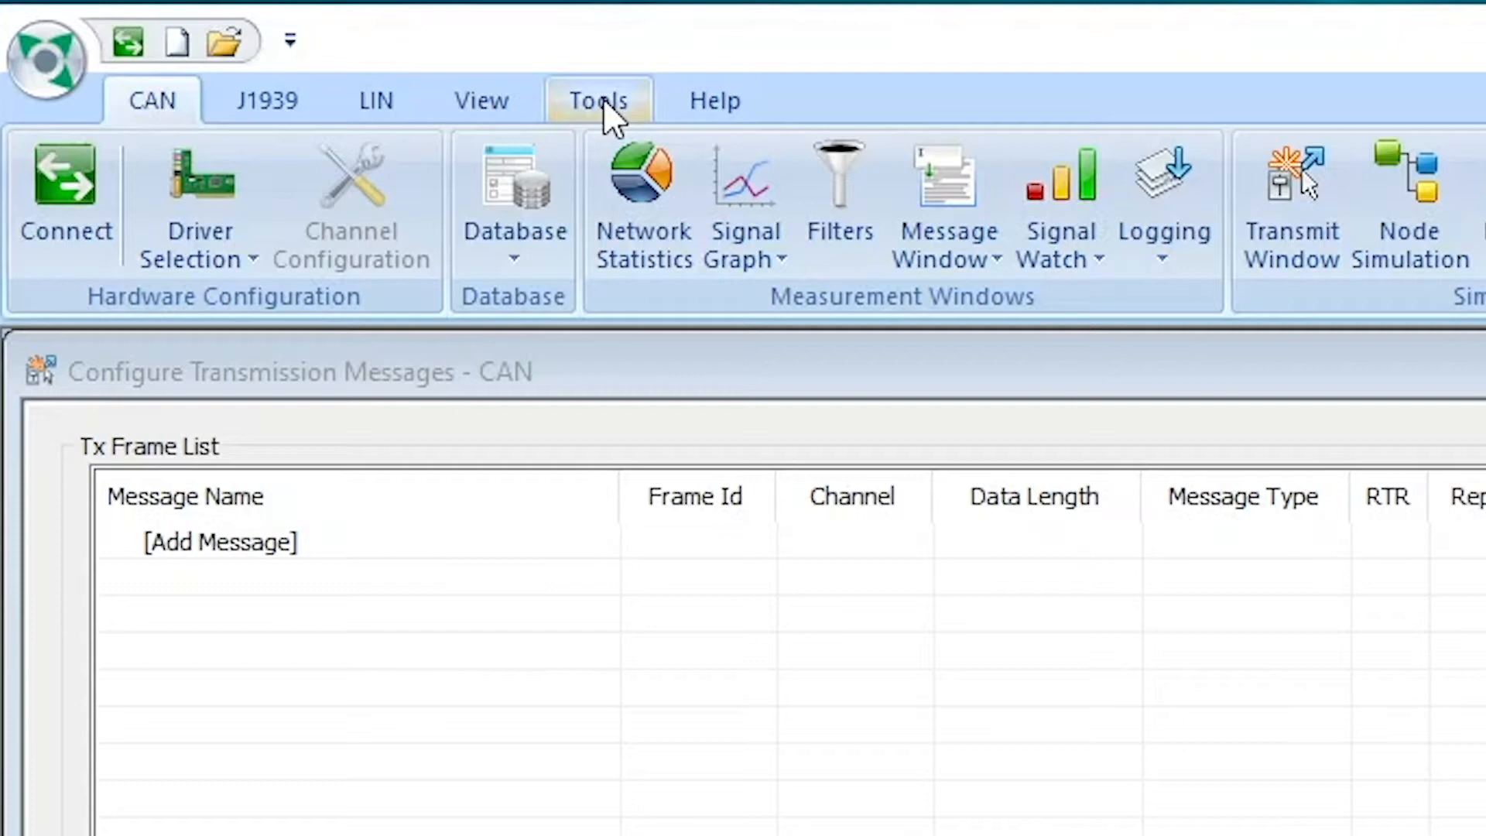
{"action": "mouse_move", "coordinate": [153, 99]}
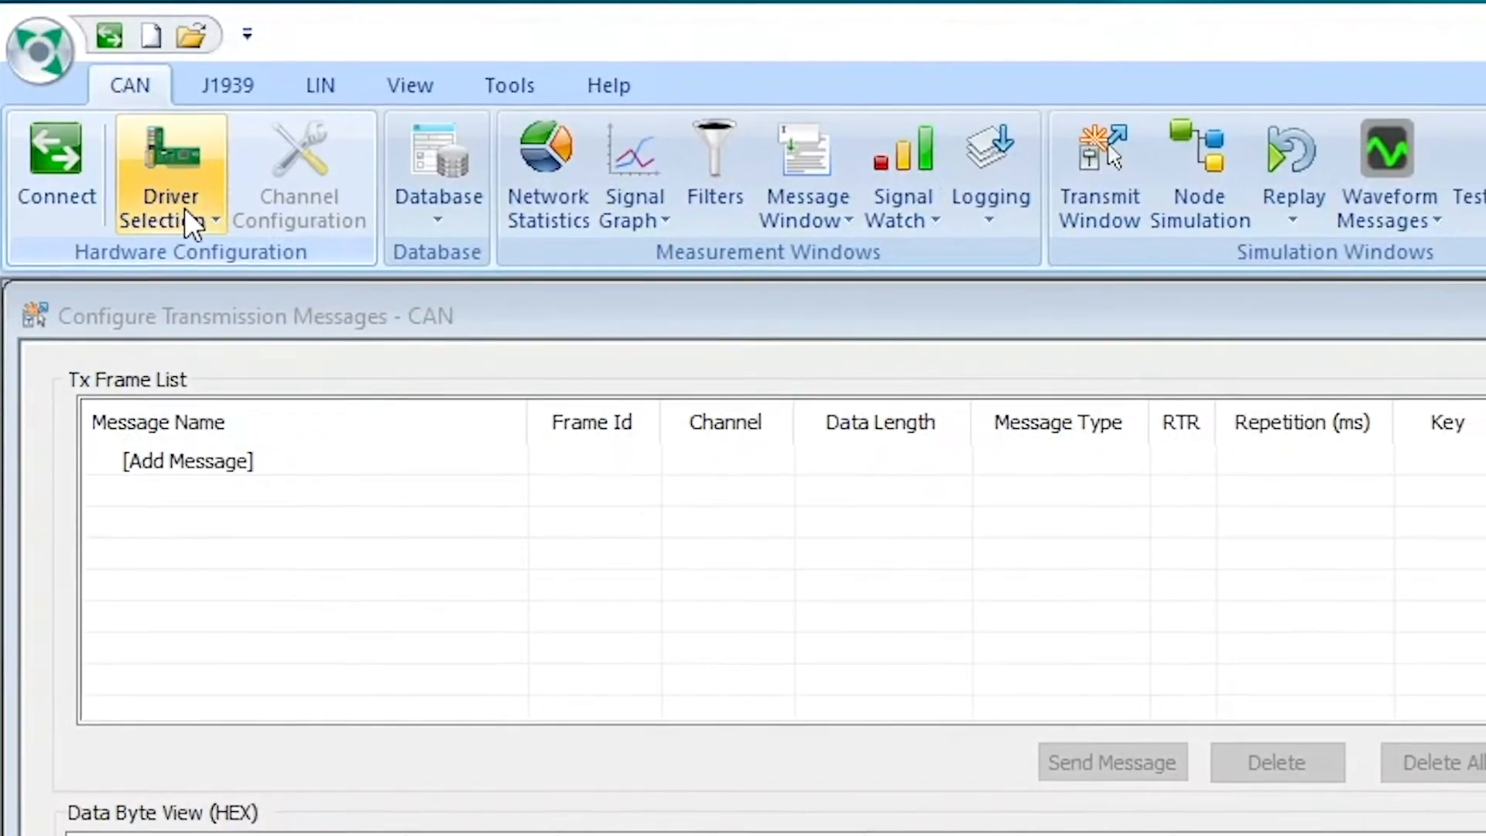
{"action": "left_click", "coordinate": [168, 173]}
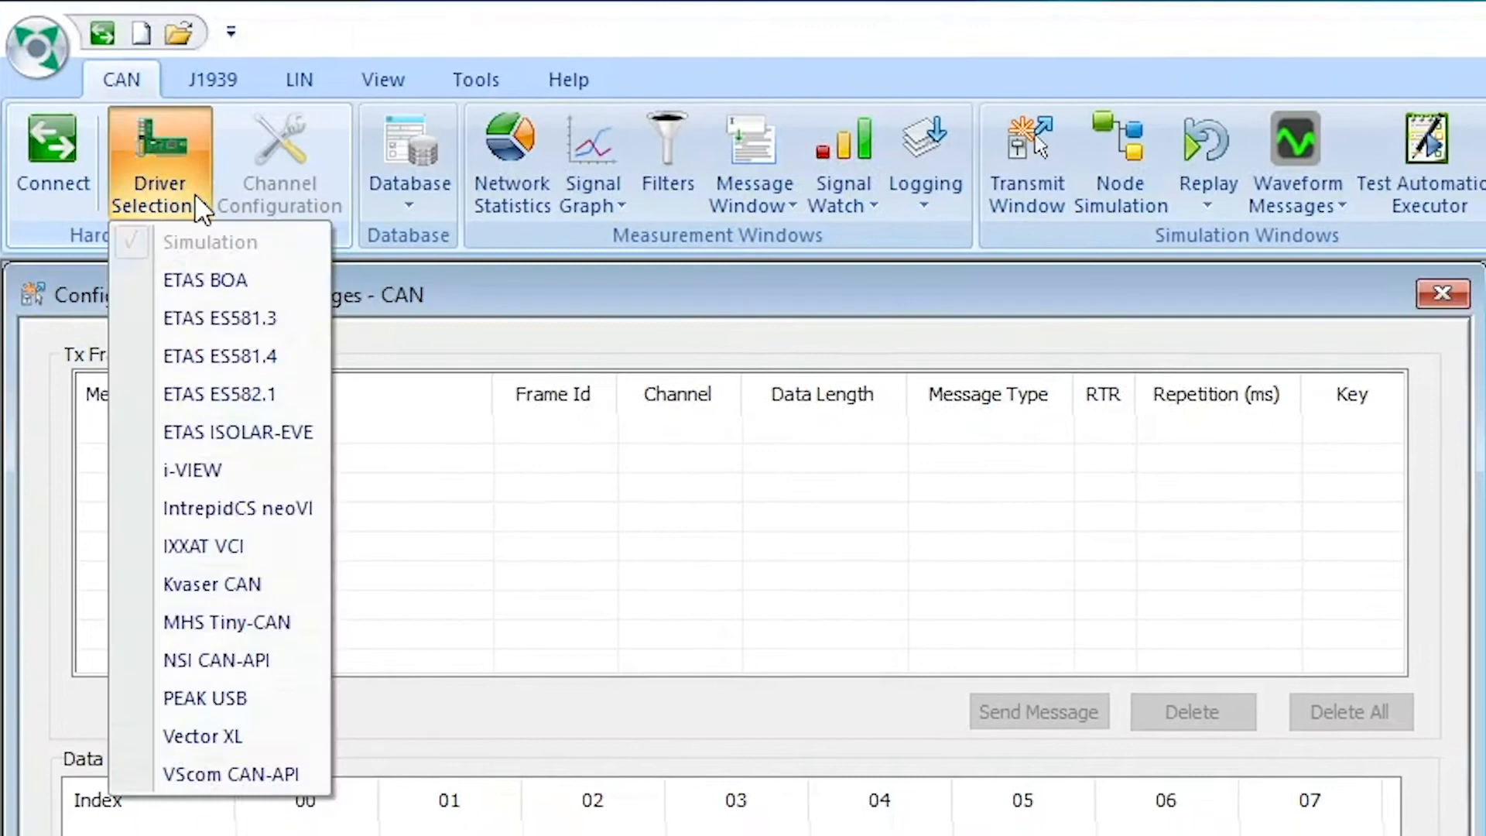
{"action": "mouse_move", "coordinate": [219, 280]}
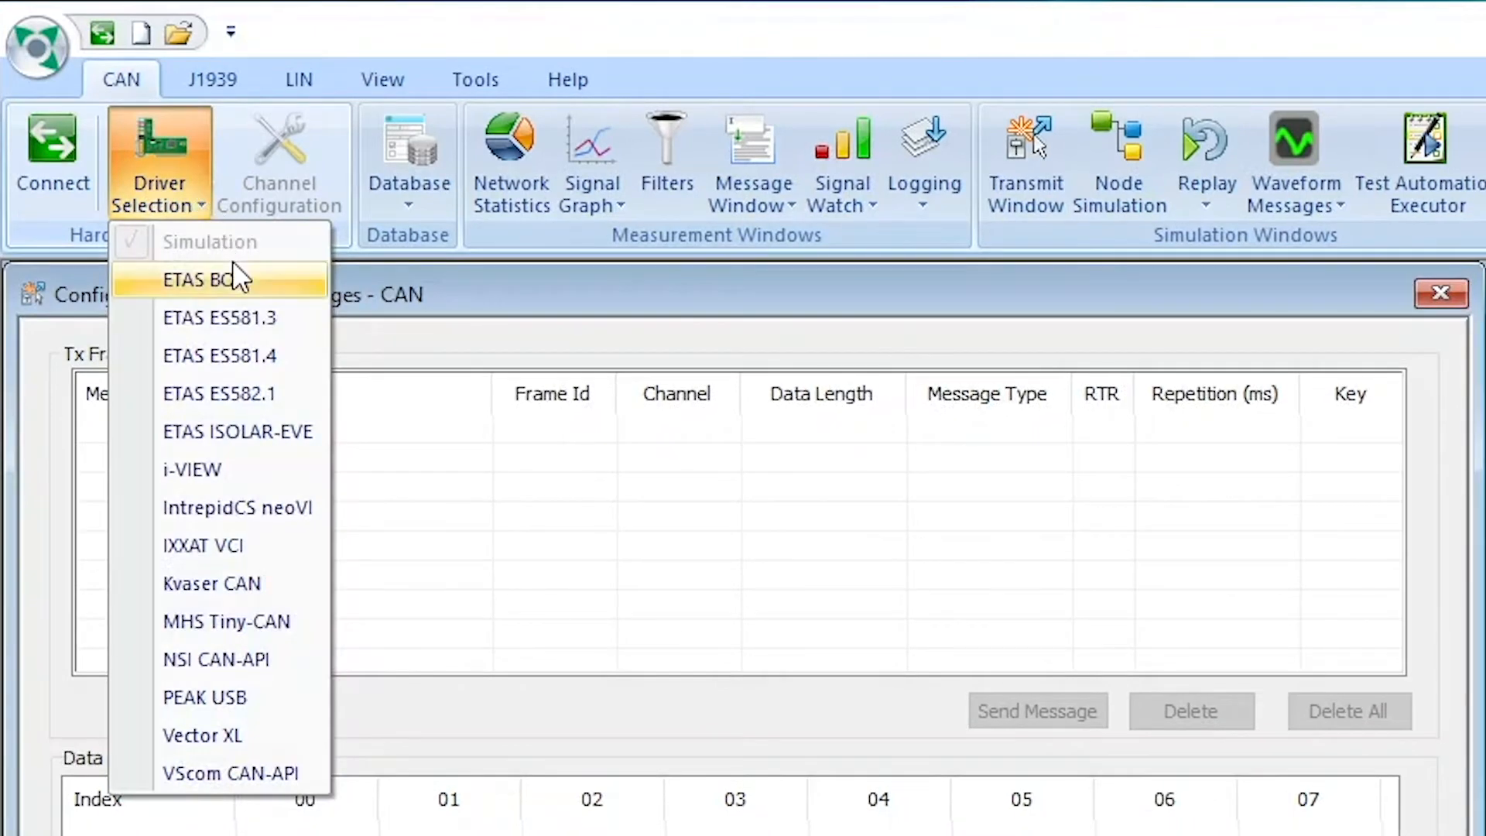
{"action": "mouse_move", "coordinate": [235, 356]}
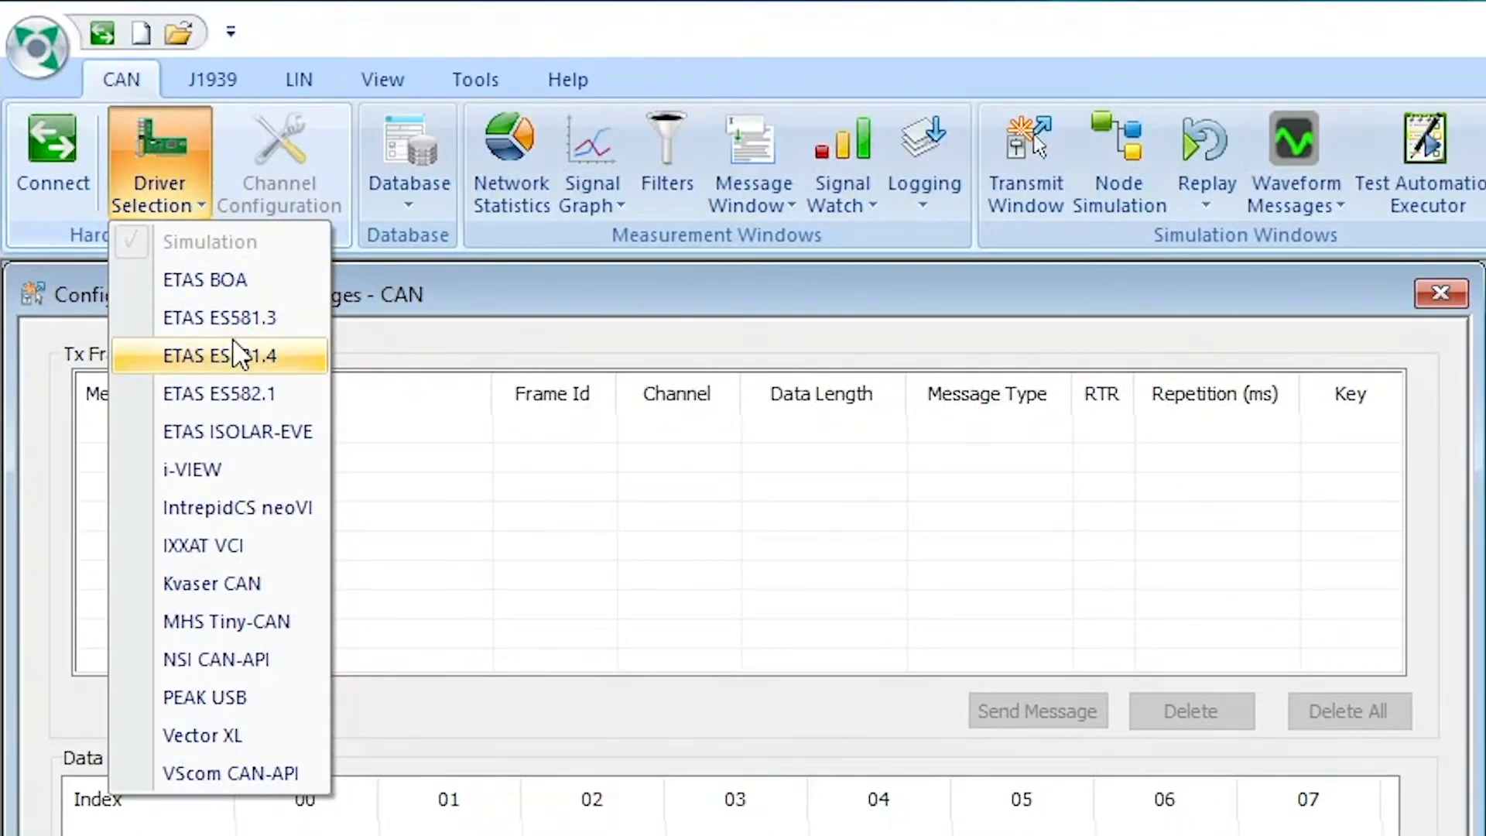
{"action": "mouse_move", "coordinate": [212, 584]}
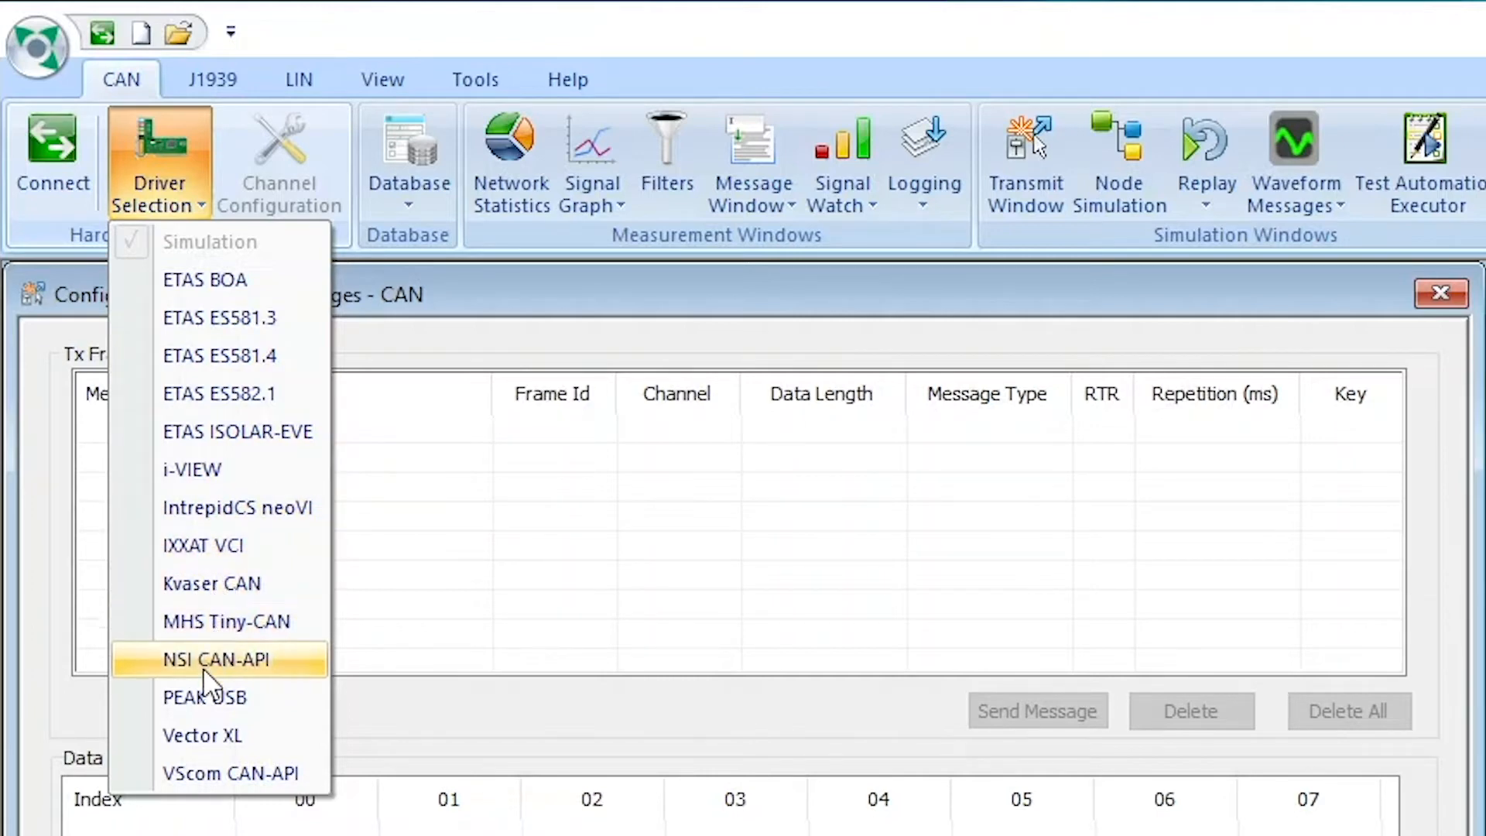
{"action": "mouse_move", "coordinate": [205, 698]}
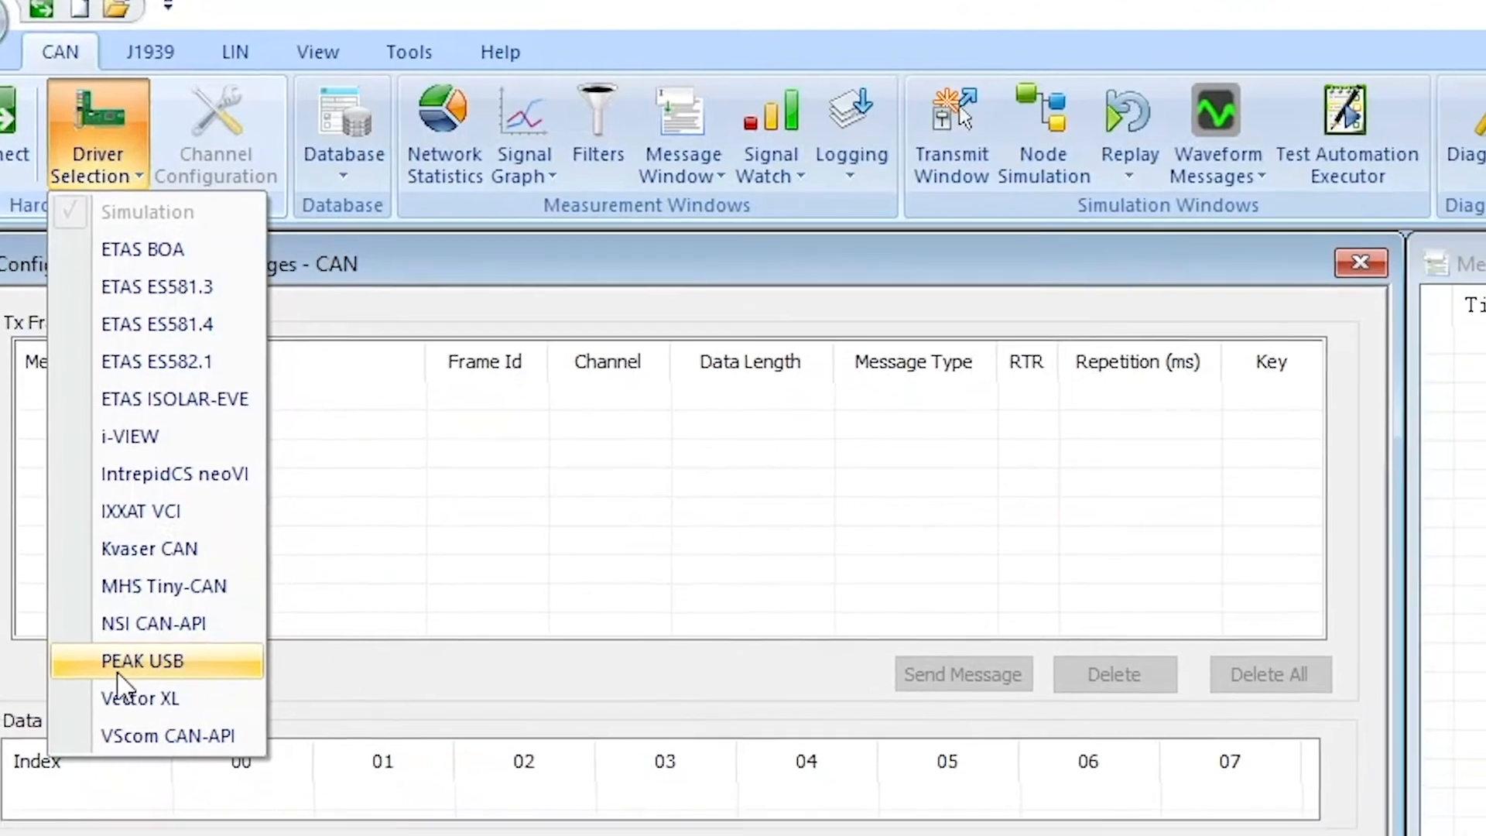
{"action": "left_click", "coordinate": [141, 661]}
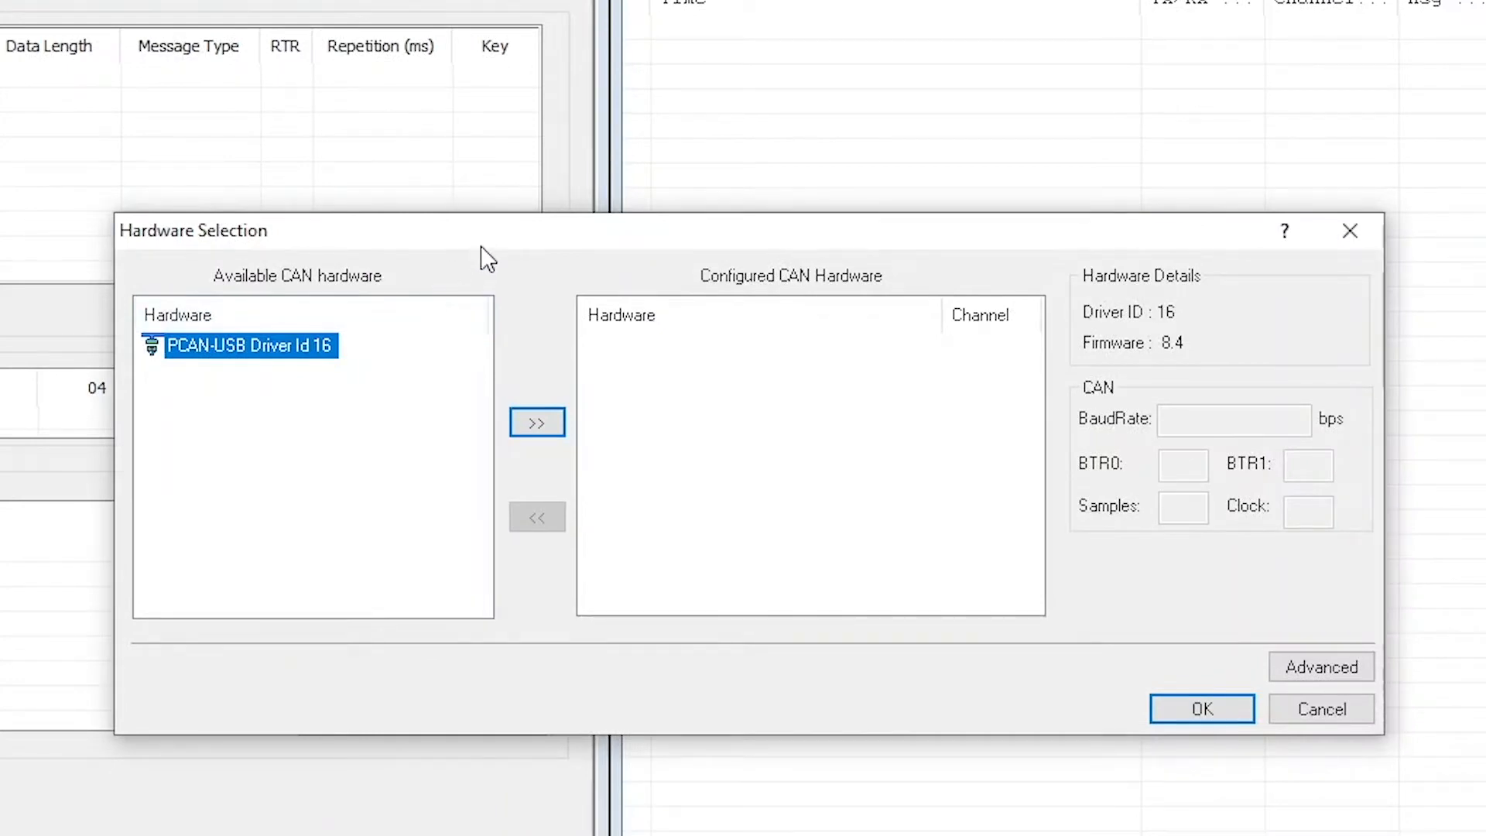
{"action": "mouse_move", "coordinate": [512, 311]}
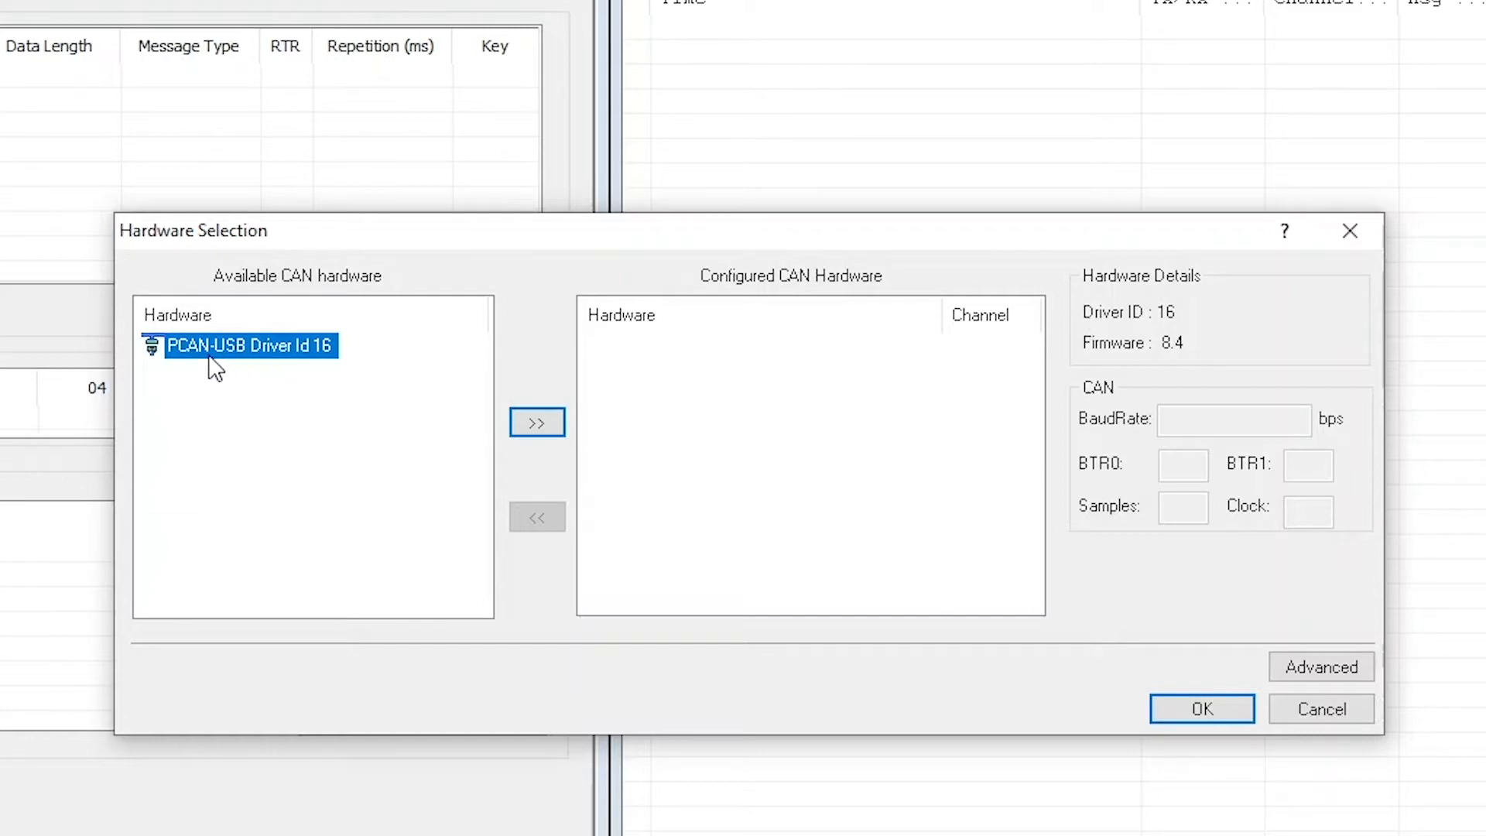
{"action": "mouse_move", "coordinate": [296, 365]}
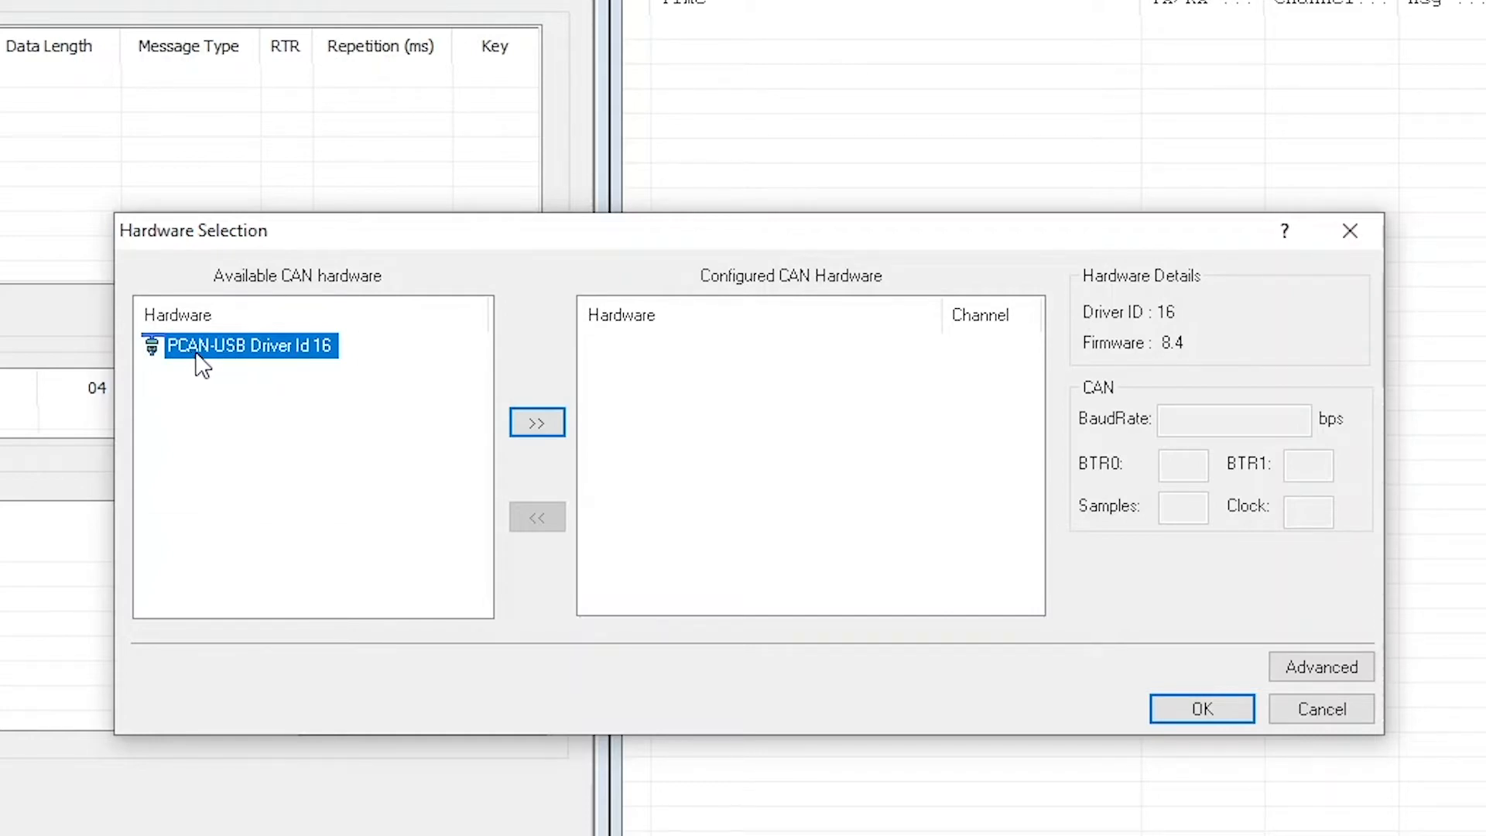
{"action": "mouse_move", "coordinate": [234, 358]}
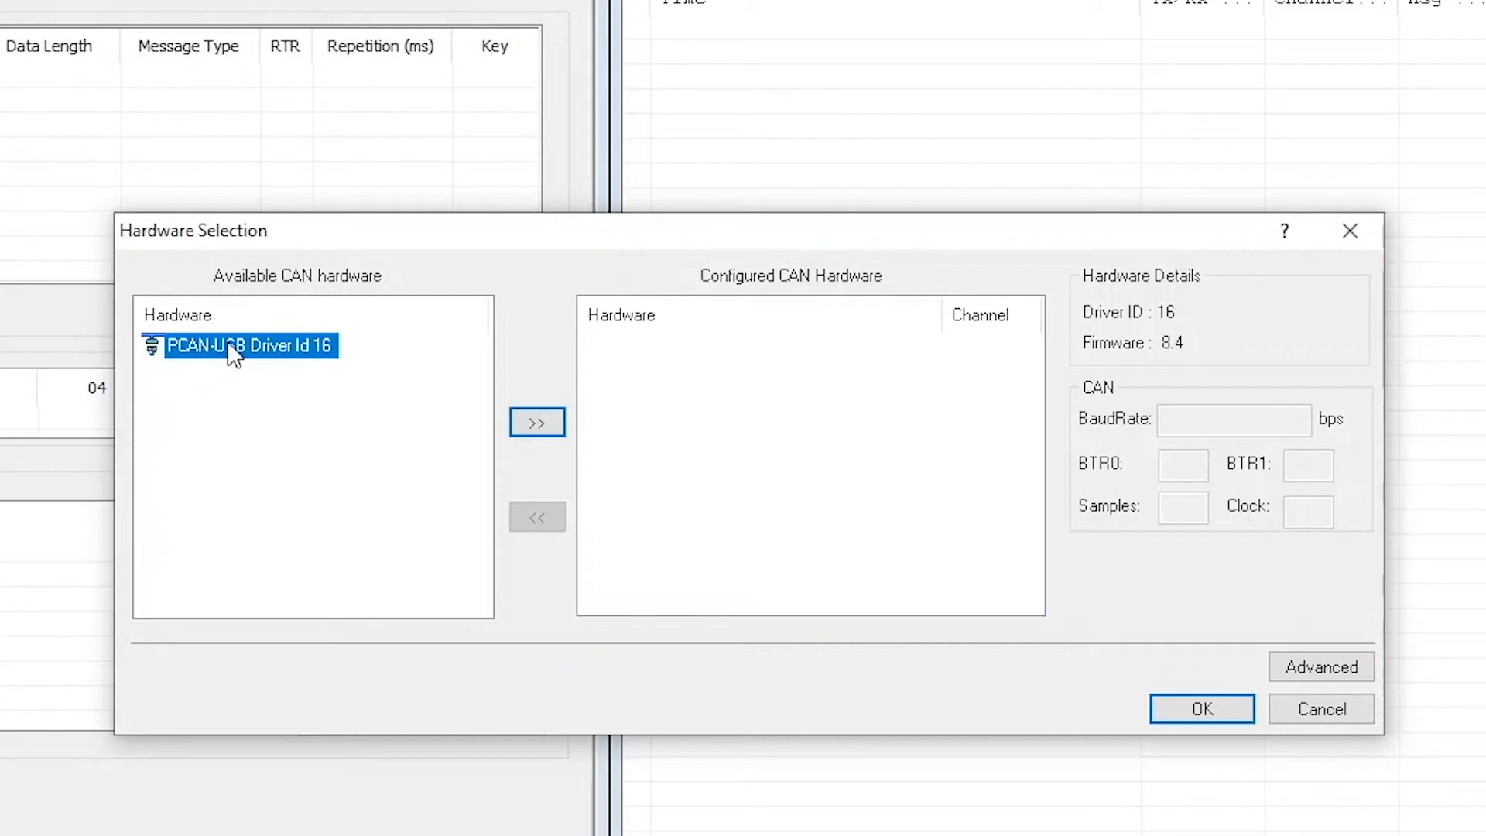
{"action": "mouse_move", "coordinate": [263, 373]}
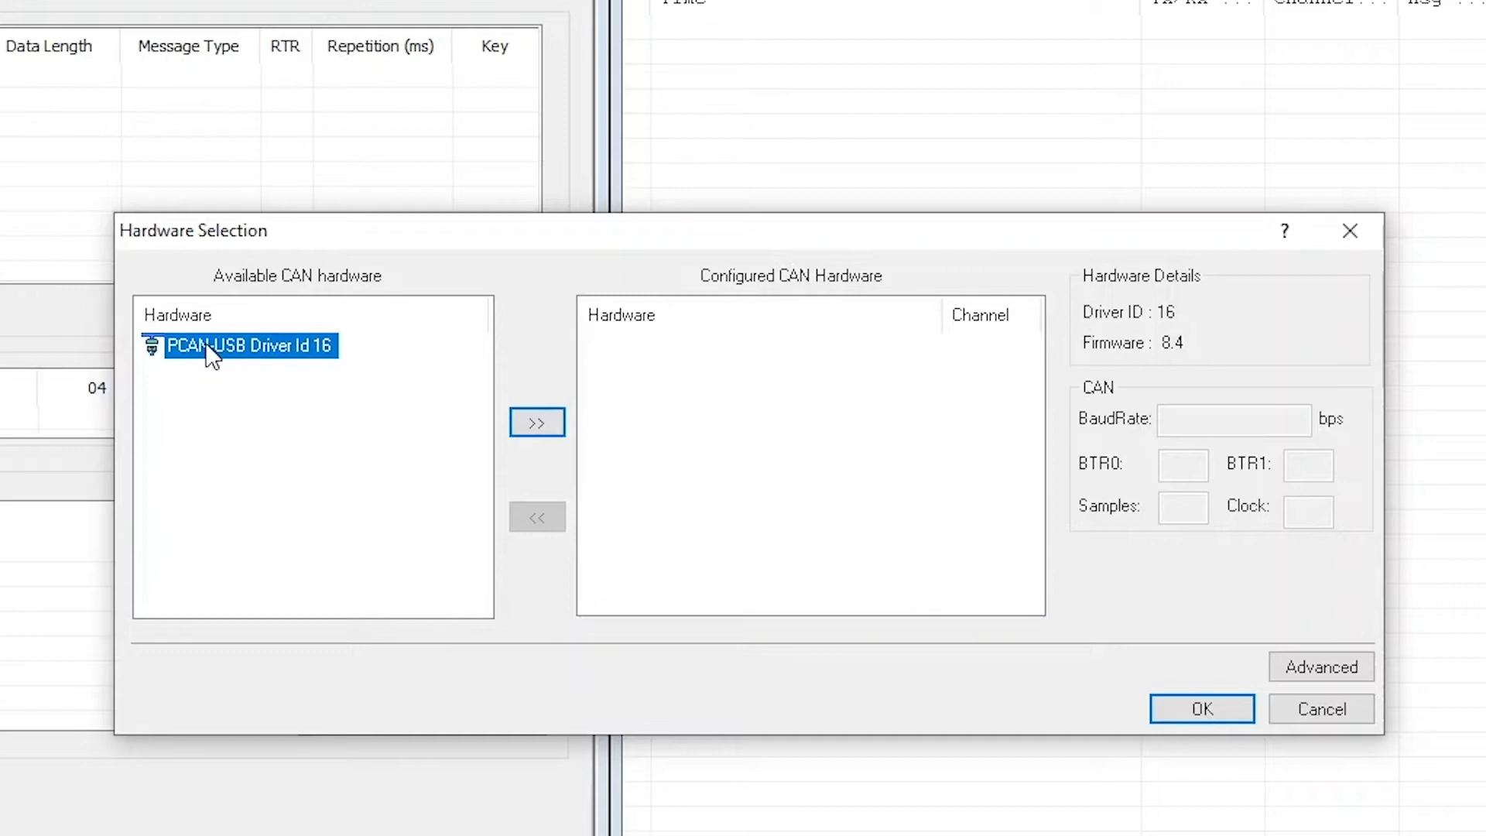
{"action": "mouse_move", "coordinate": [249, 361]}
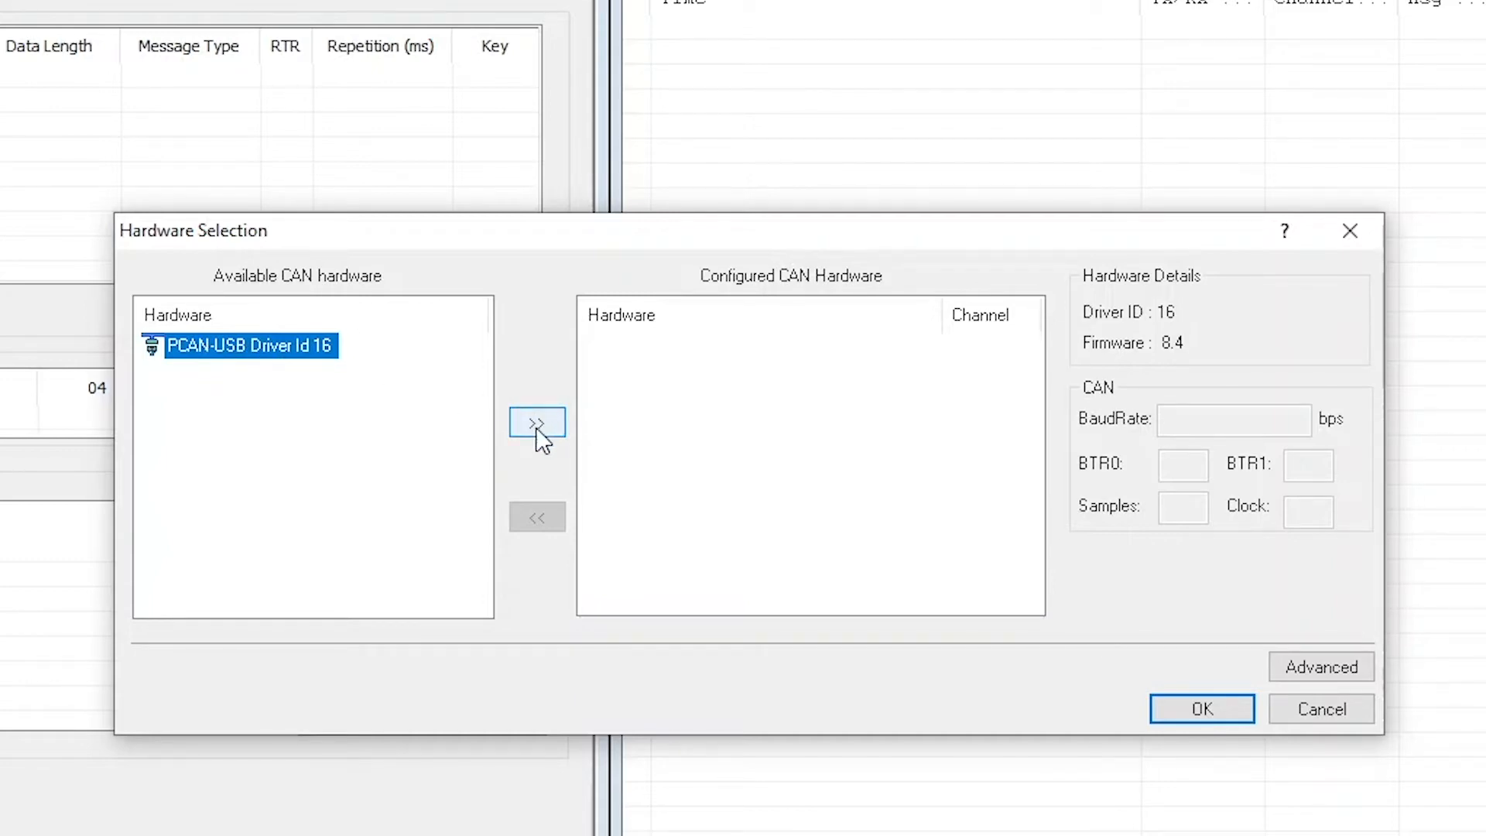
Move PCAN-USB Driver Id 16 into the configured hardware list as Channel 1.
{"action": "left_click", "coordinate": [538, 421]}
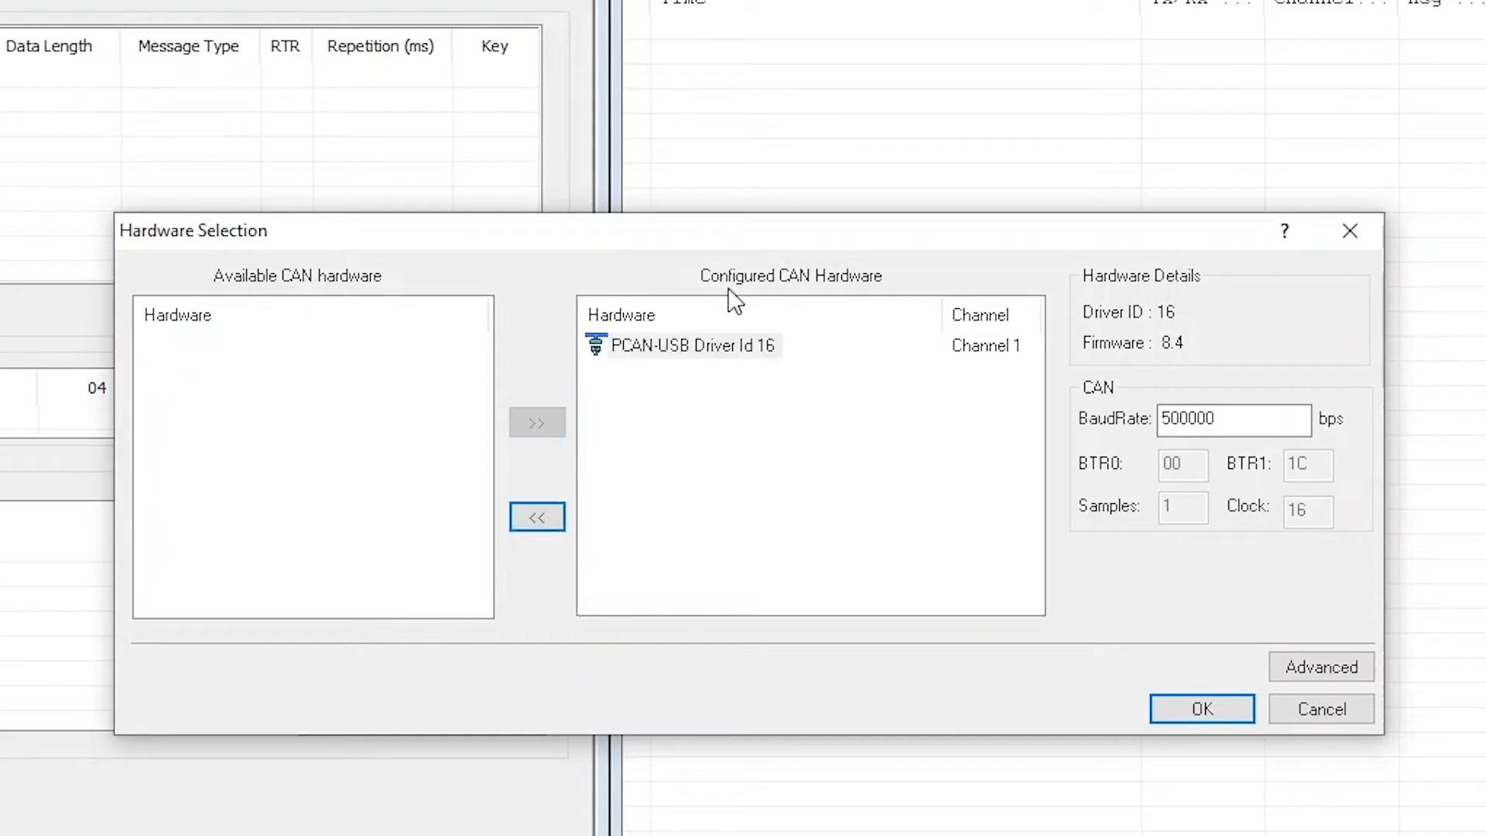
Confirm PCAN-USB Driver Id 16 on Channel 1 at 500000 bps and close Hardware Selection.
{"action": "left_click", "coordinate": [664, 315]}
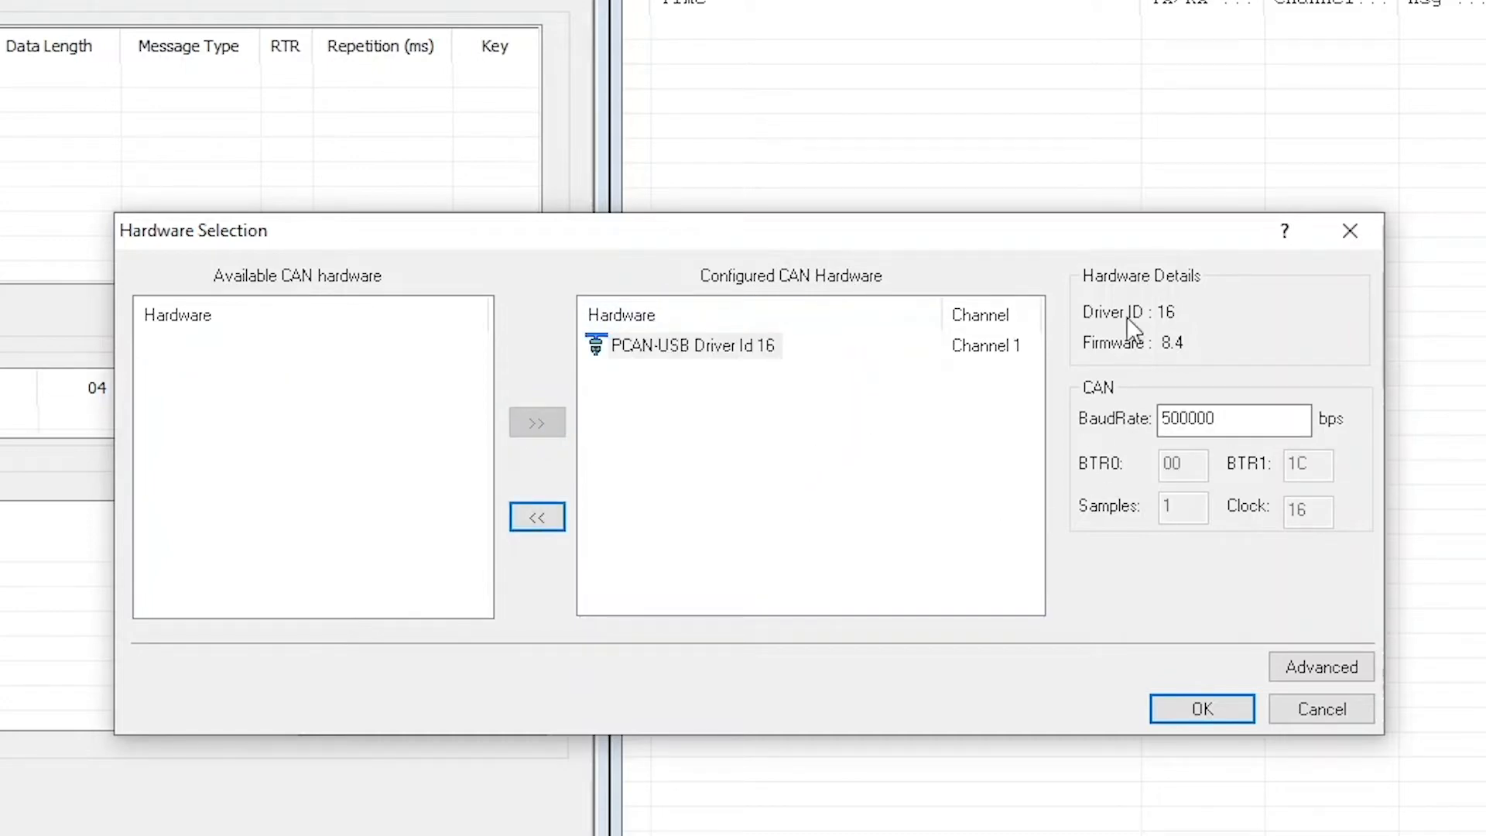
{"action": "mouse_move", "coordinate": [1205, 294]}
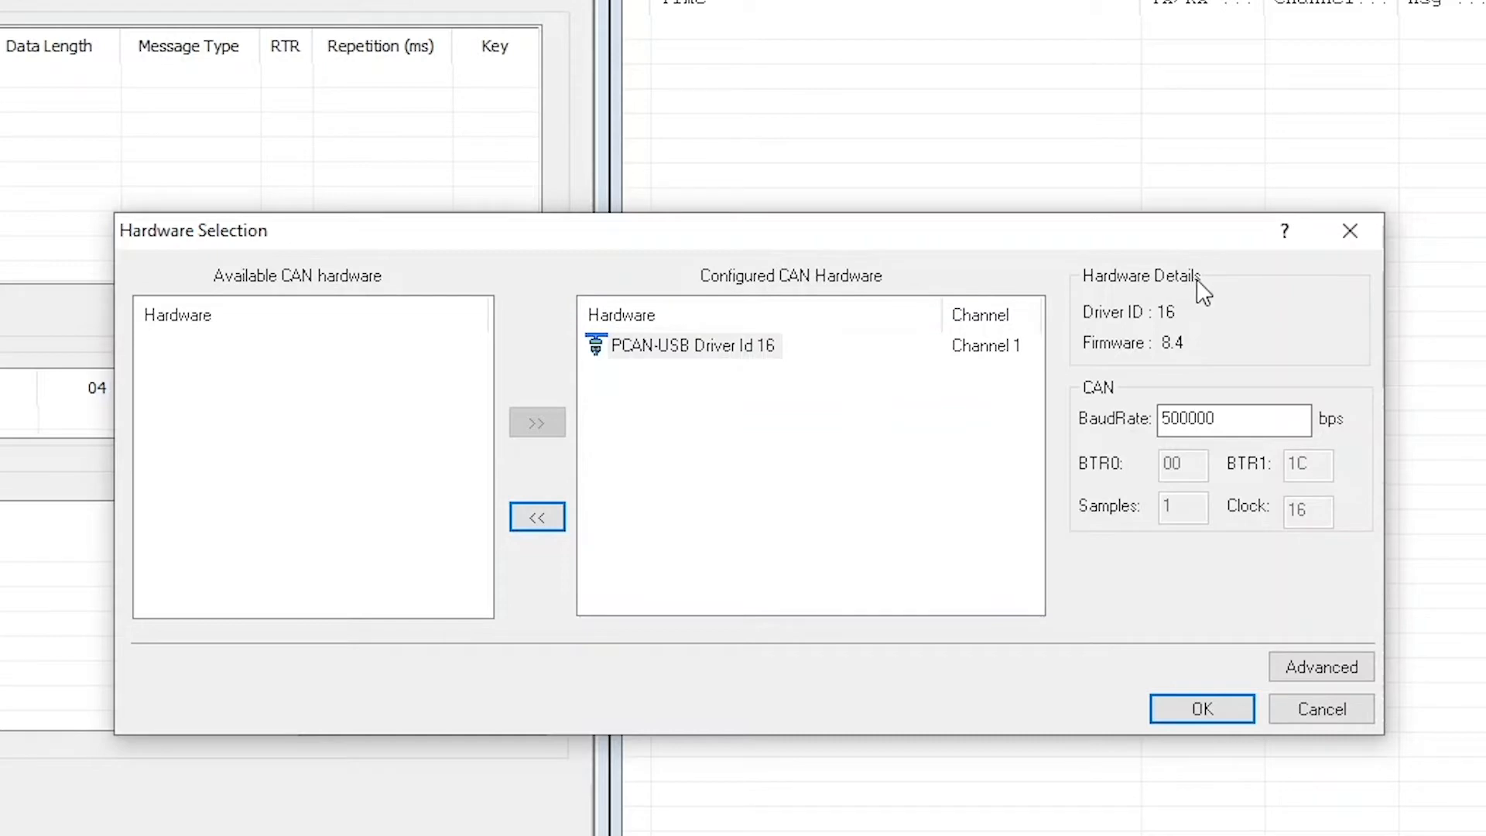
{"action": "mouse_move", "coordinate": [1109, 520]}
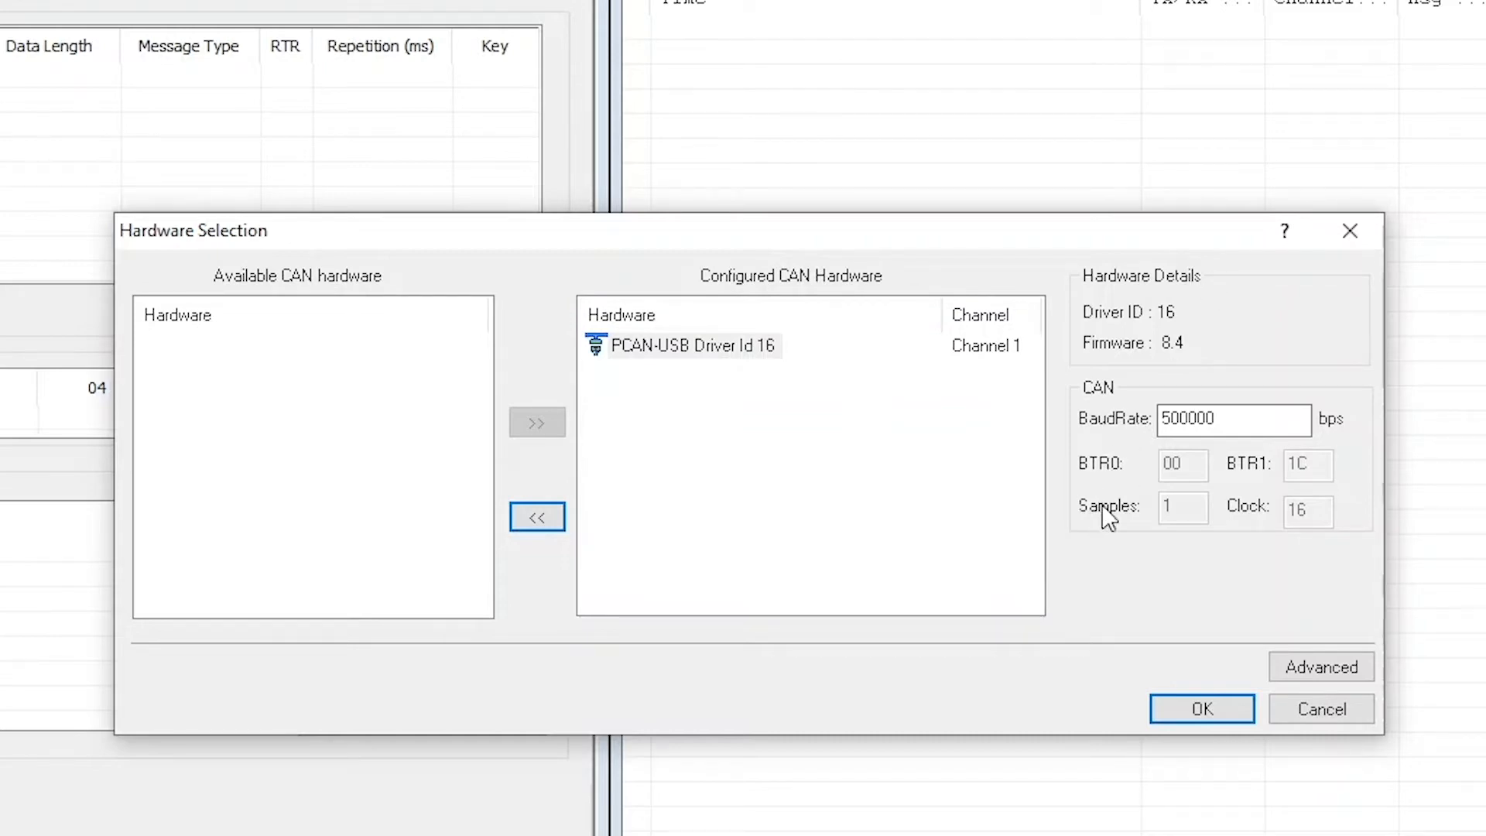
{"action": "mouse_move", "coordinate": [1132, 465]}
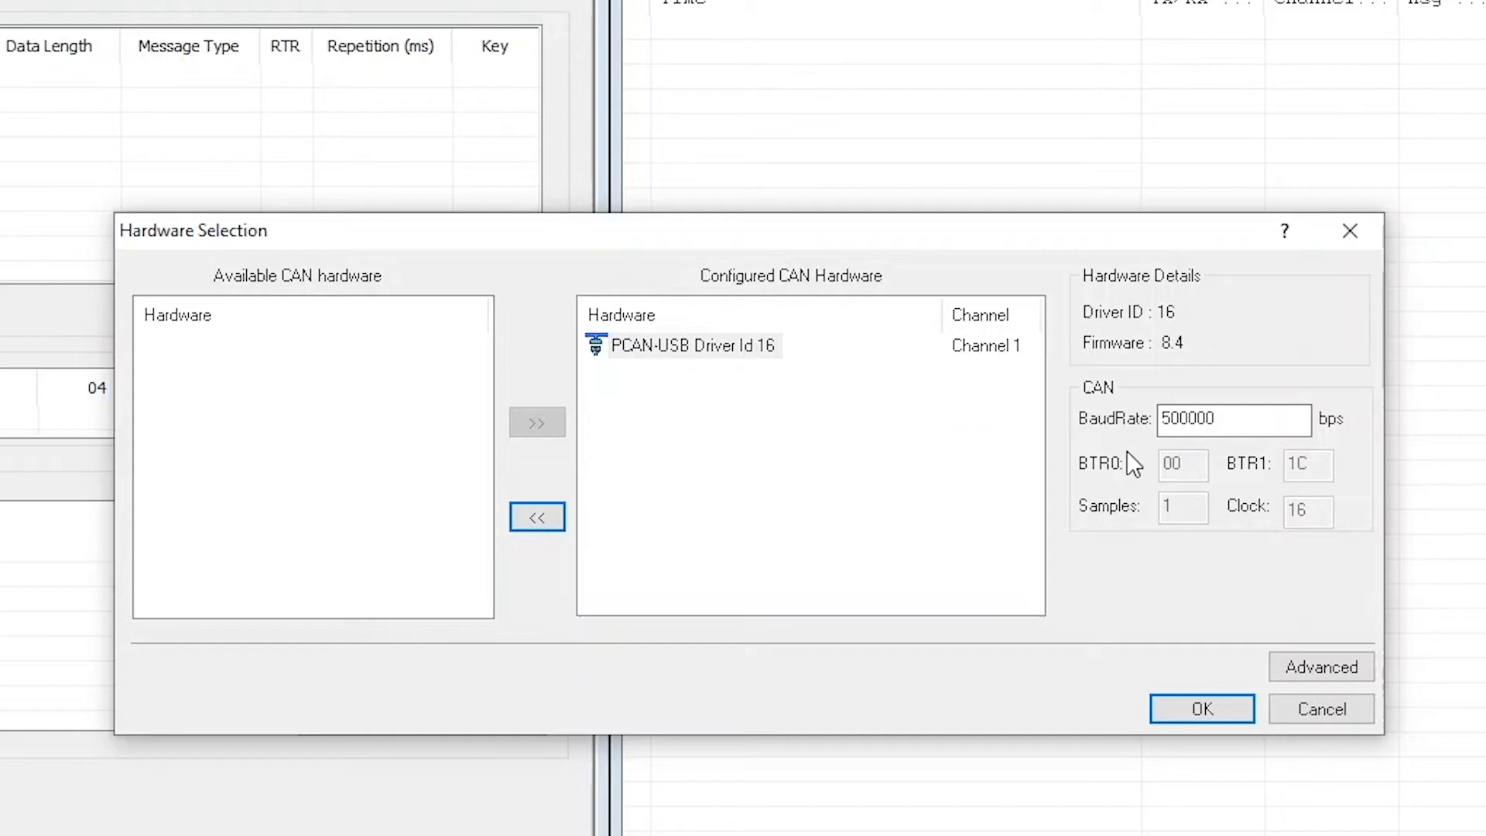
{"action": "left_click", "coordinate": [1232, 420]}
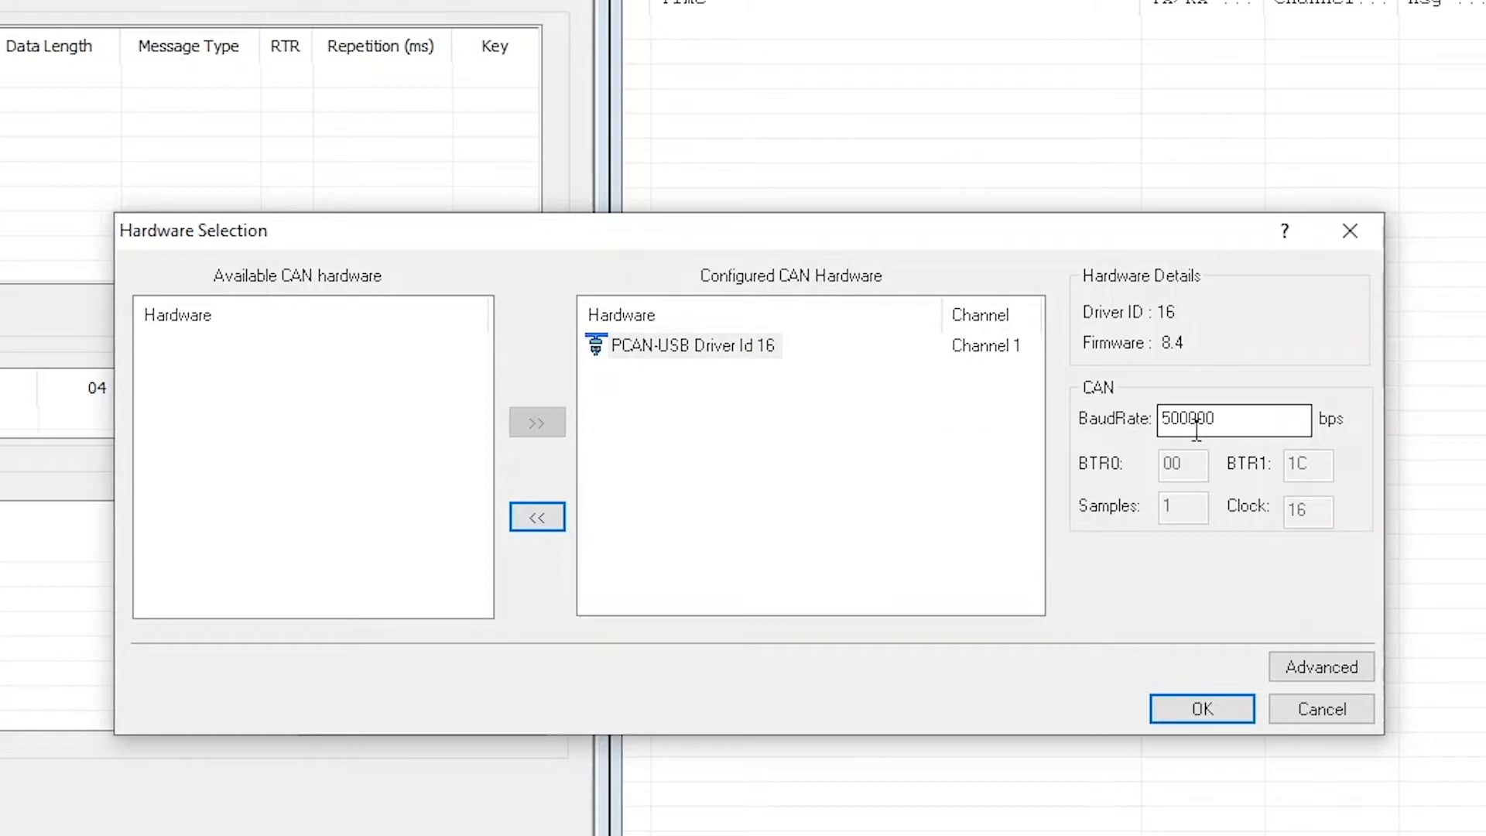
{"action": "mouse_move", "coordinate": [1237, 423]}
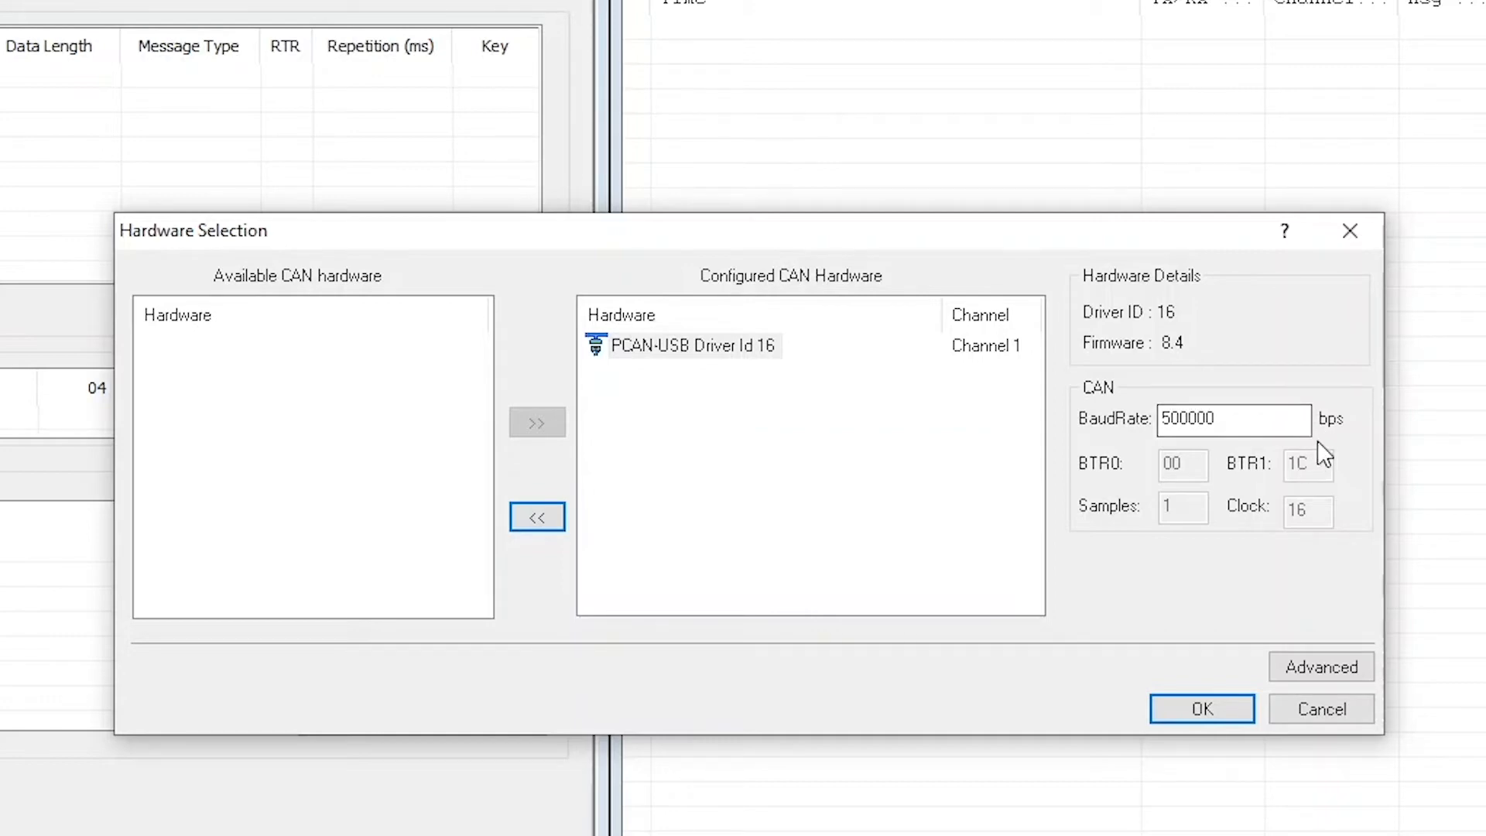
{"action": "mouse_move", "coordinate": [1340, 460]}
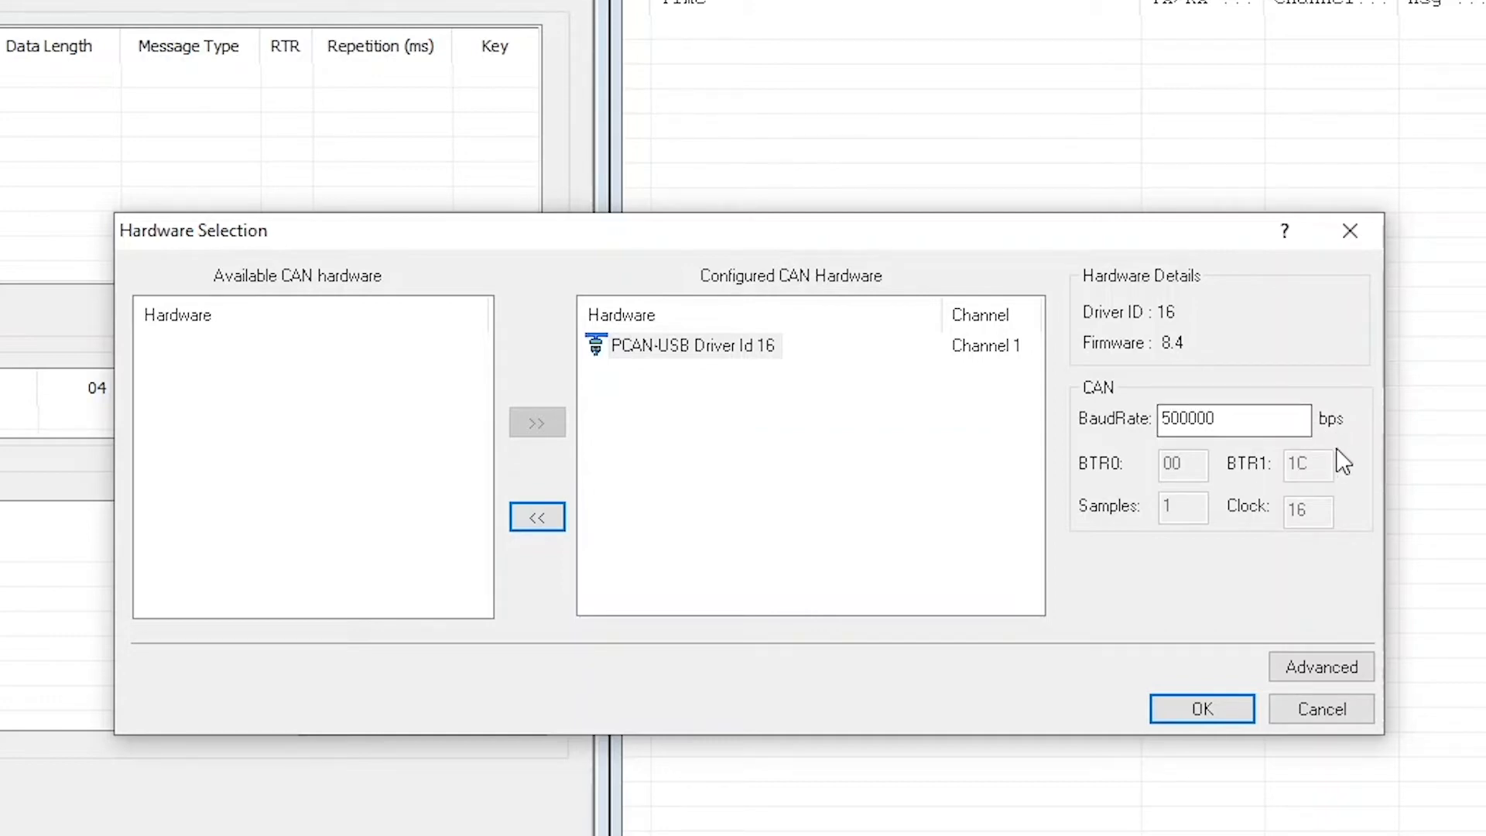
{"action": "mouse_move", "coordinate": [957, 392]}
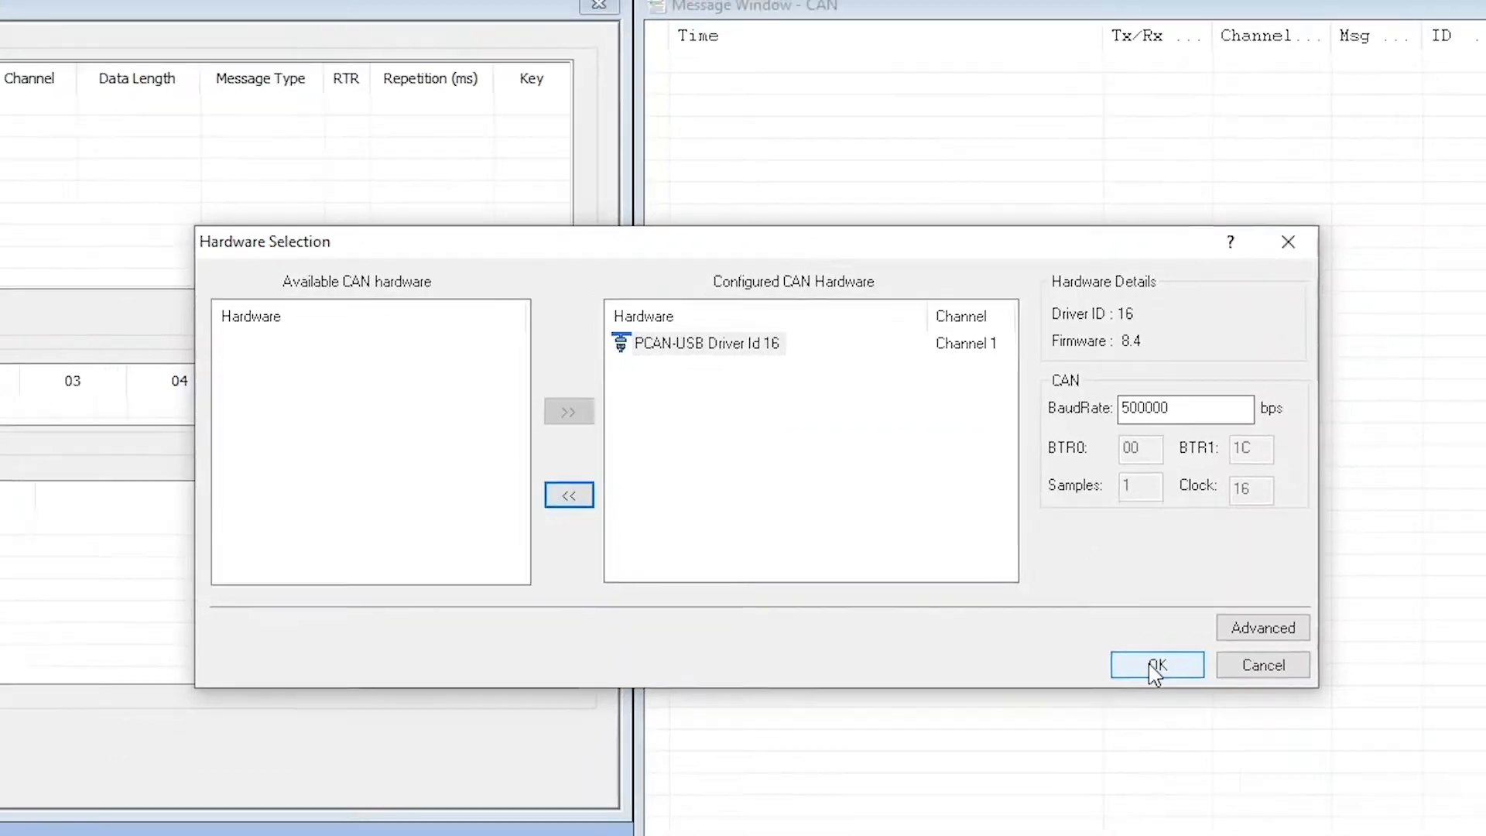
{"action": "left_click", "coordinate": [1157, 664]}
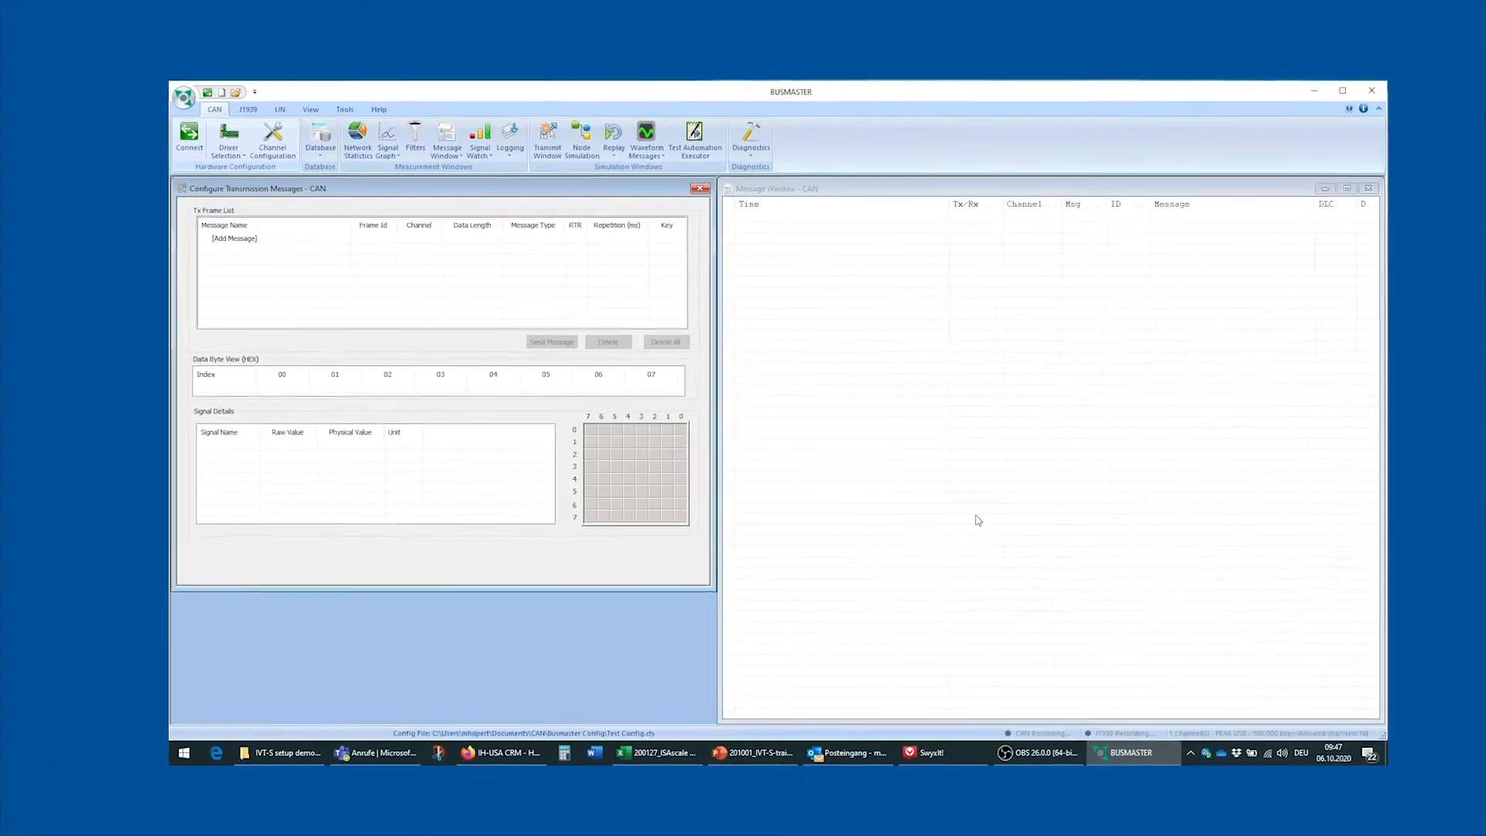
Connect BUSMASTER to the CAN bus through the PCAN-USB hardware.
{"action": "left_click_drag", "start_coordinate": [791, 91], "coordinate": [790, 129]}
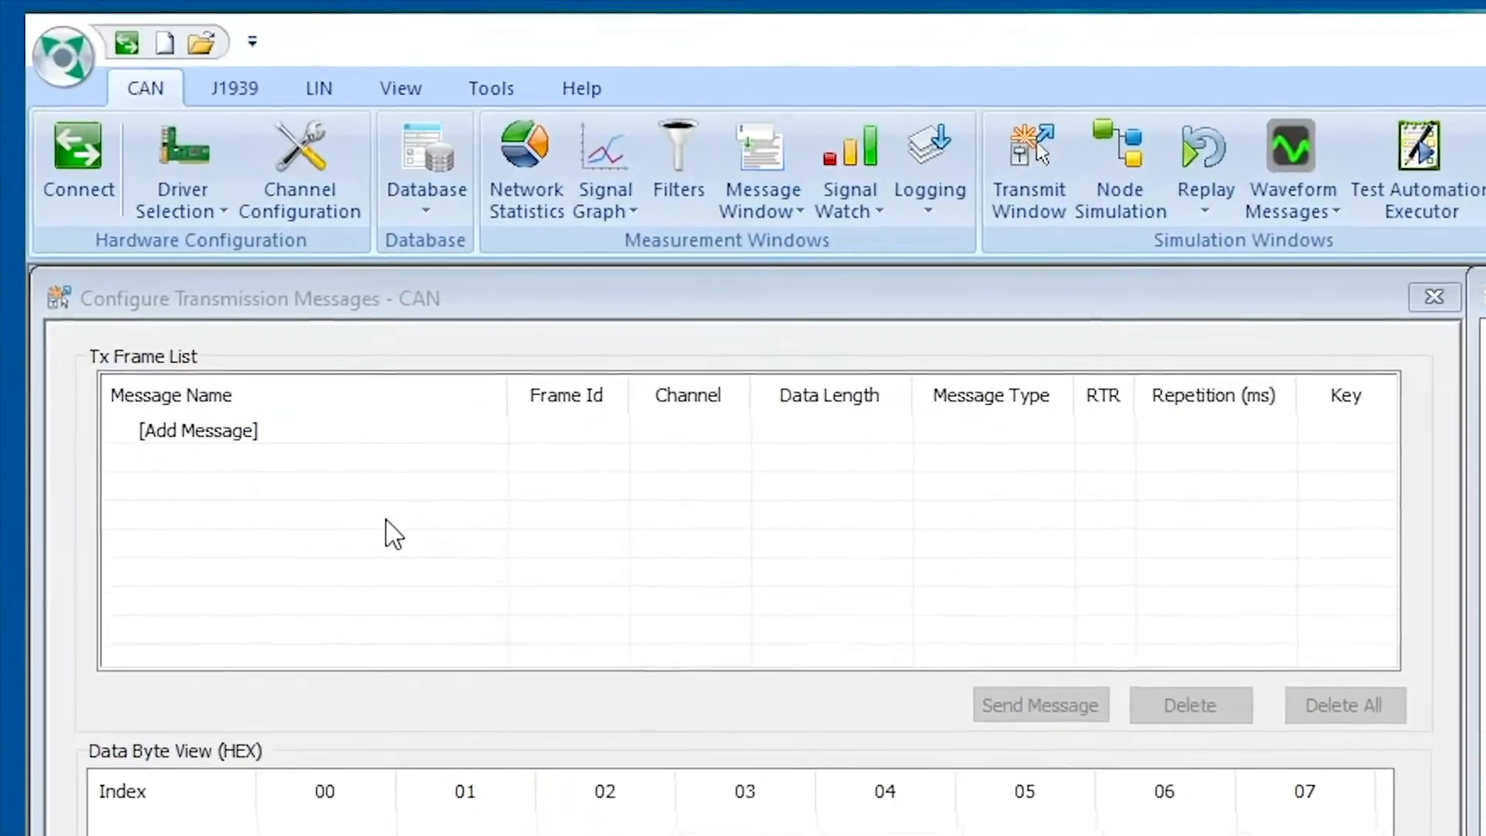
{"action": "mouse_move", "coordinate": [79, 161]}
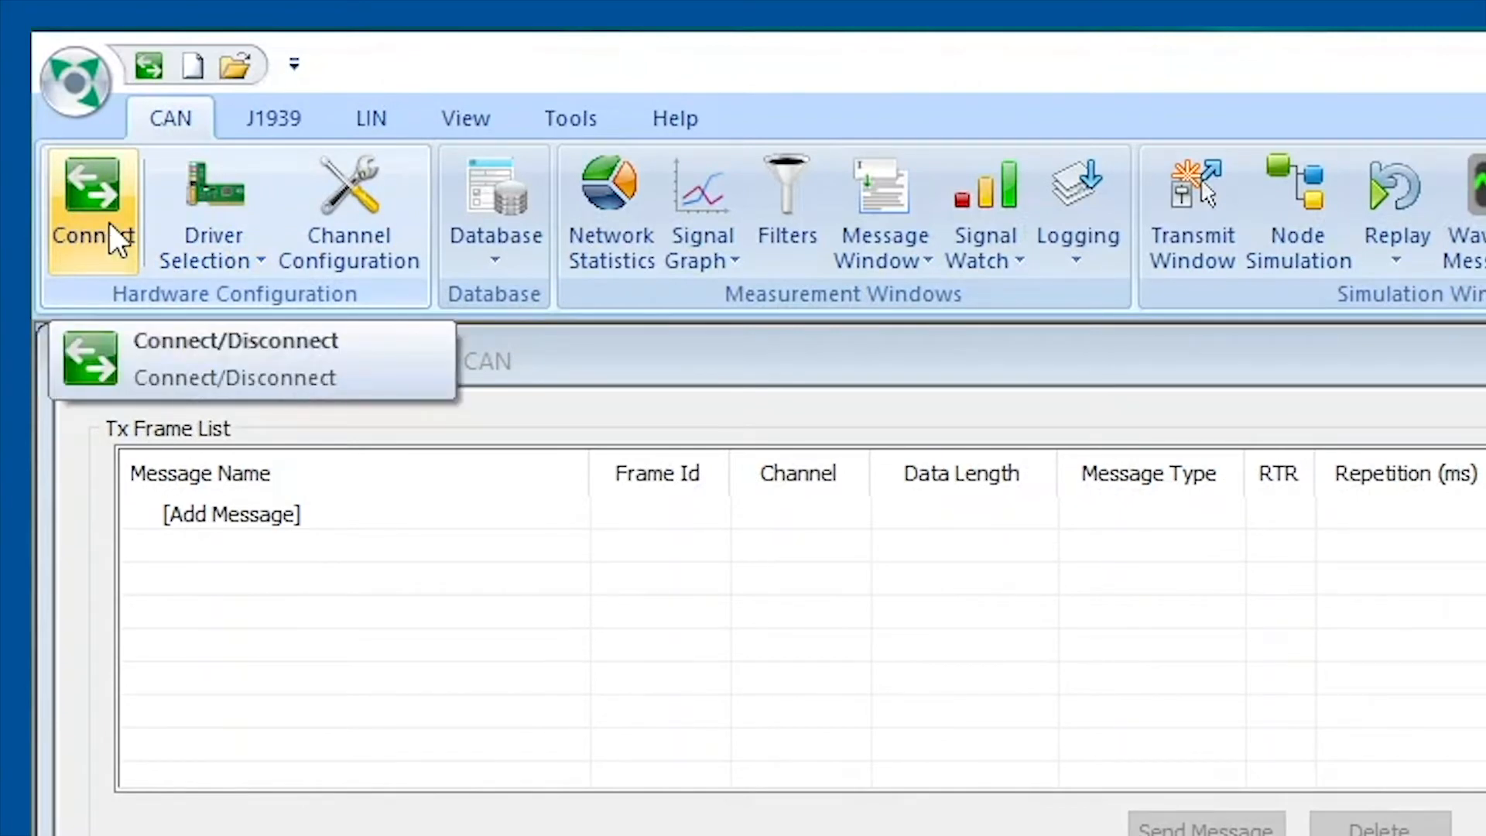
{"action": "left_click", "coordinate": [93, 209]}
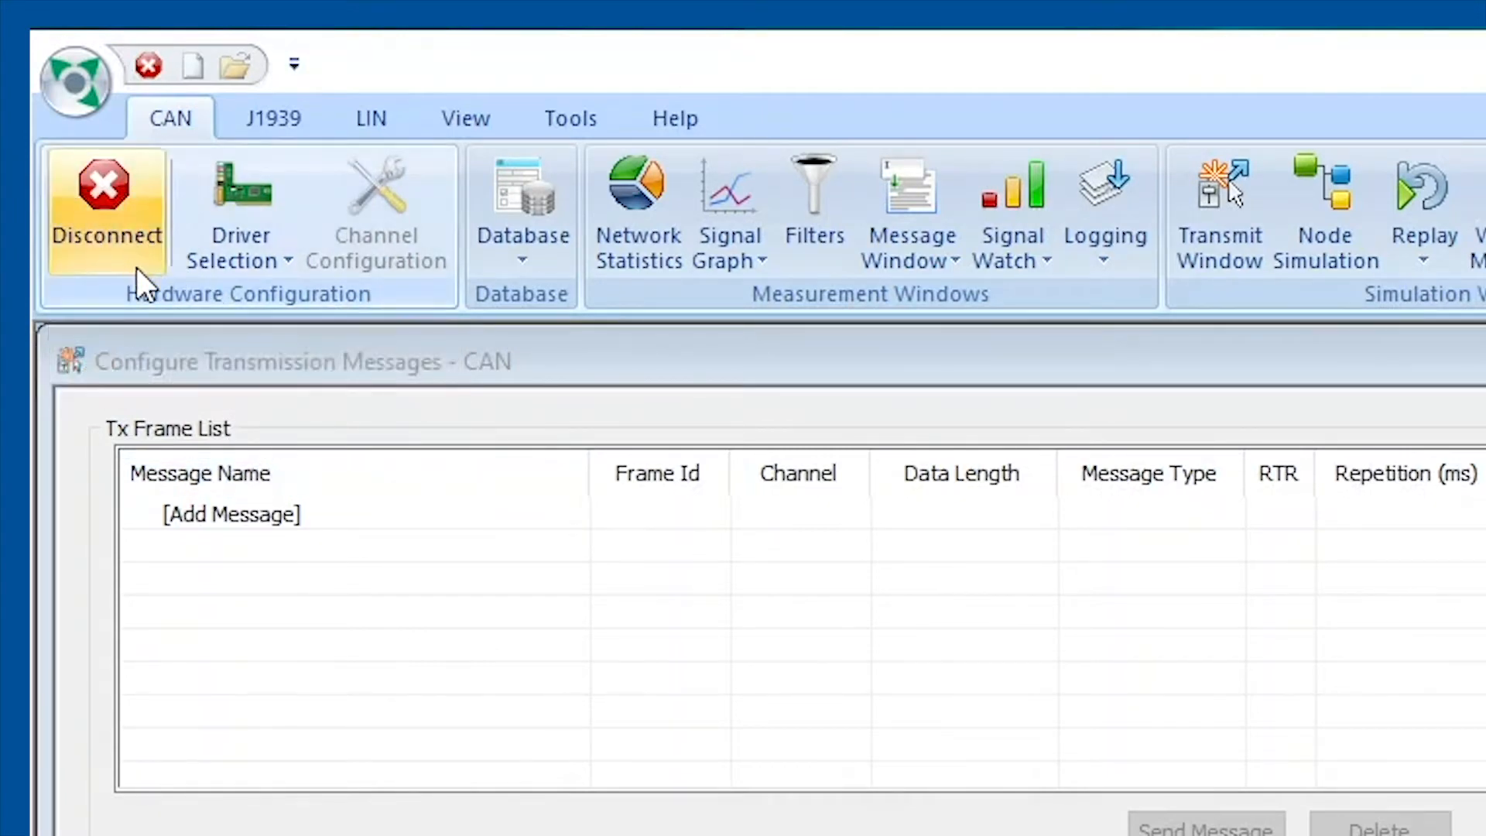
{"action": "mouse_move", "coordinate": [464, 763]}
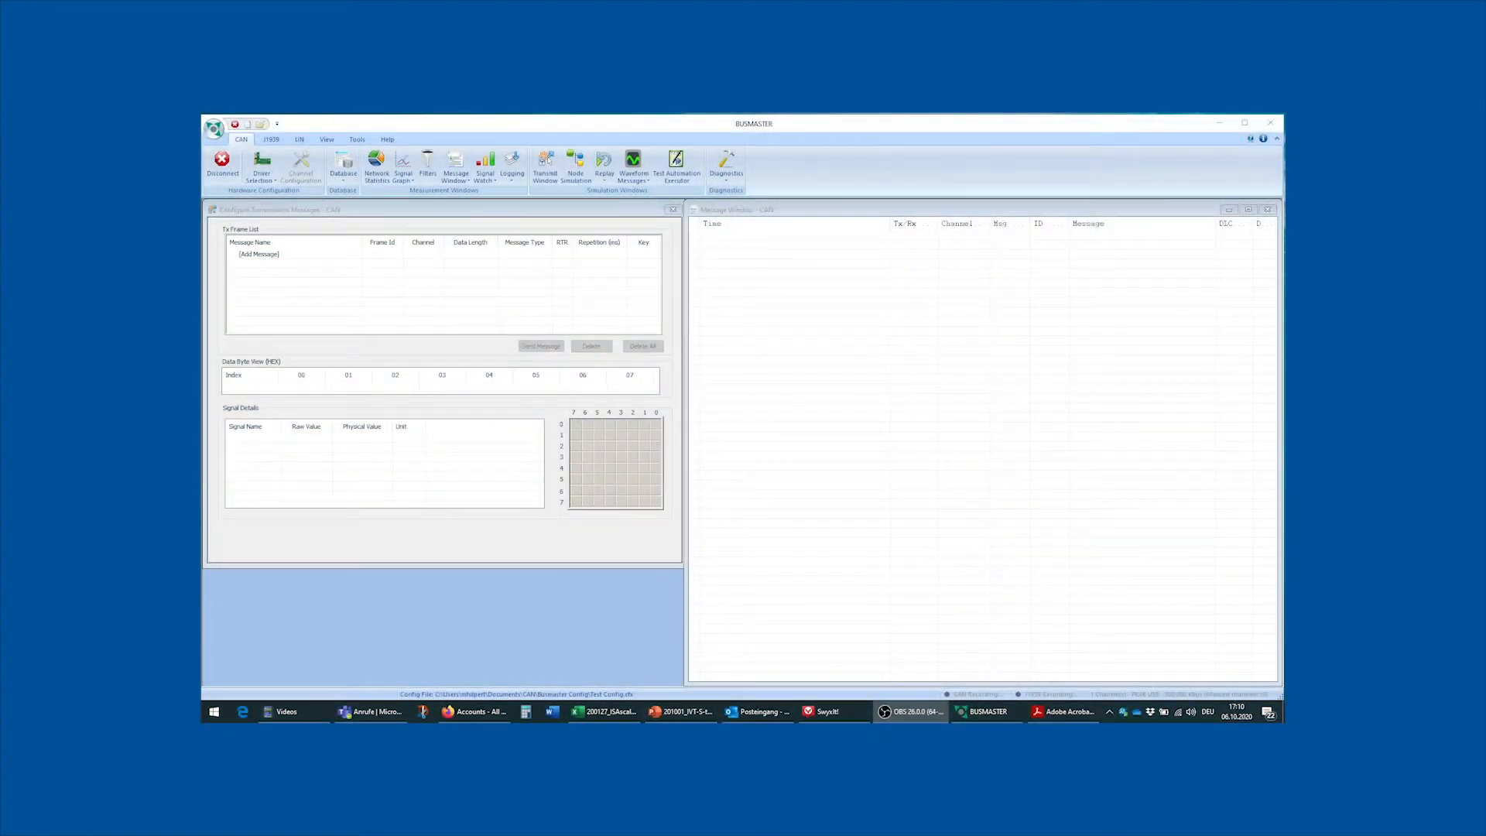
Show the Tools ribbon with Format Converter and the DBF editors.
{"action": "left_click", "coordinate": [1245, 124]}
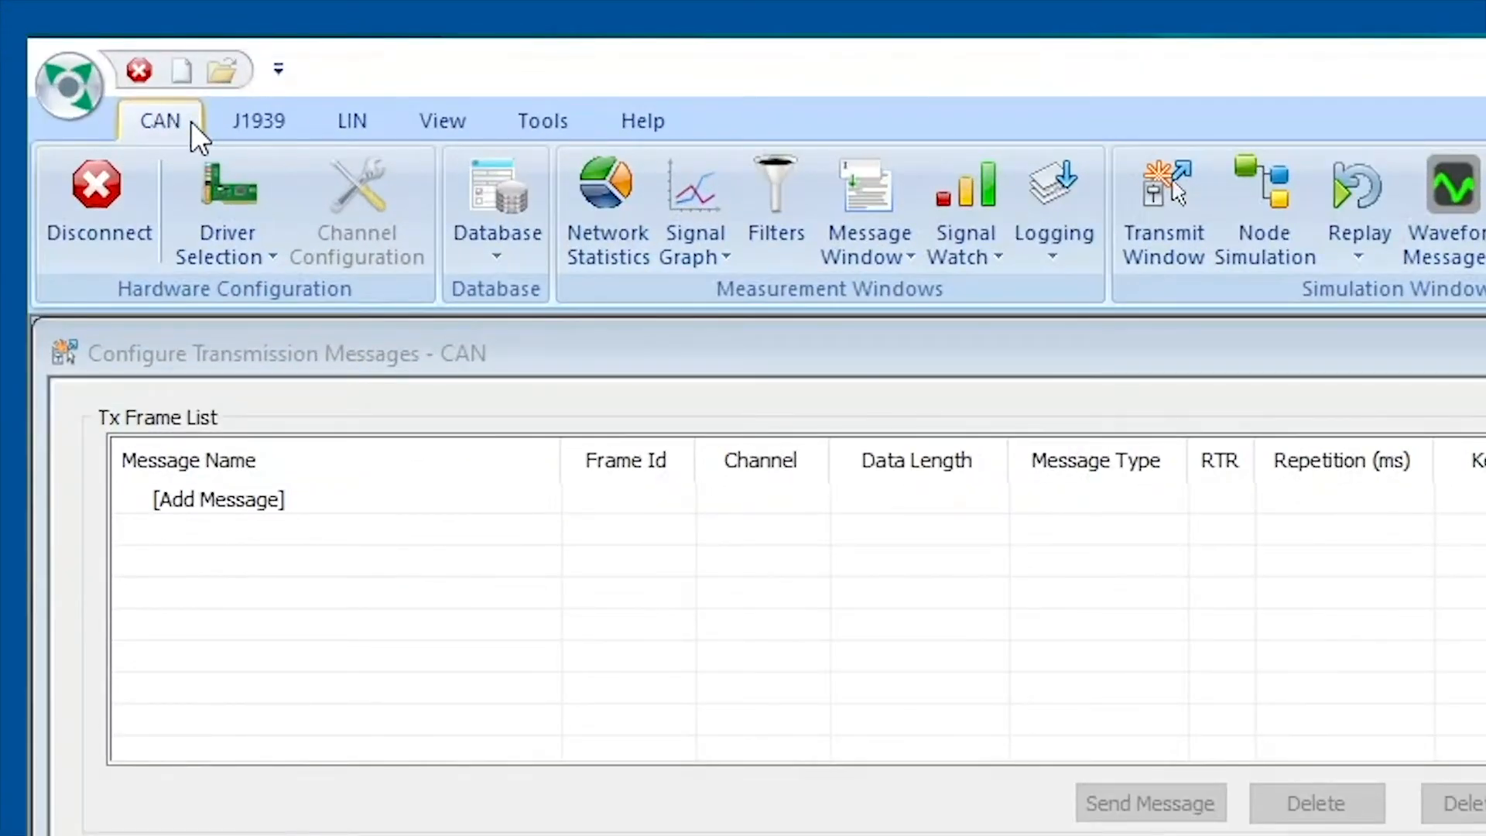
{"action": "mouse_move", "coordinate": [542, 120]}
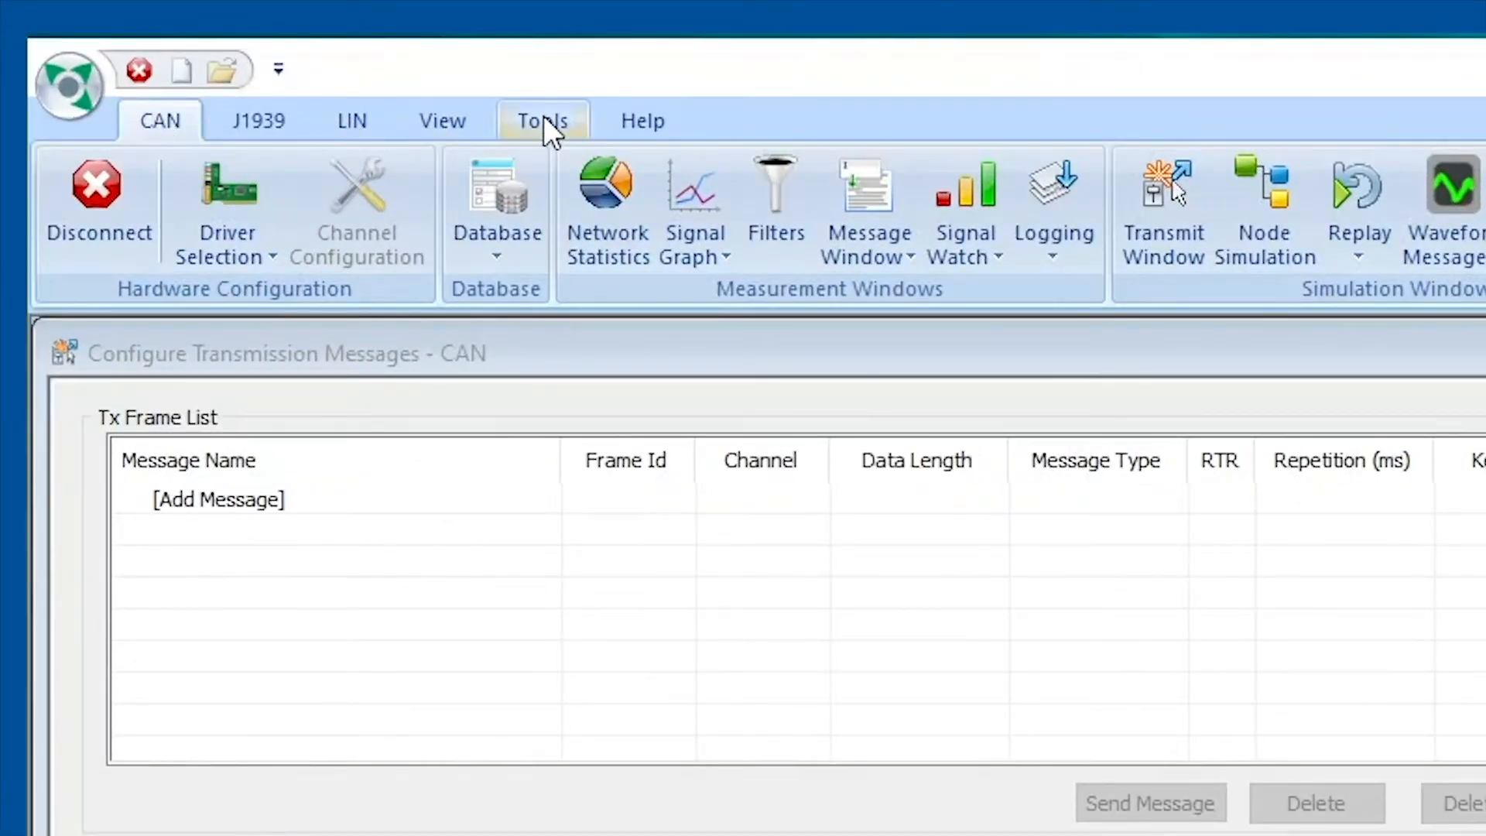
{"action": "left_click", "coordinate": [542, 121]}
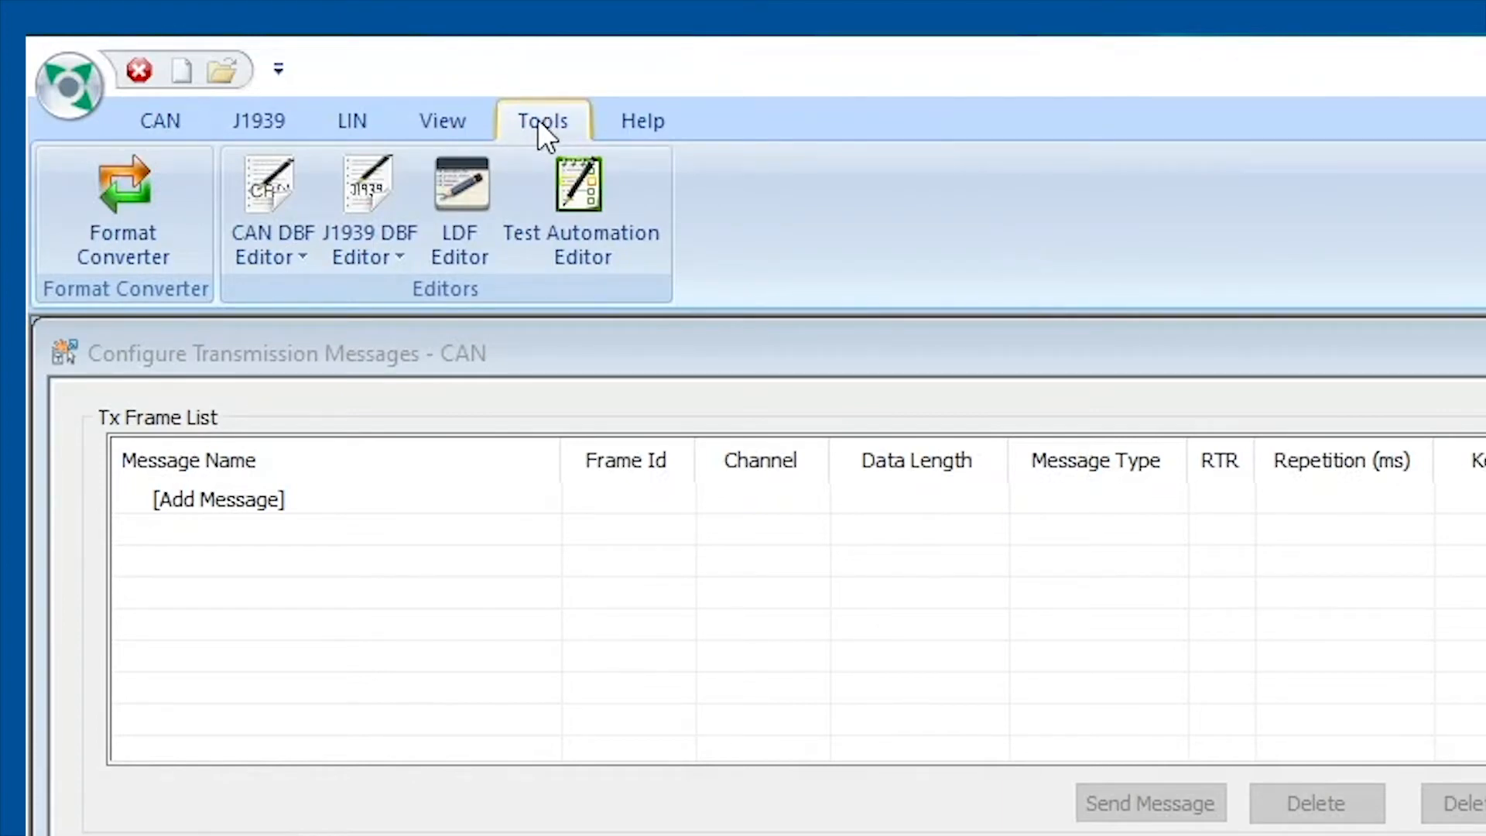
{"action": "mouse_move", "coordinate": [123, 209]}
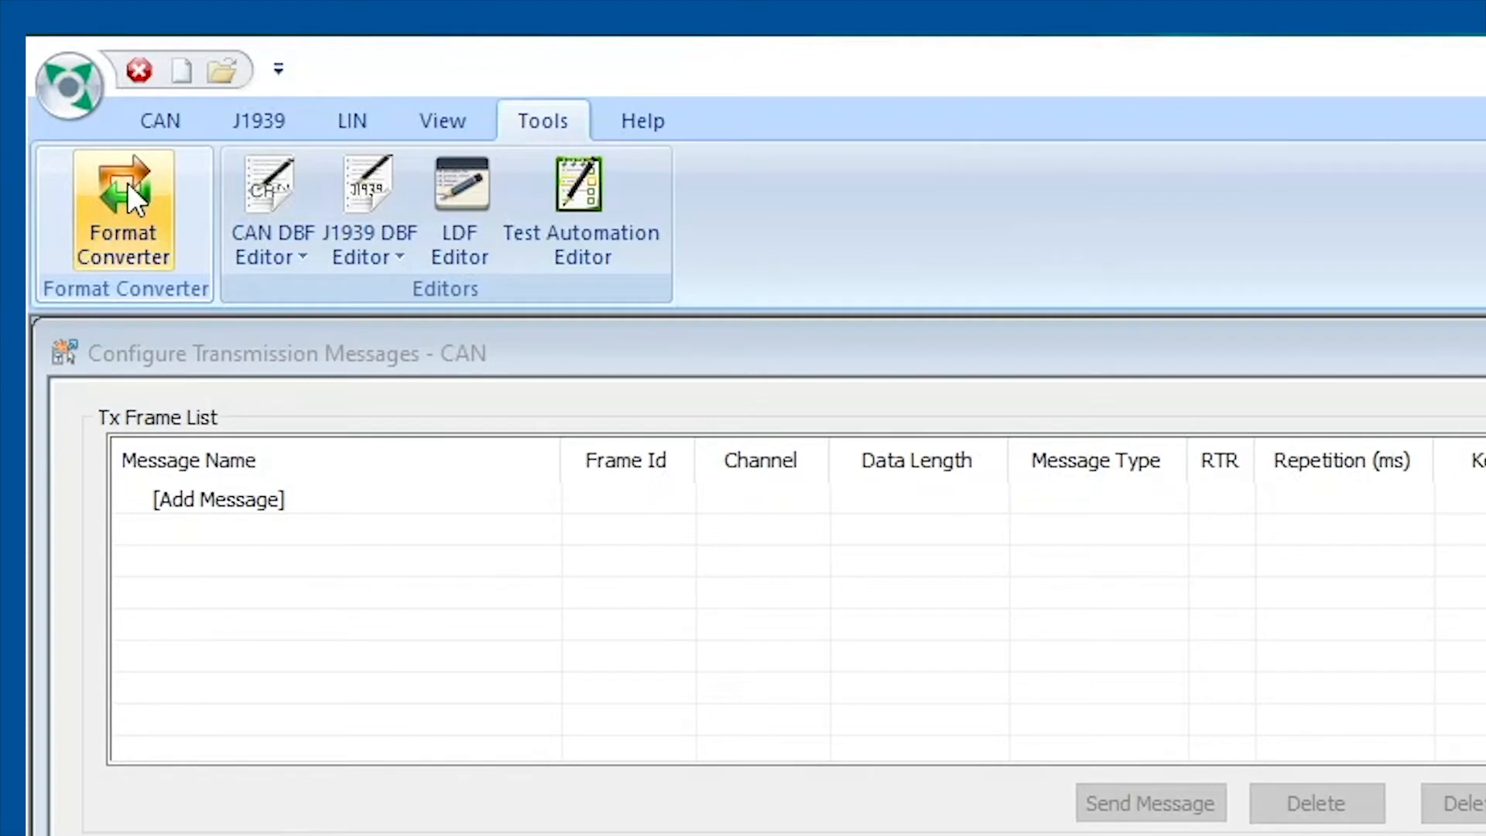
{"action": "mouse_move", "coordinate": [143, 232]}
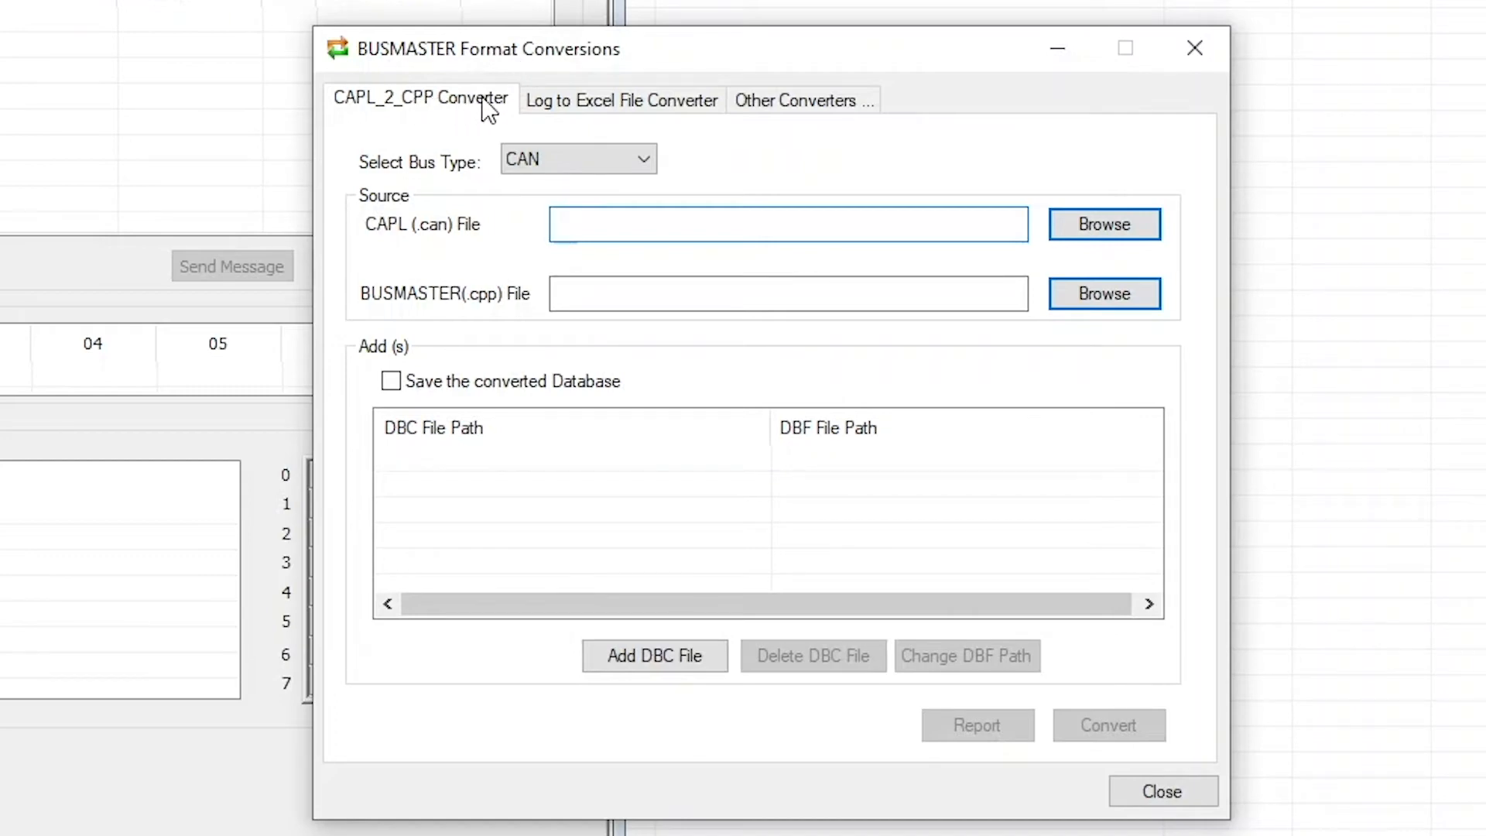
Start Format Converter and choose DBC TO DBF Conversion under Other Converters.
{"action": "left_click", "coordinate": [788, 223]}
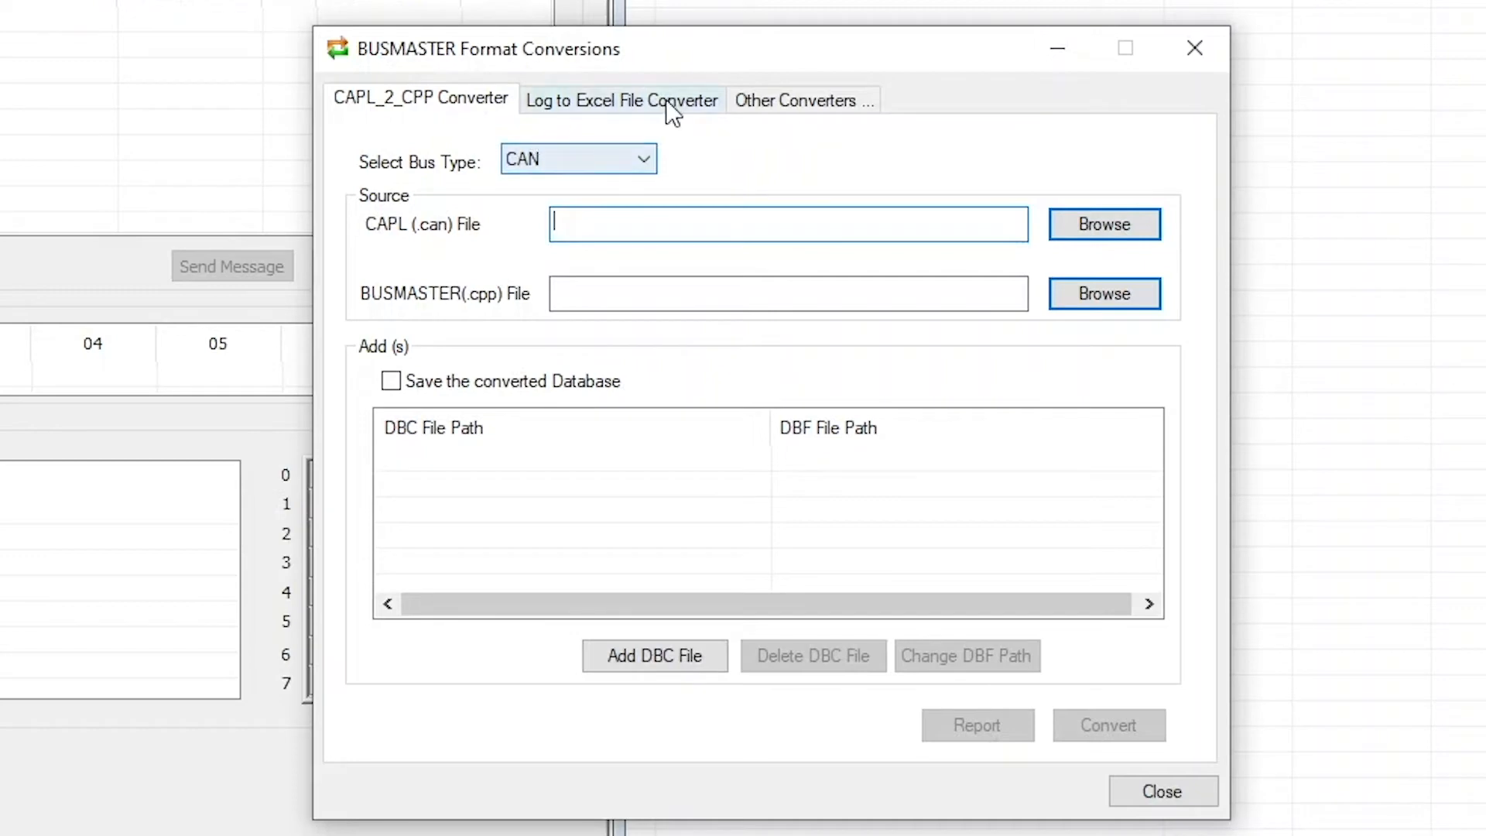
{"action": "mouse_move", "coordinate": [720, 107]}
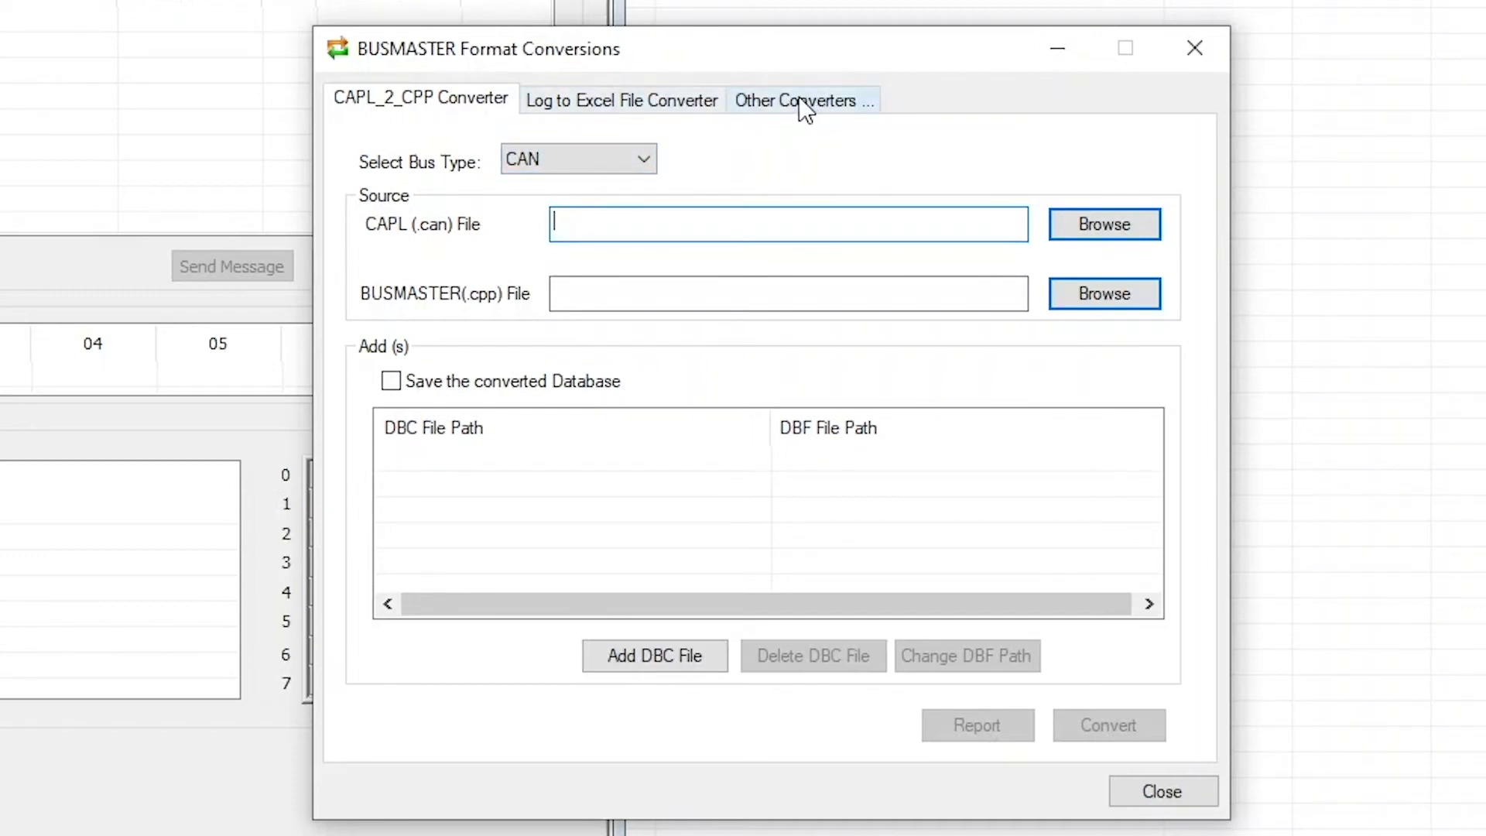
{"action": "left_click", "coordinate": [802, 99]}
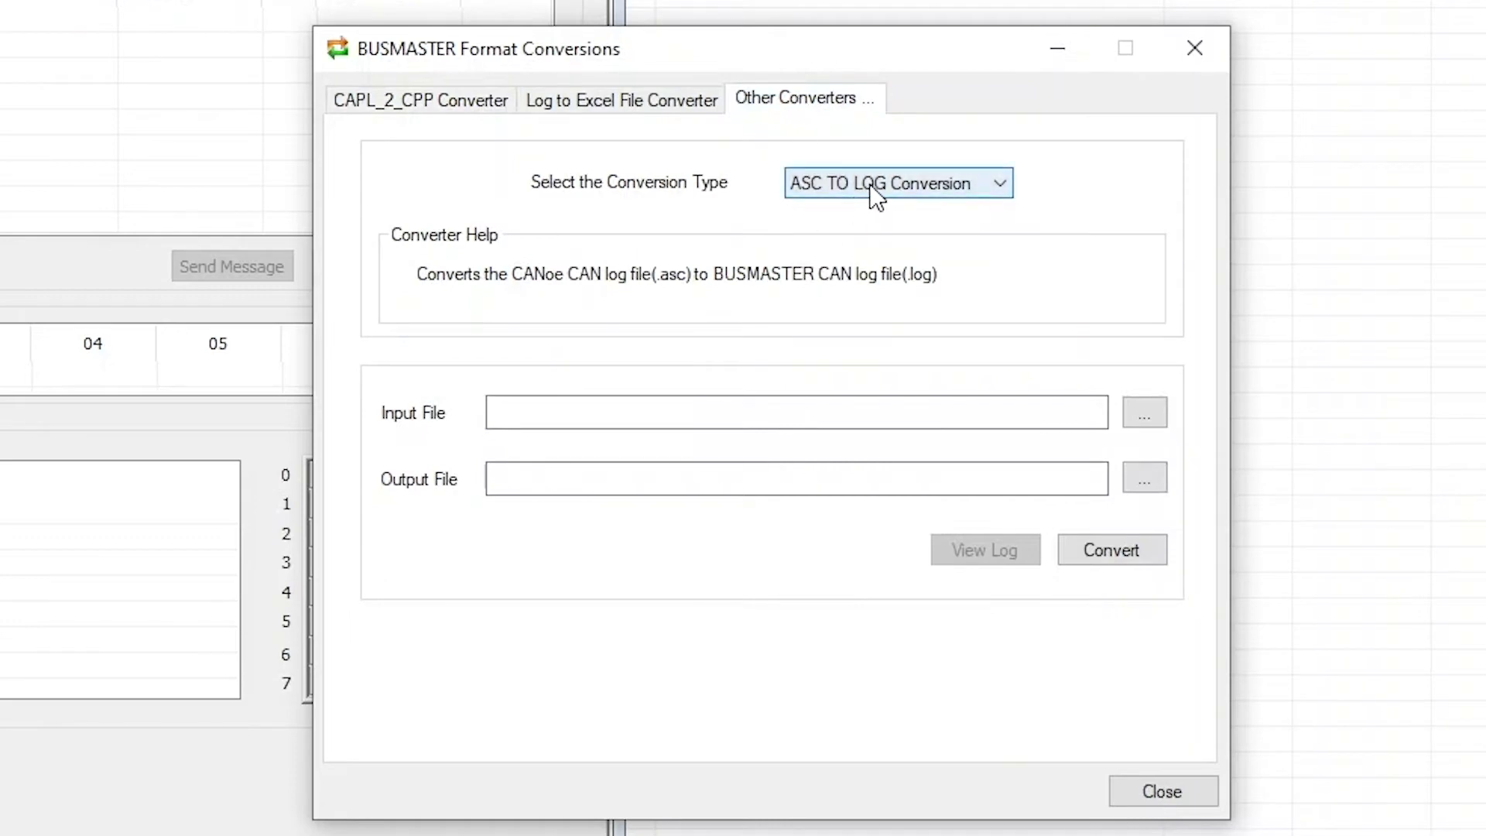
{"action": "mouse_move", "coordinate": [768, 197]}
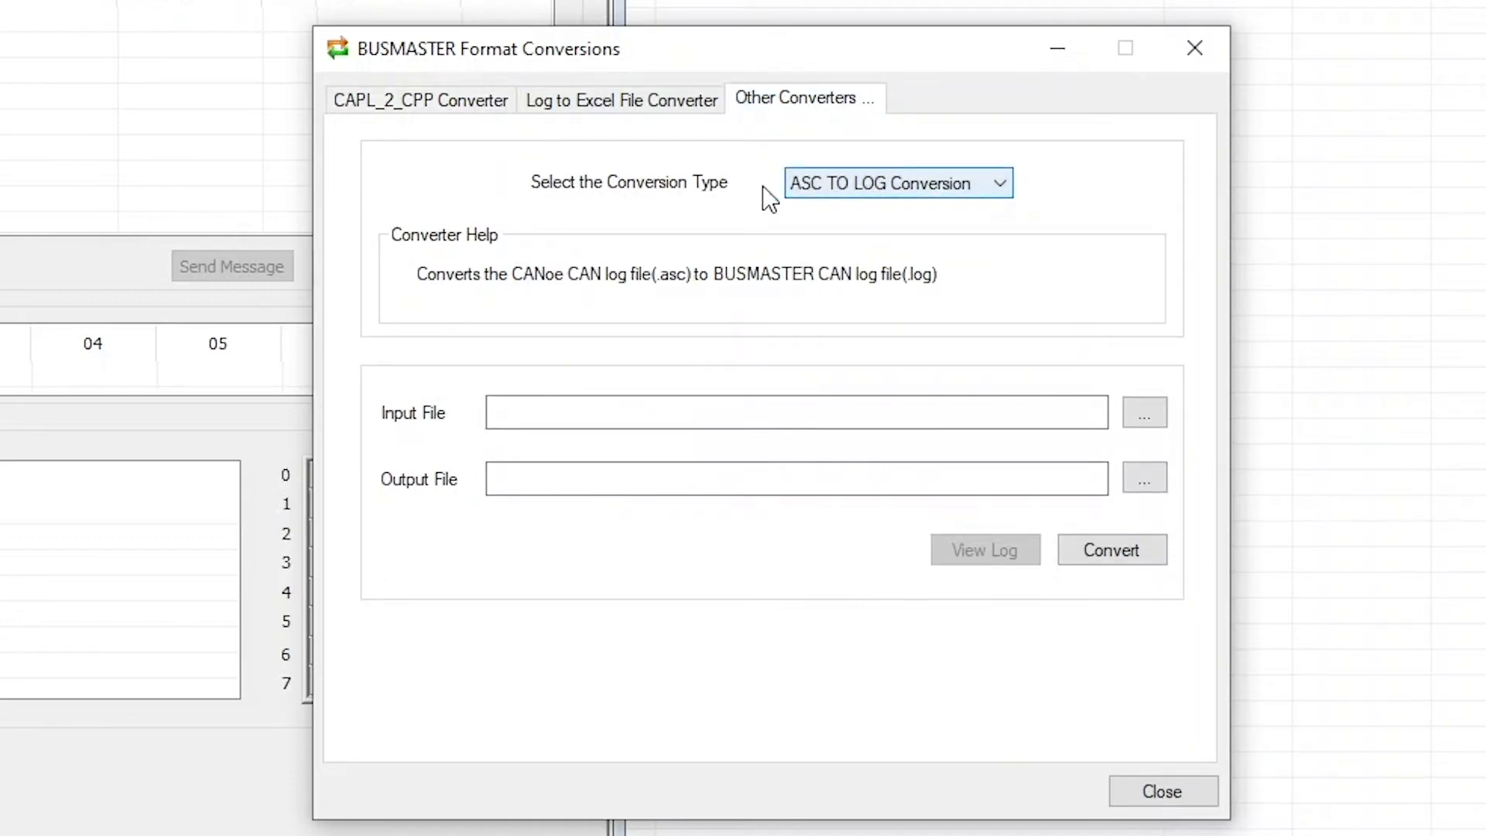
{"action": "left_click", "coordinate": [895, 183]}
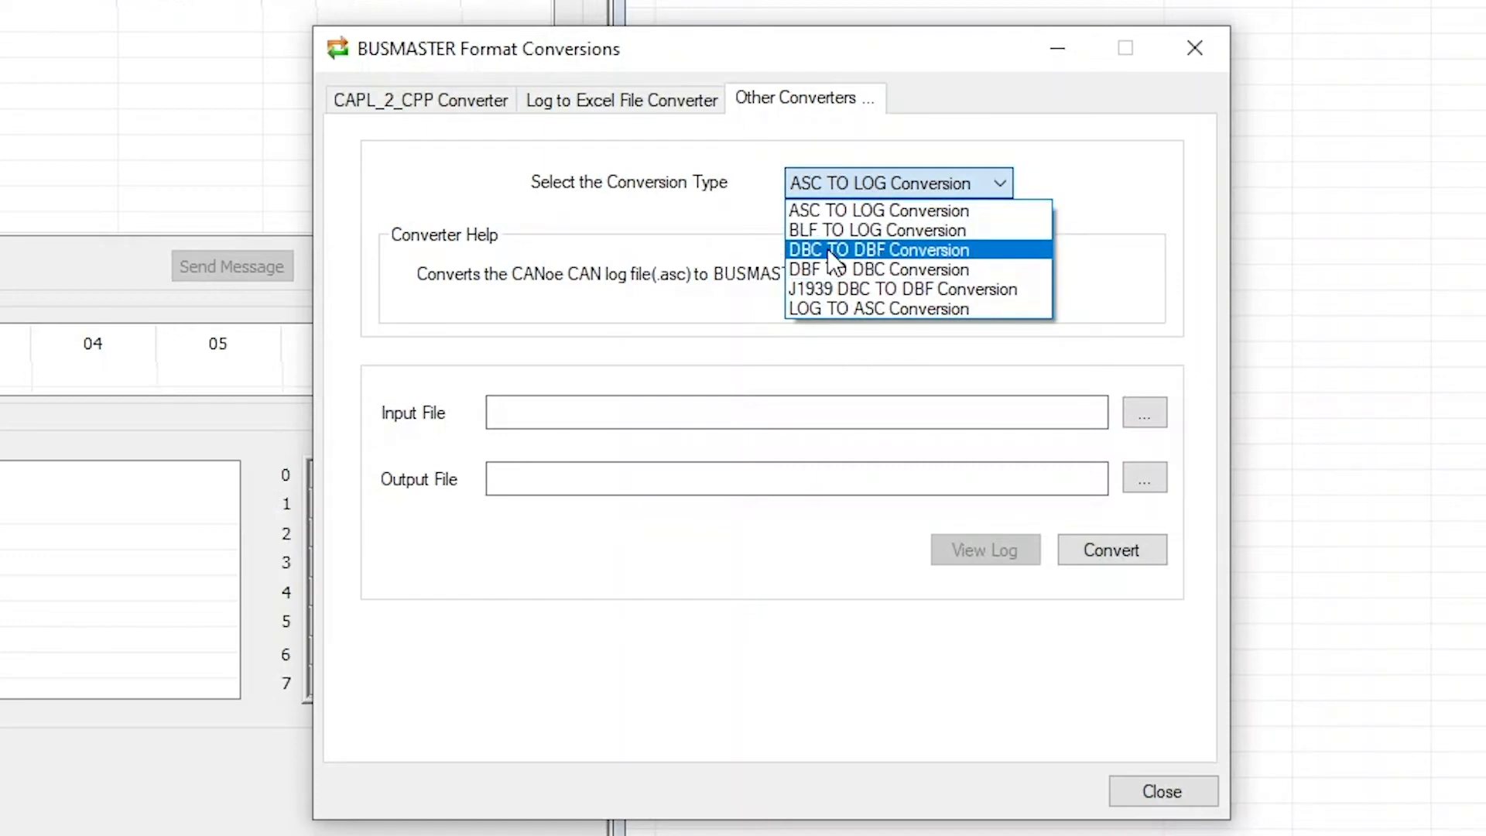
{"action": "left_click", "coordinate": [878, 250]}
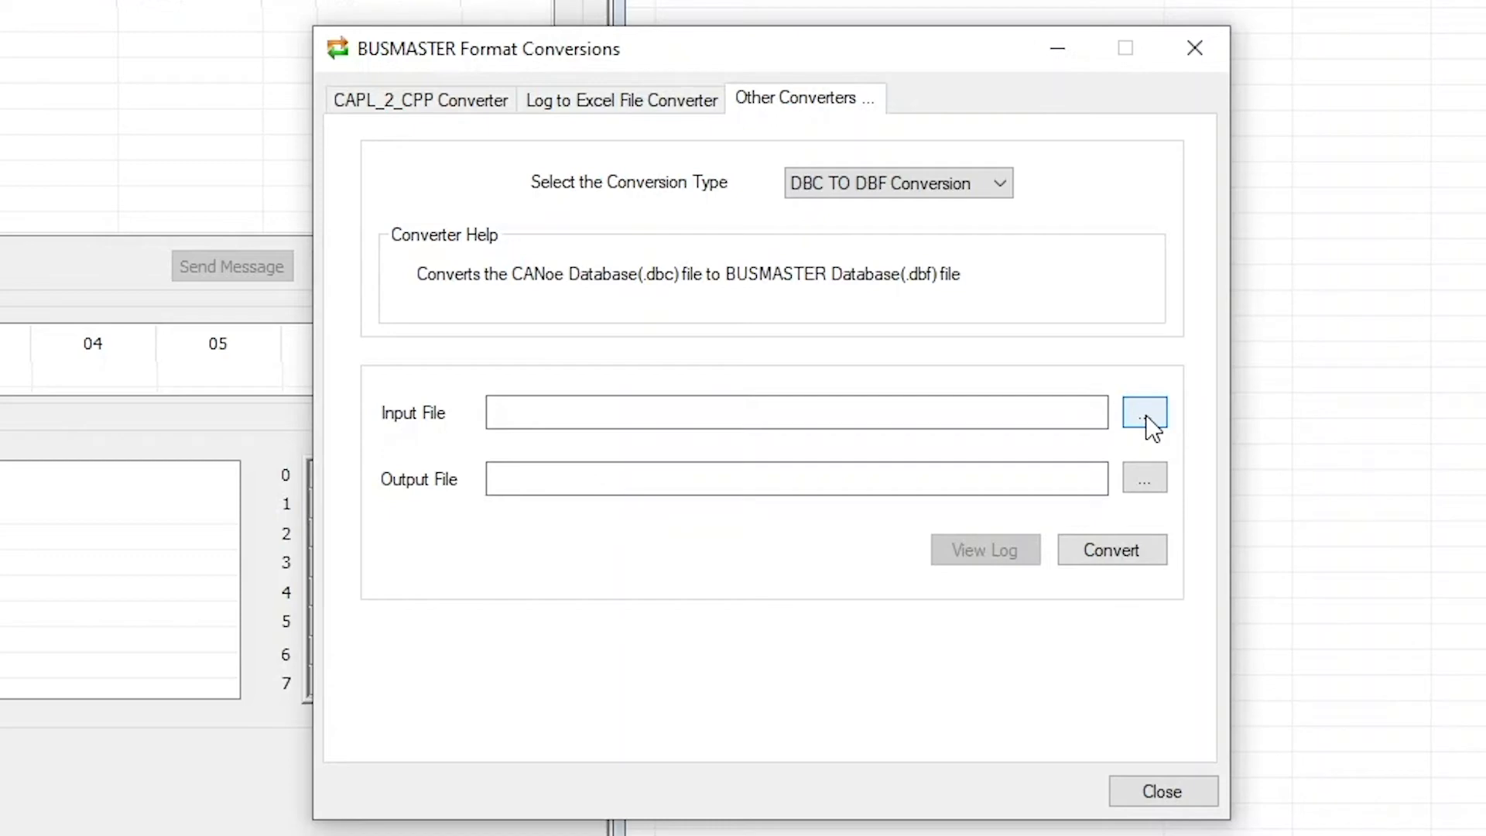
Choose IVT-S_04122017.dbc from the IVT-S folder as the input, yielding IVT-S_04122017.dbf output.
{"action": "left_click", "coordinate": [1145, 411]}
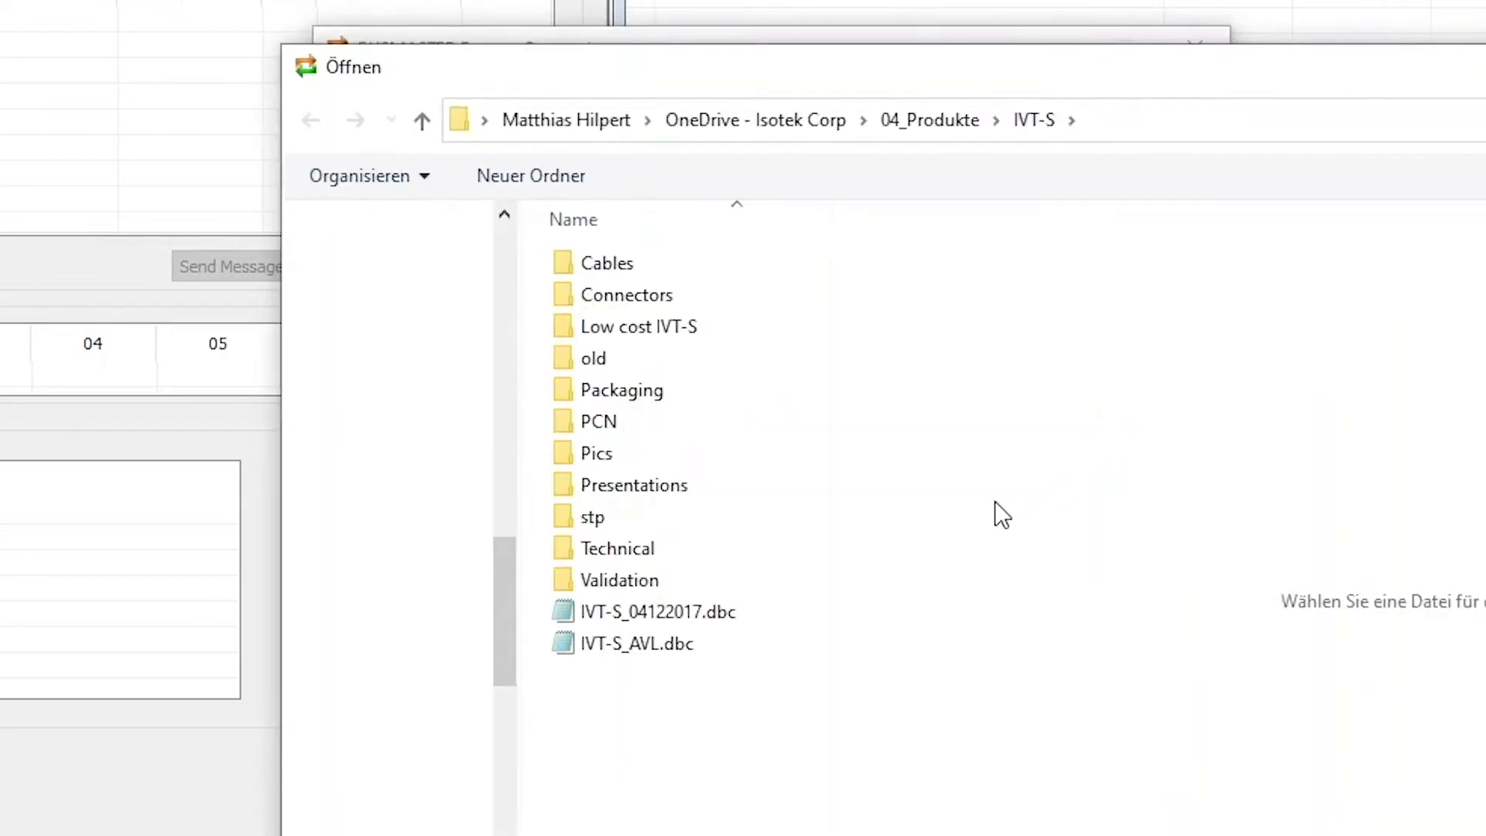
{"action": "left_click", "coordinate": [637, 643]}
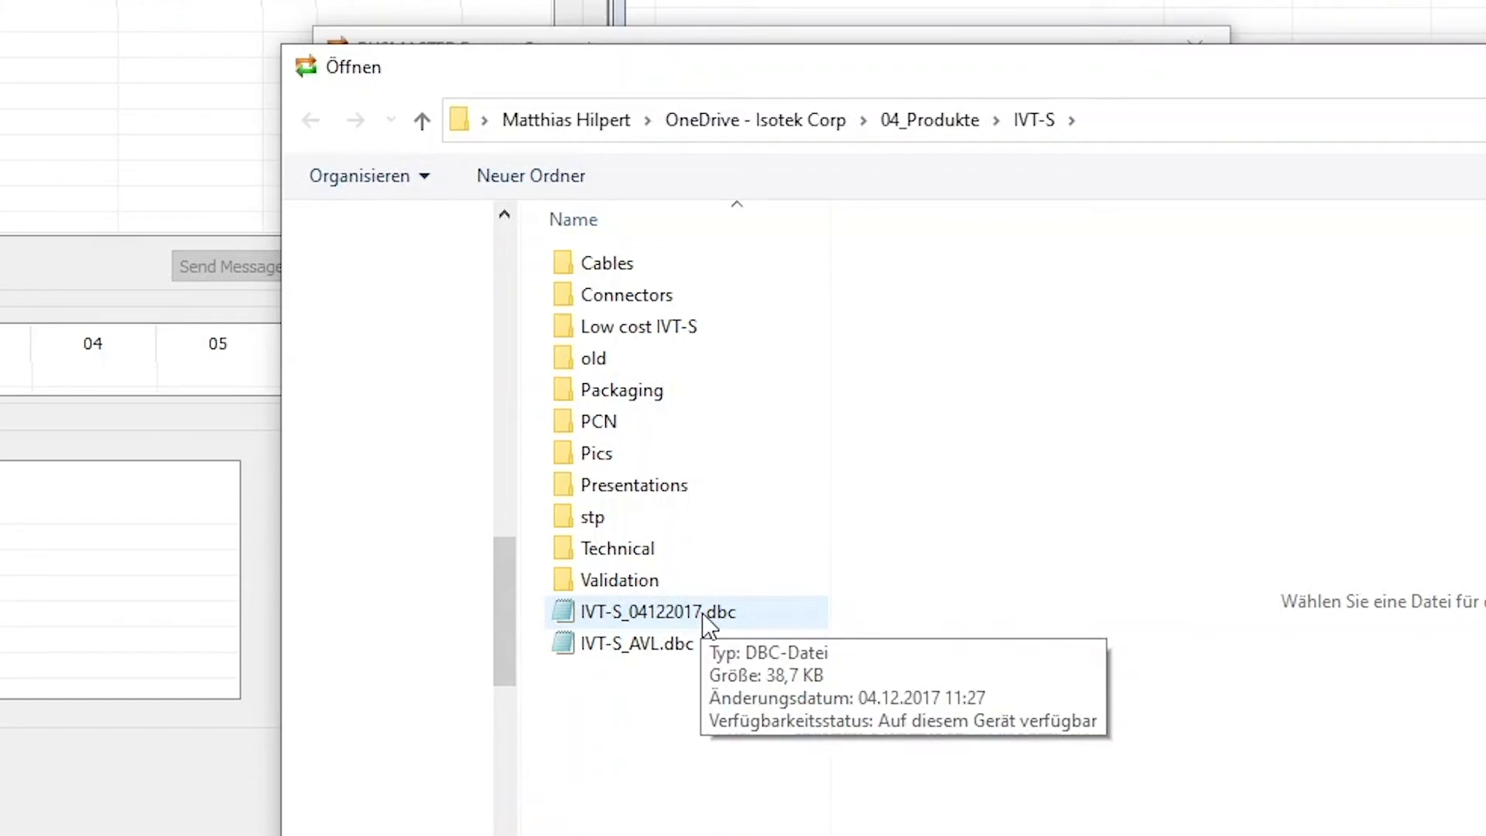
{"action": "left_click", "coordinate": [657, 611]}
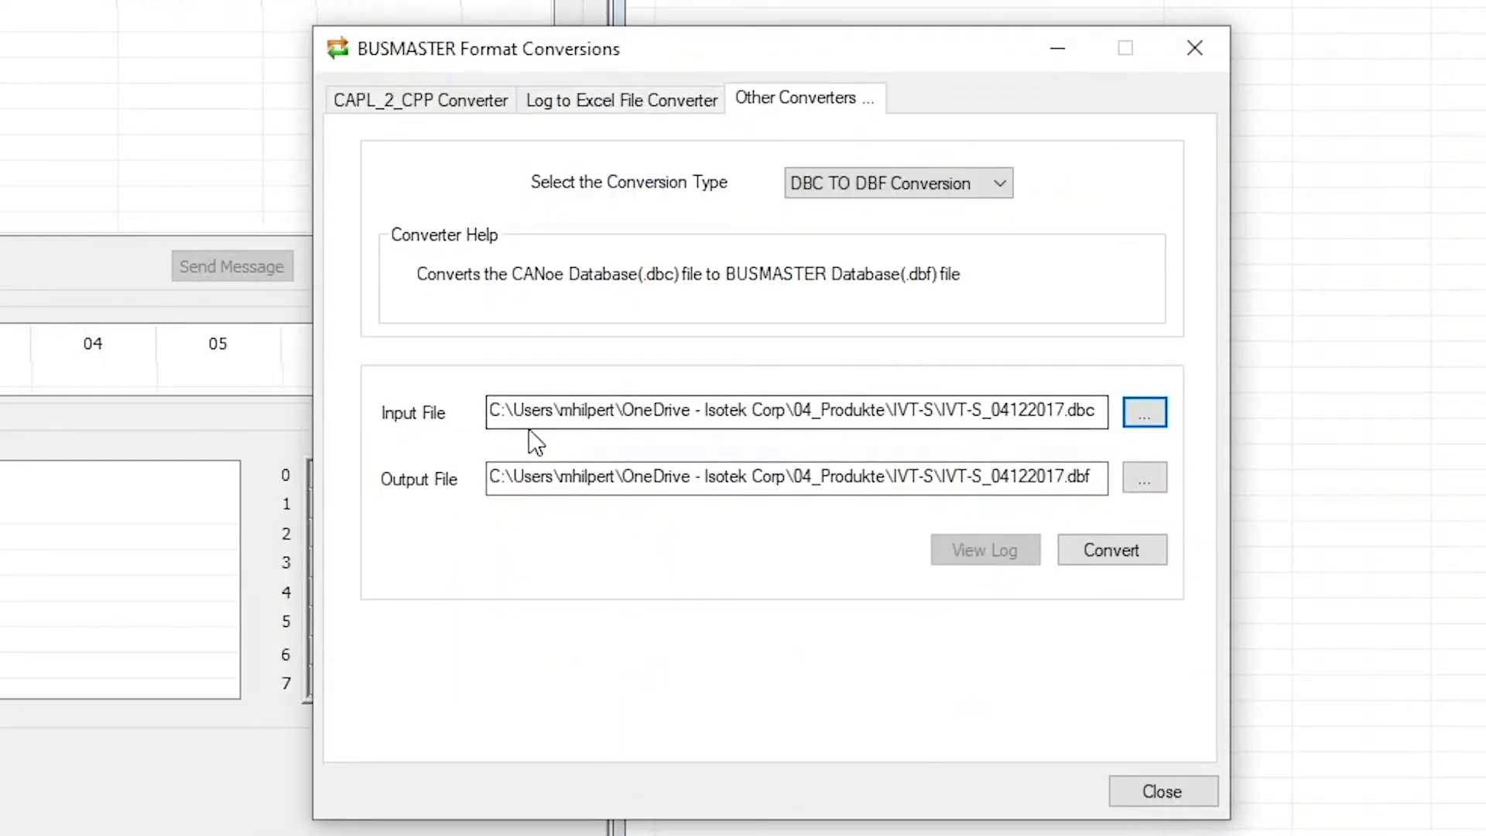
{"action": "mouse_move", "coordinate": [1111, 426]}
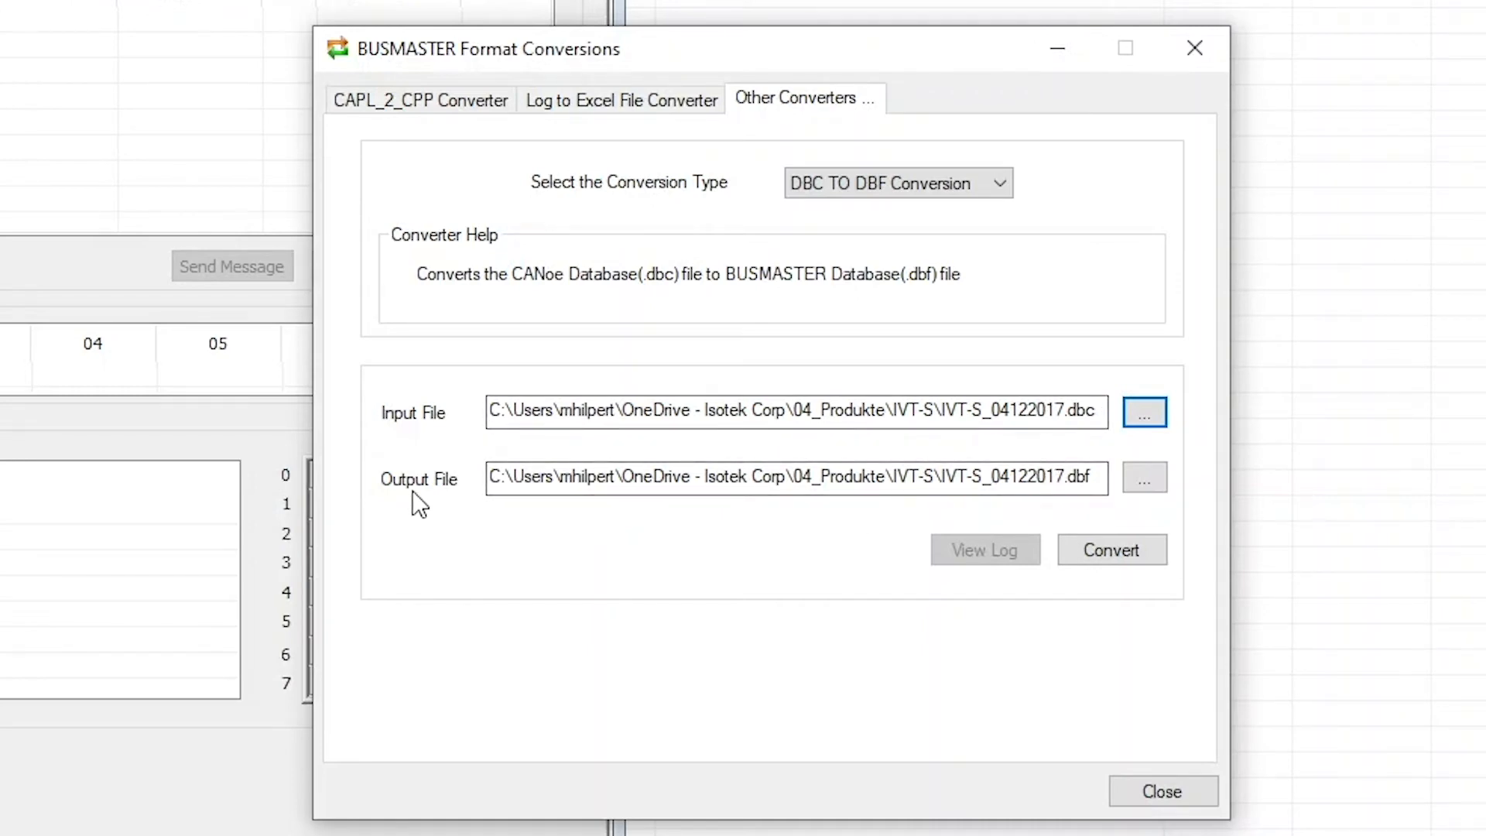
{"action": "mouse_move", "coordinate": [432, 504]}
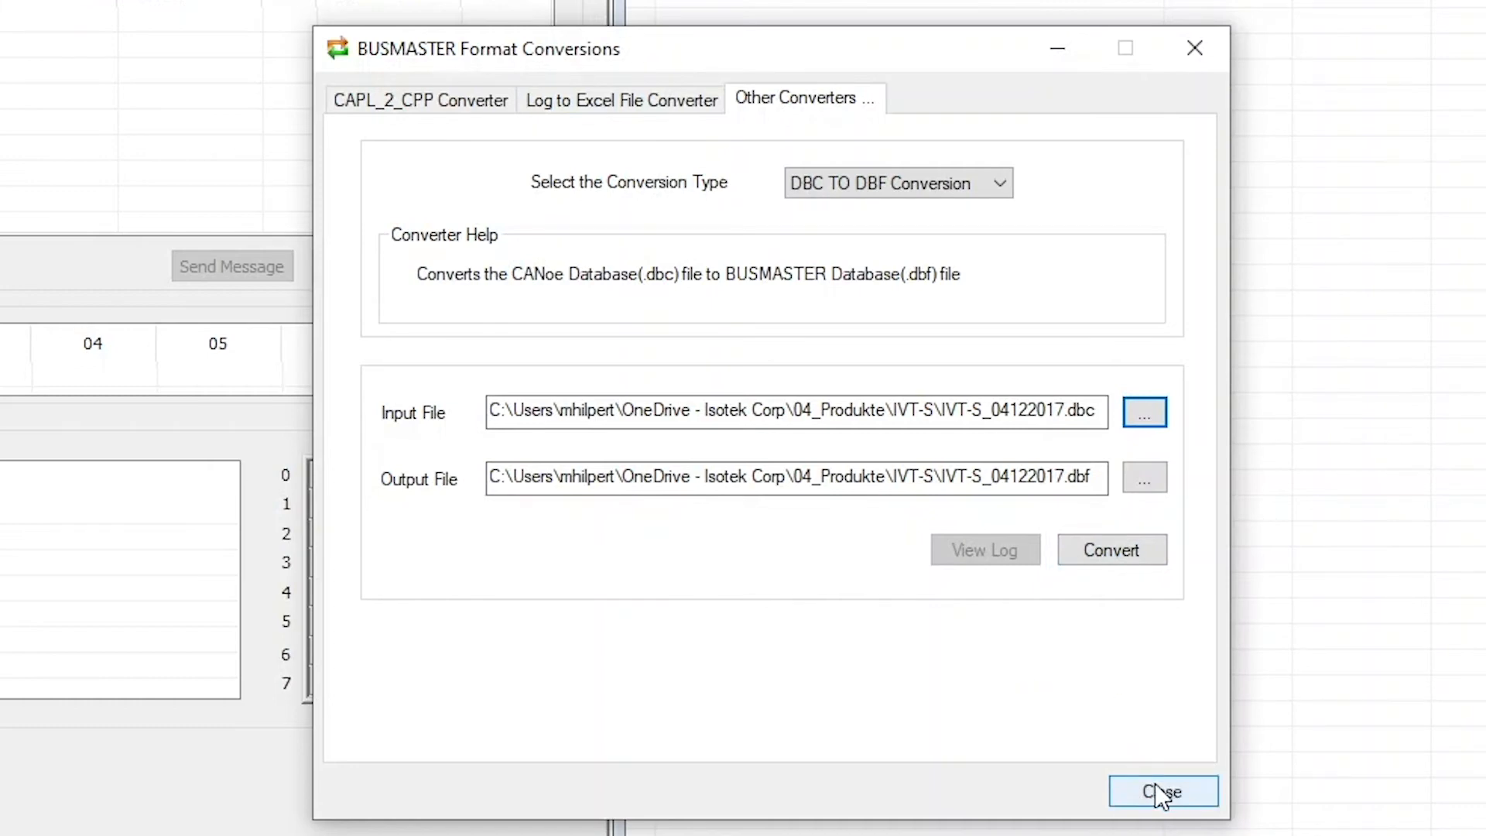
Close the converter and pick IVT-S_04122017.dbf in the CAN DBF Editor's open dialog.
{"action": "left_click", "coordinate": [1163, 792]}
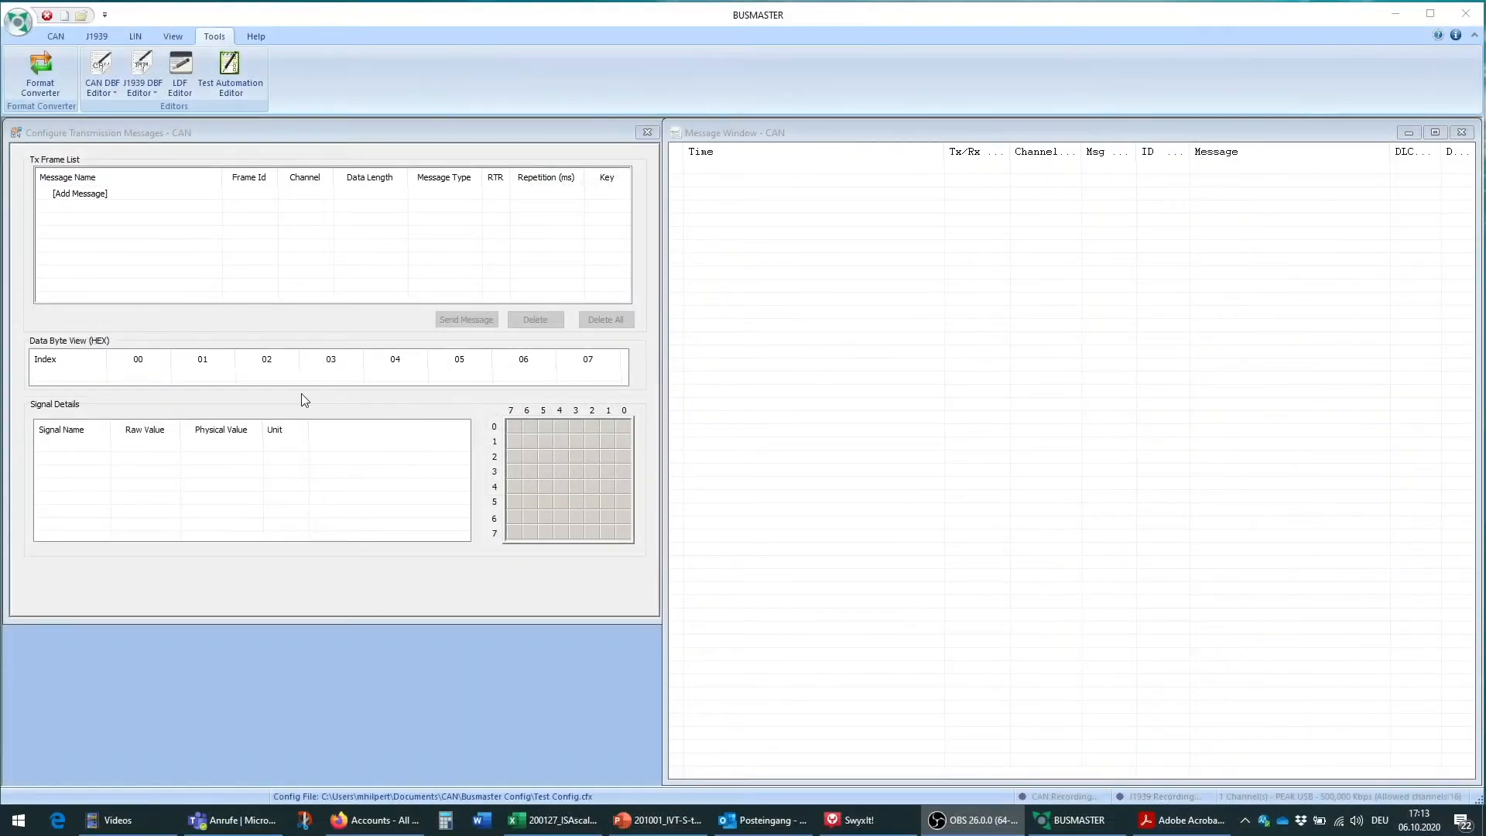
{"action": "mouse_move", "coordinate": [297, 404]}
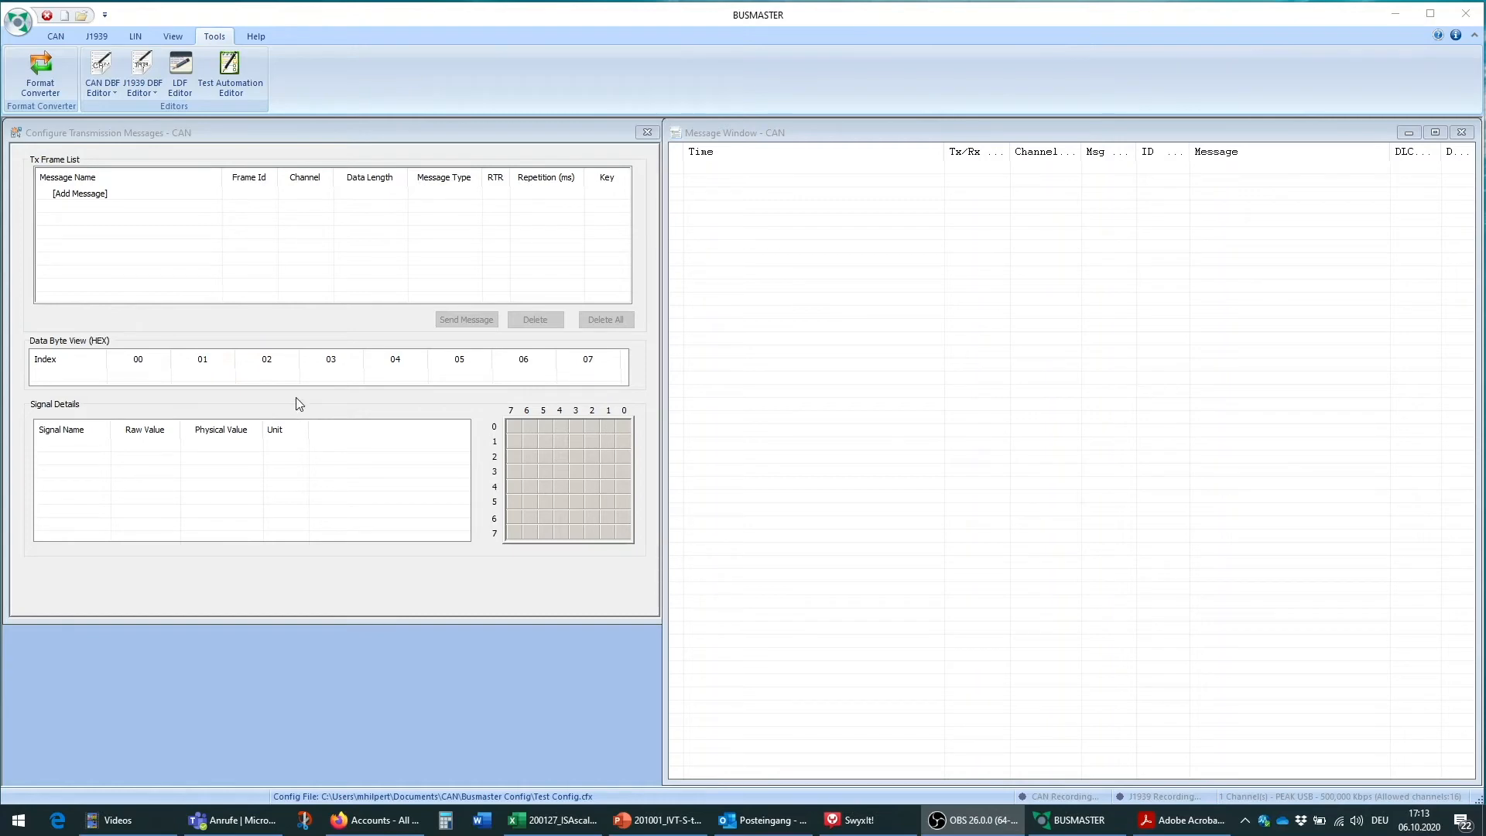
{"action": "mouse_move", "coordinate": [229, 276]}
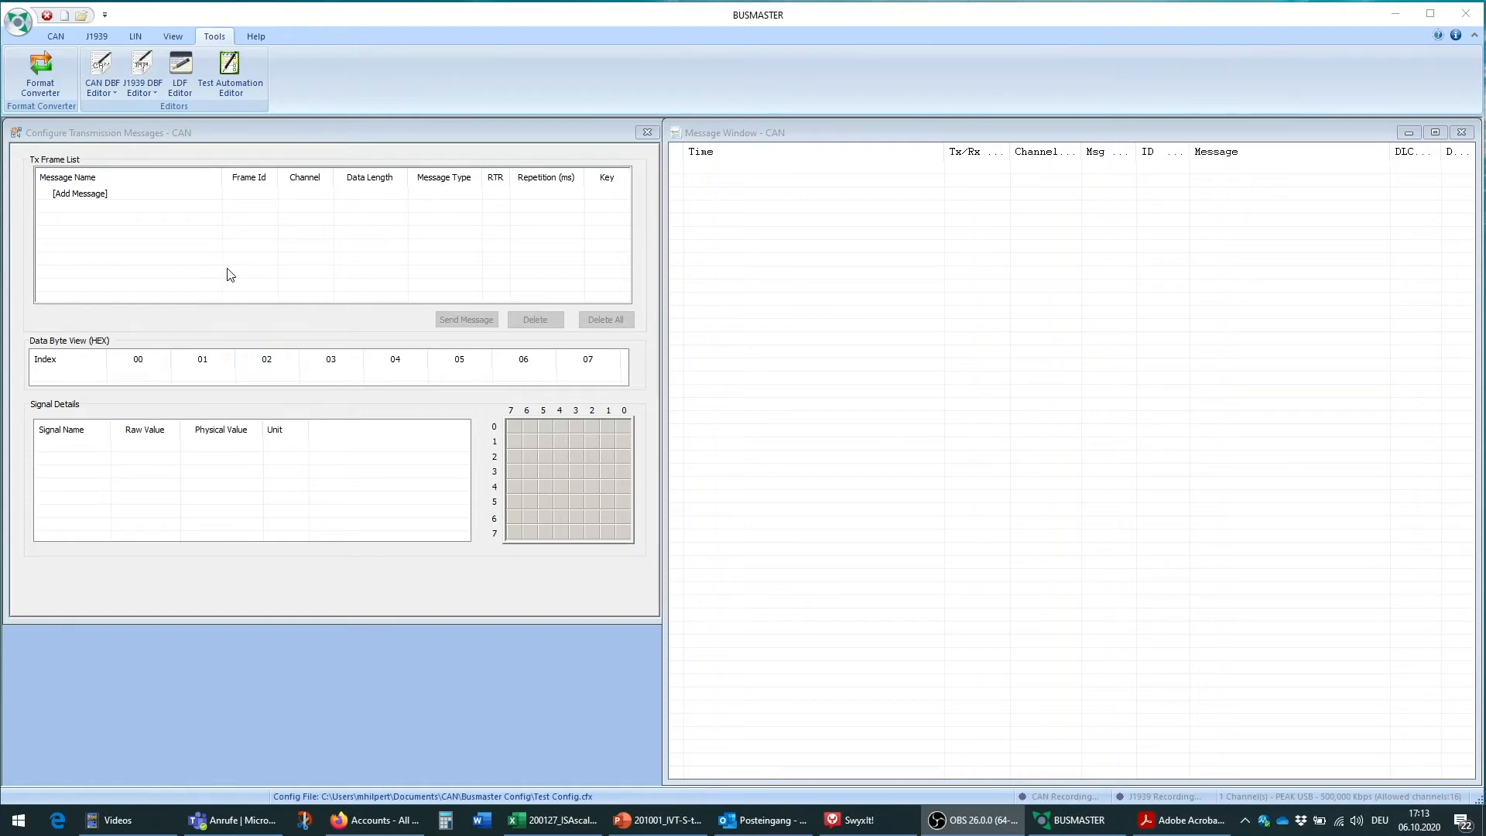
{"action": "mouse_move", "coordinate": [119, 124]}
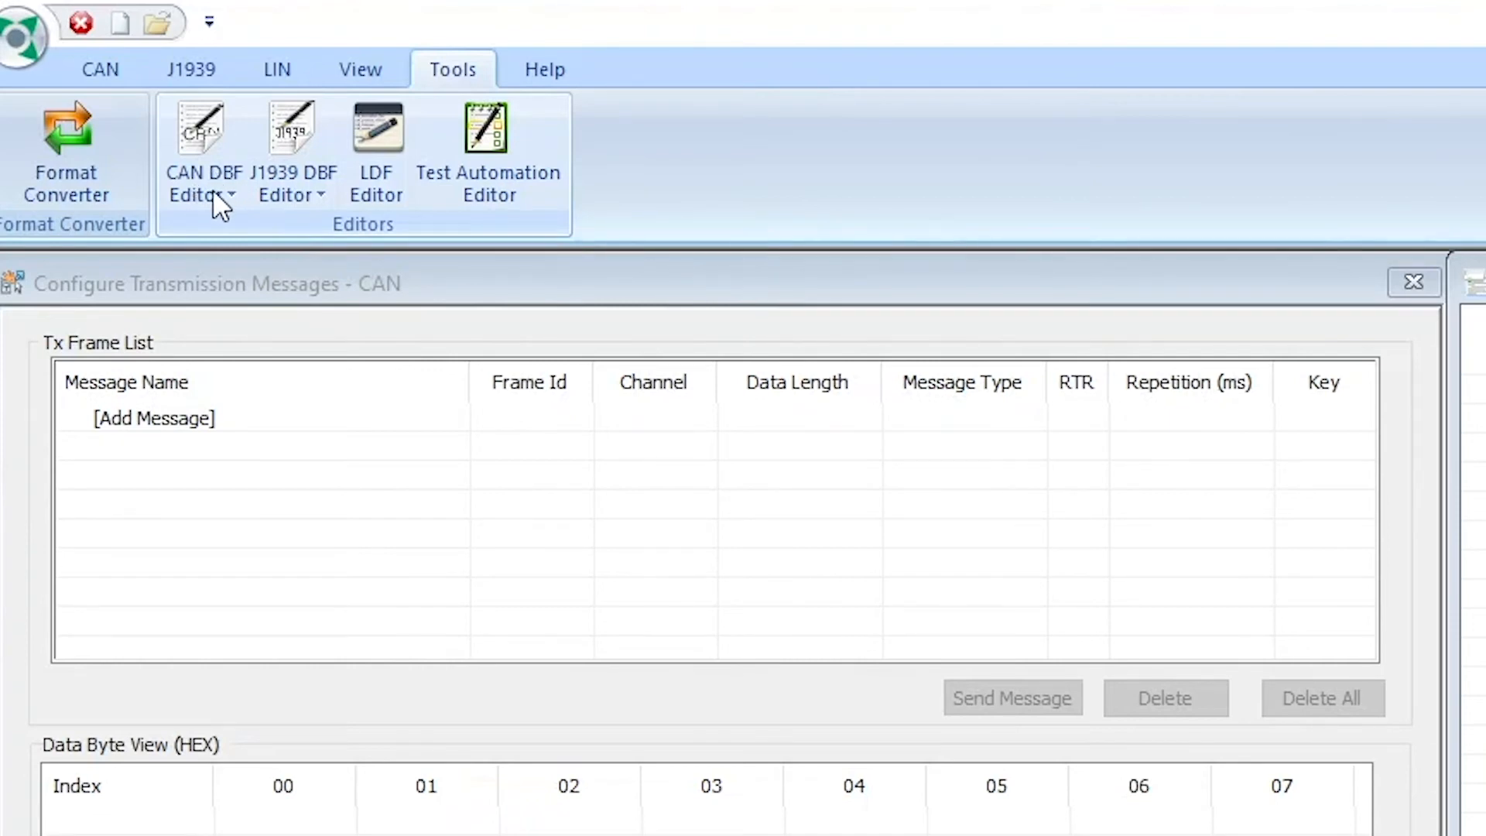
{"action": "left_click", "coordinate": [203, 184]}
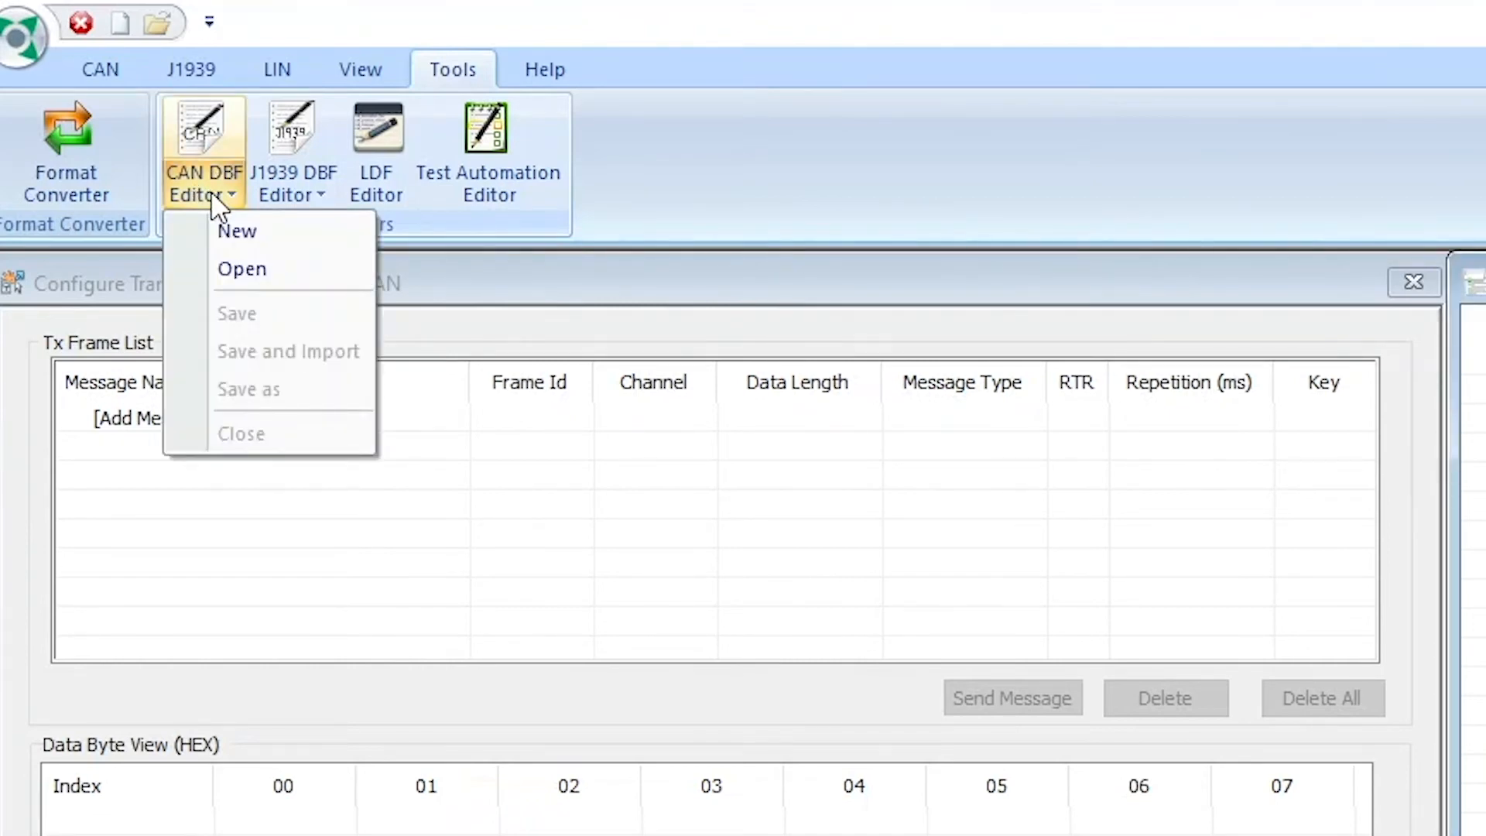
{"action": "mouse_move", "coordinate": [235, 231]}
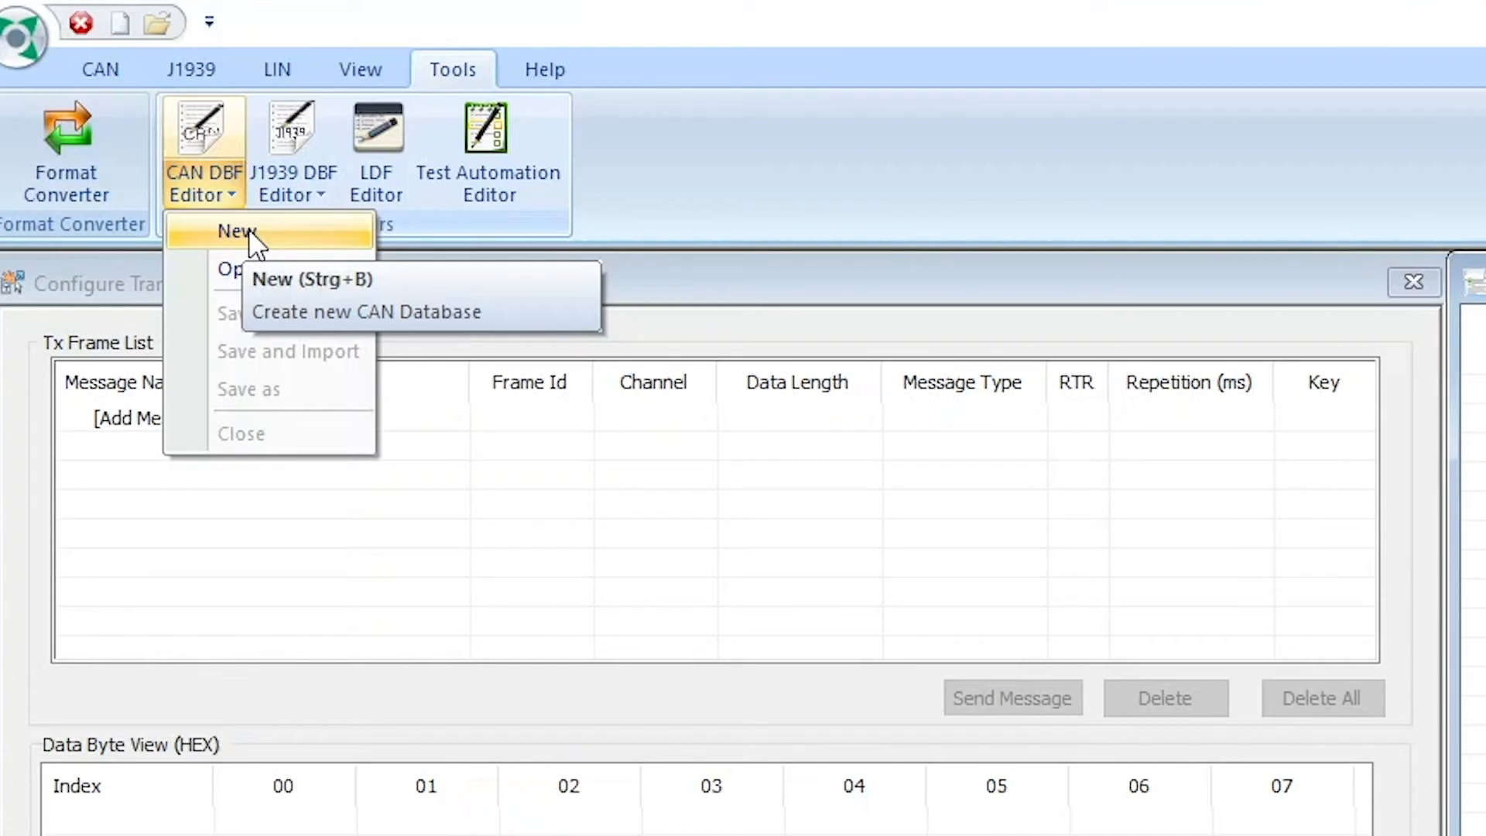
{"action": "mouse_move", "coordinate": [280, 275]}
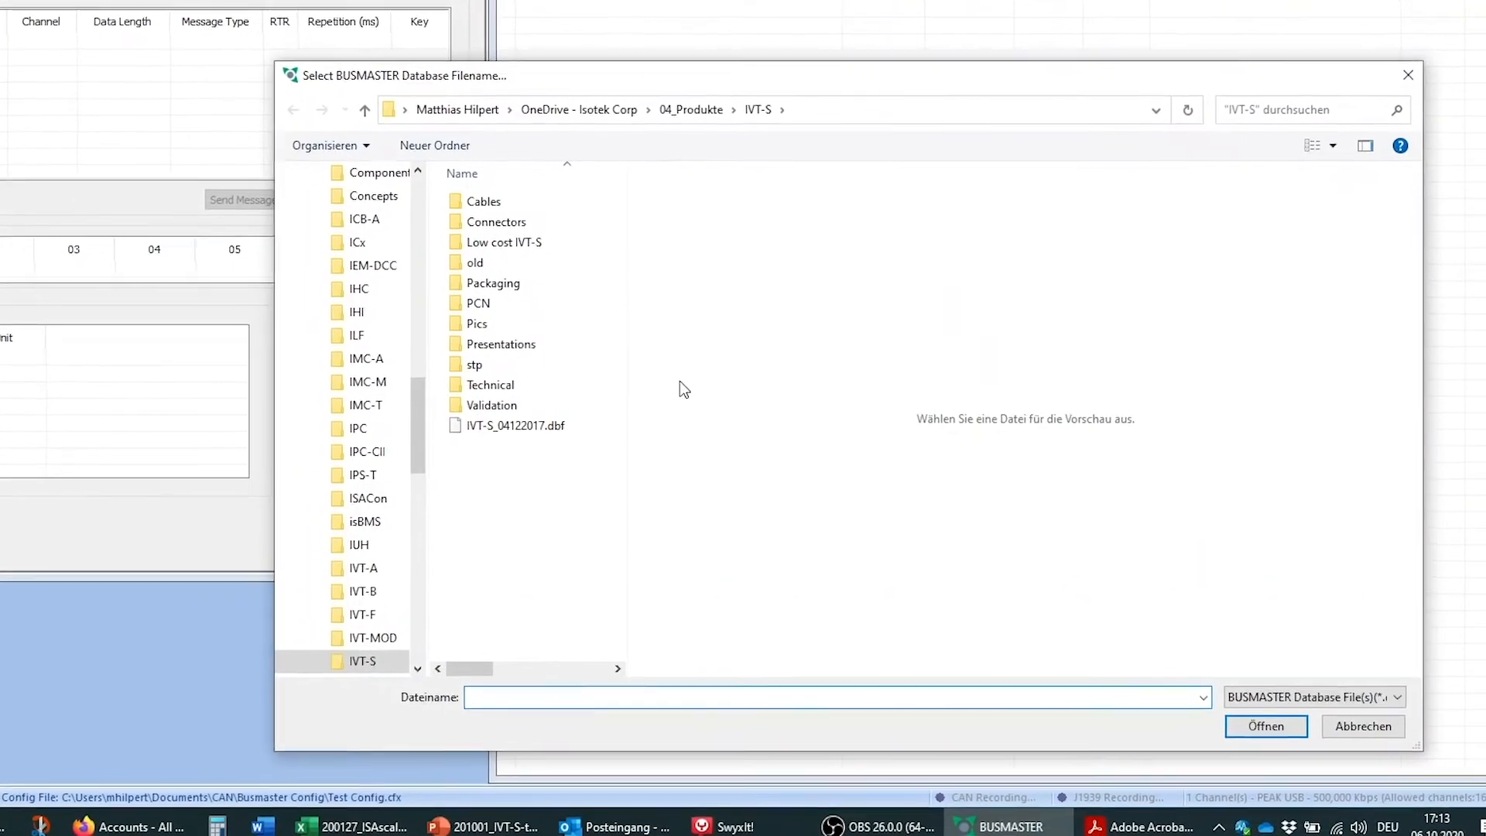
{"action": "left_click", "coordinate": [515, 424]}
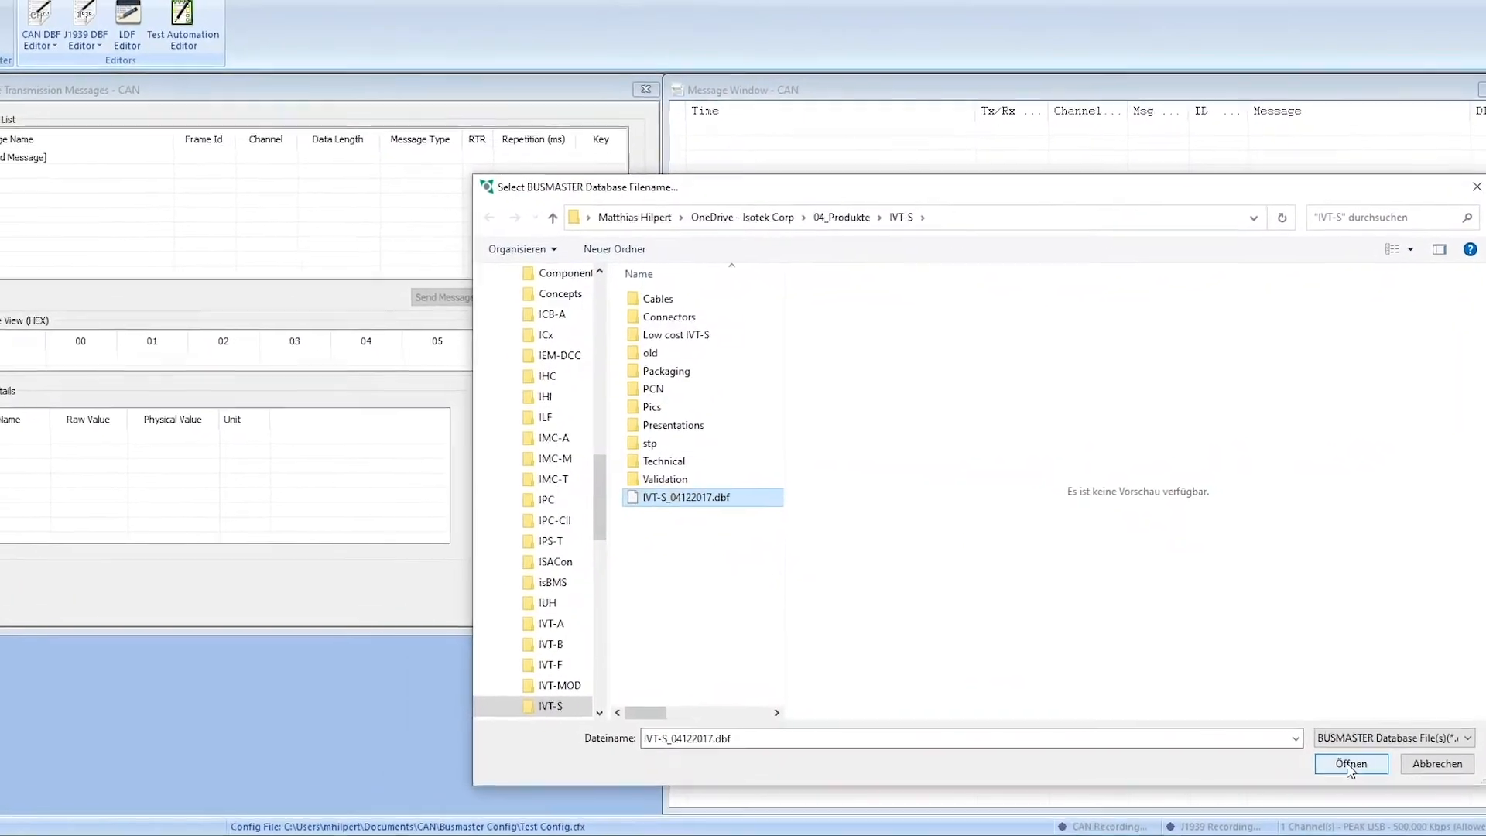
Load the database and inspect IVT_Msg_Cmd, Result_I, Result_U2, Result_U3 and Result_T.
{"action": "left_click", "coordinate": [1350, 764]}
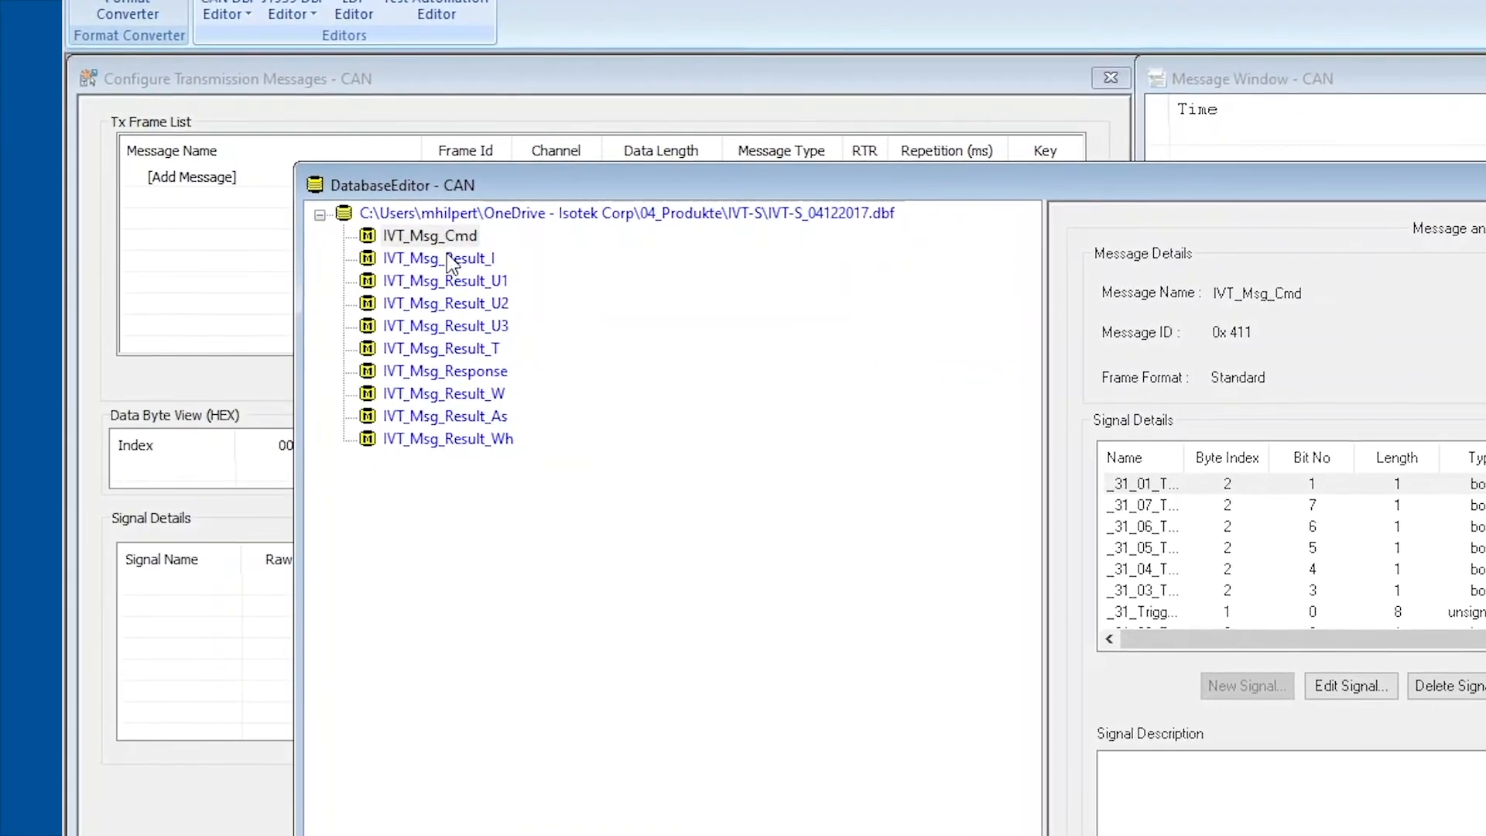
{"action": "left_click", "coordinate": [429, 235]}
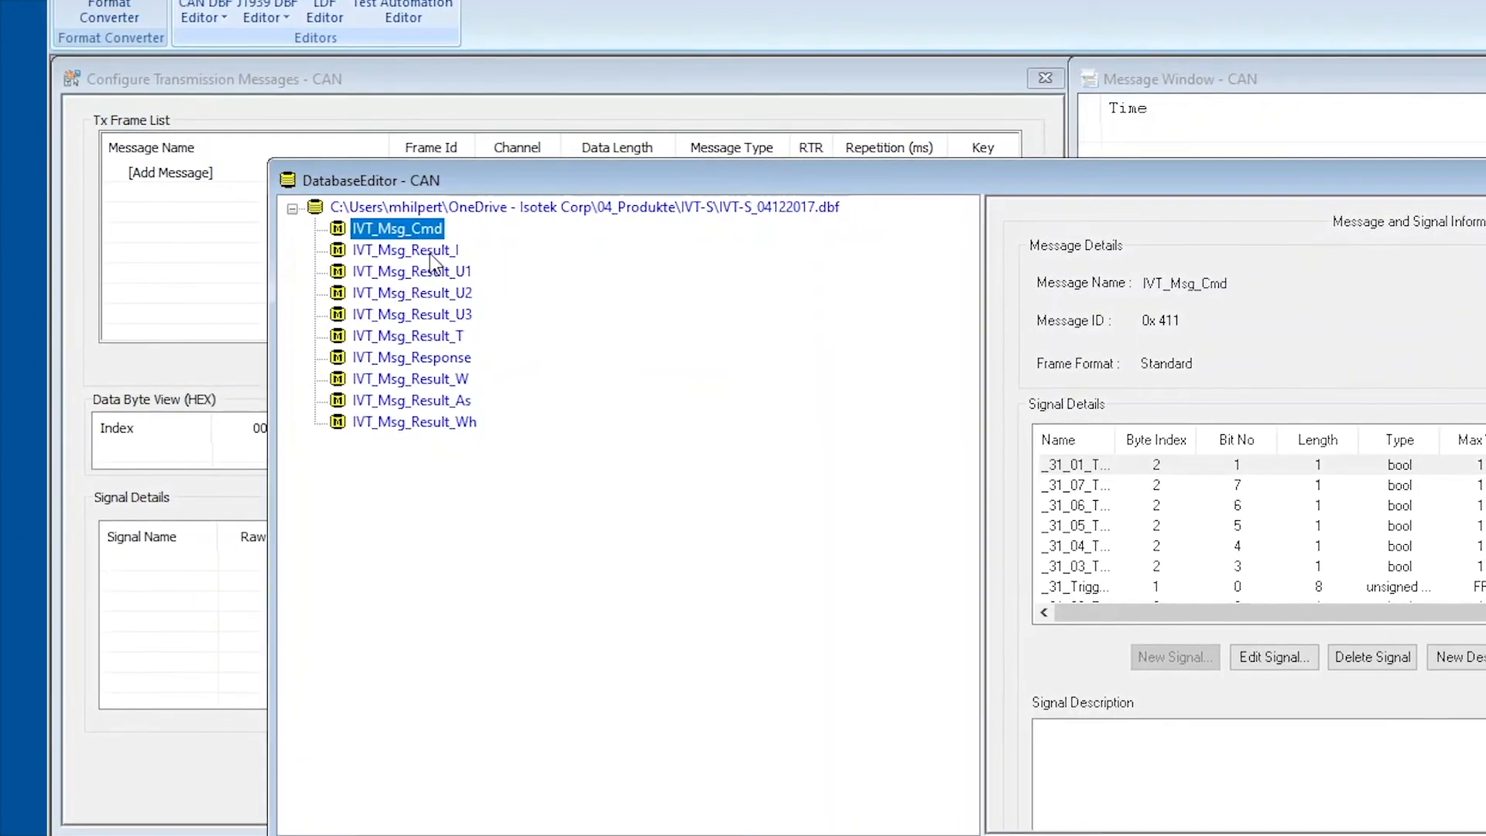
{"action": "left_click", "coordinate": [404, 249]}
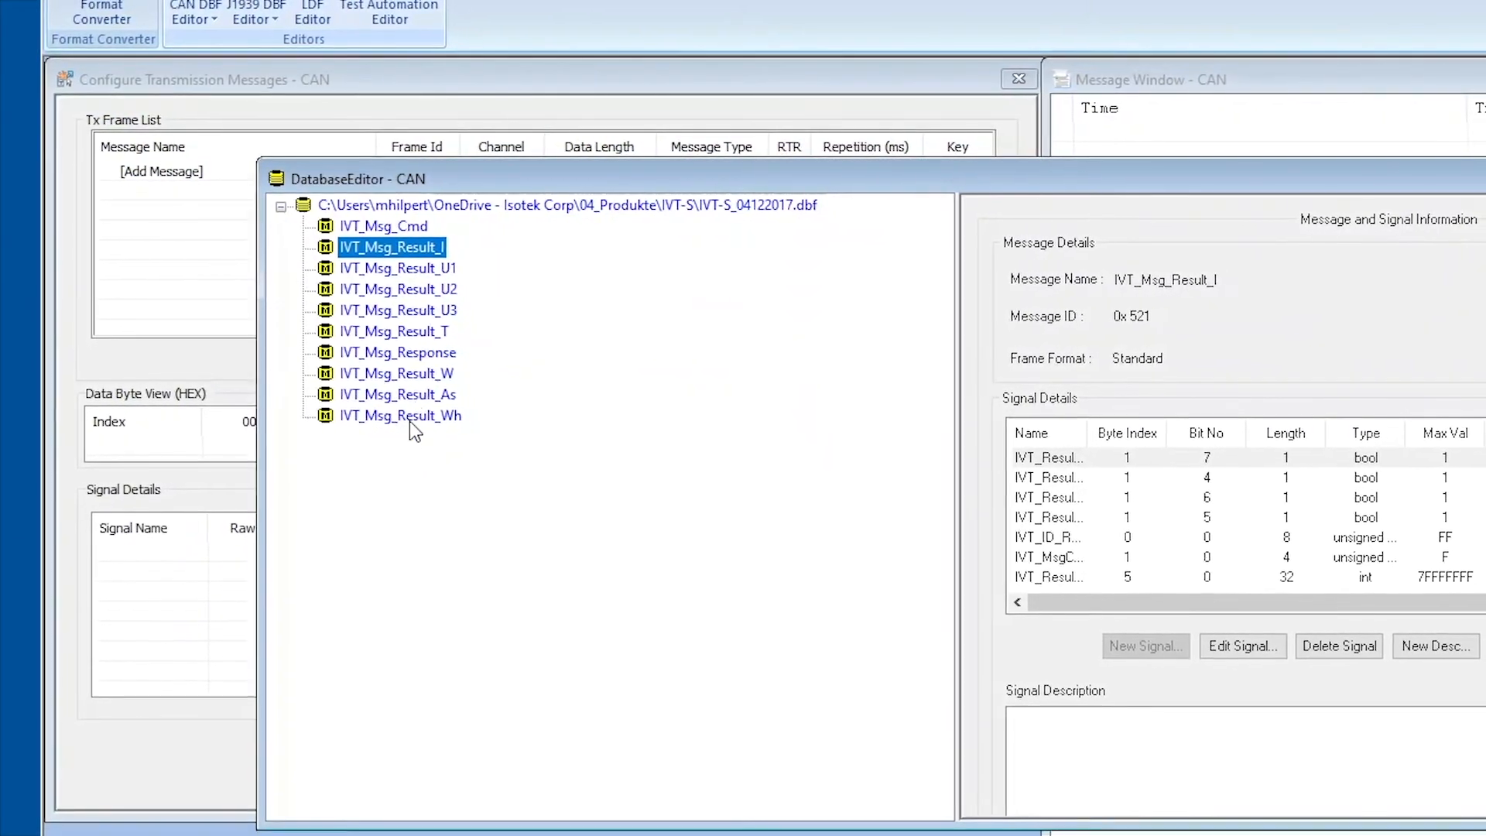
{"action": "left_click", "coordinate": [392, 288]}
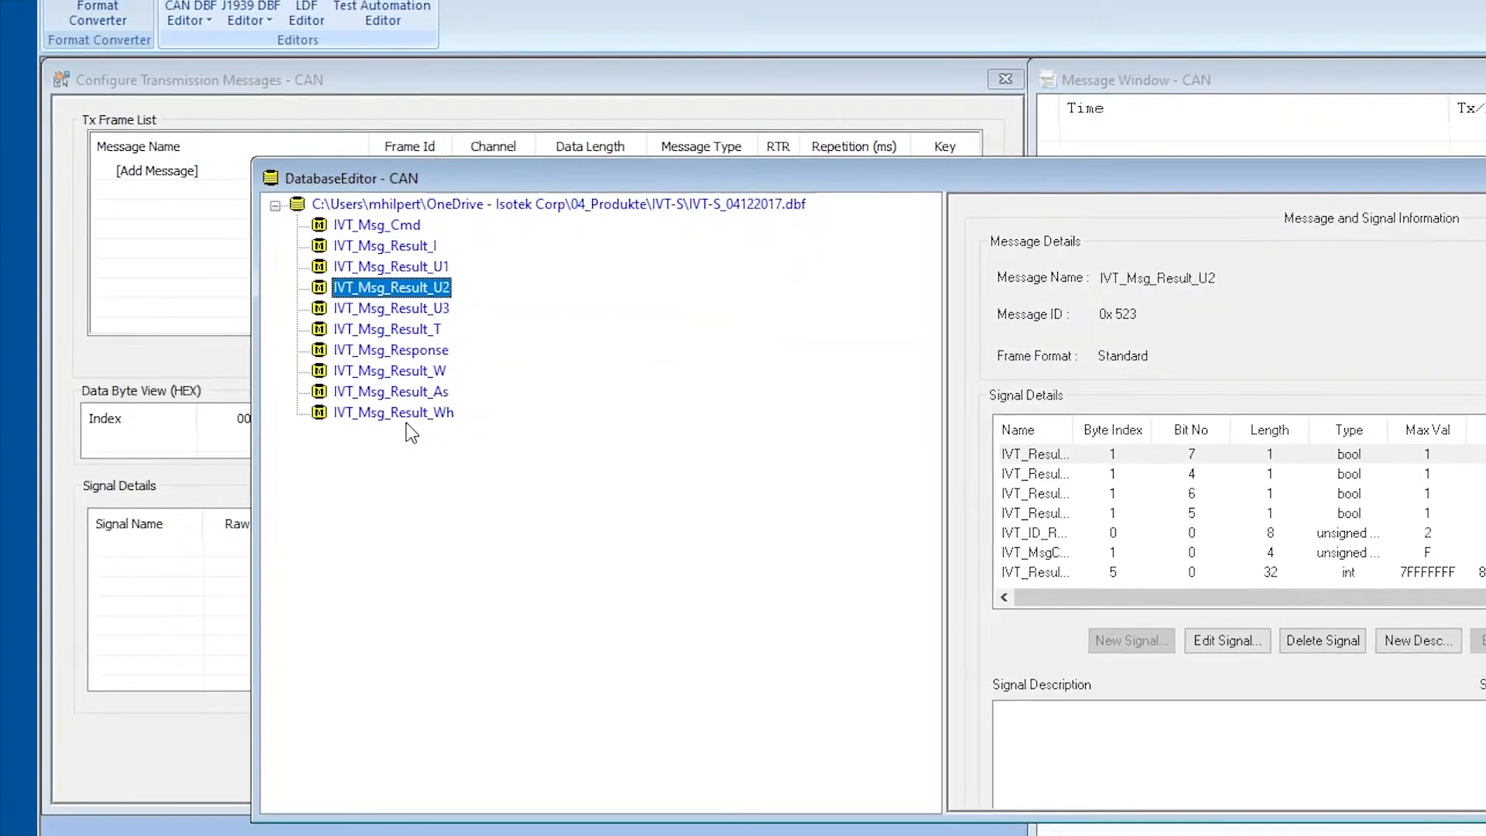
{"action": "left_click", "coordinate": [390, 307]}
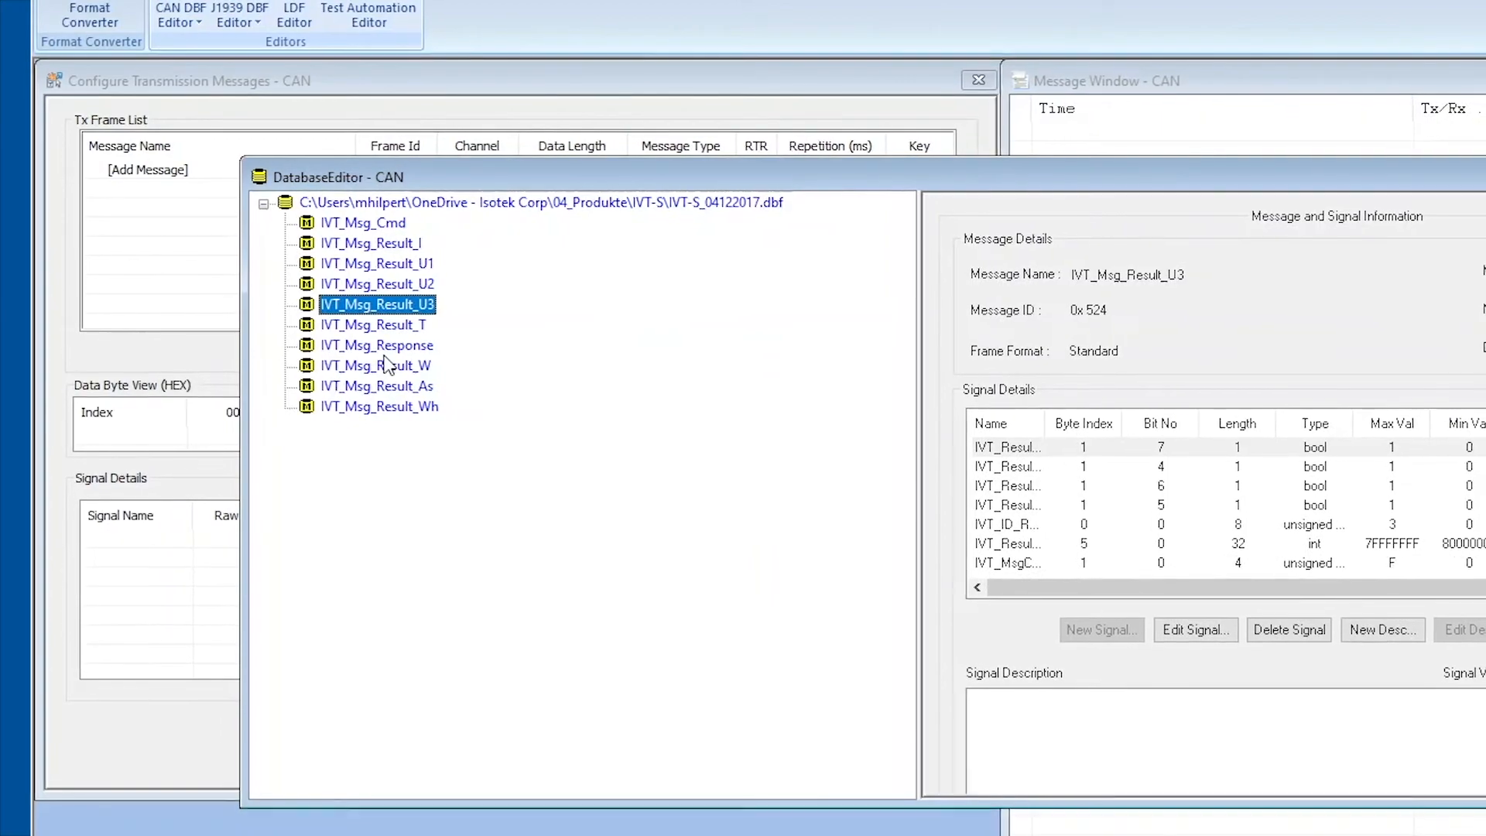
{"action": "left_click", "coordinate": [374, 323]}
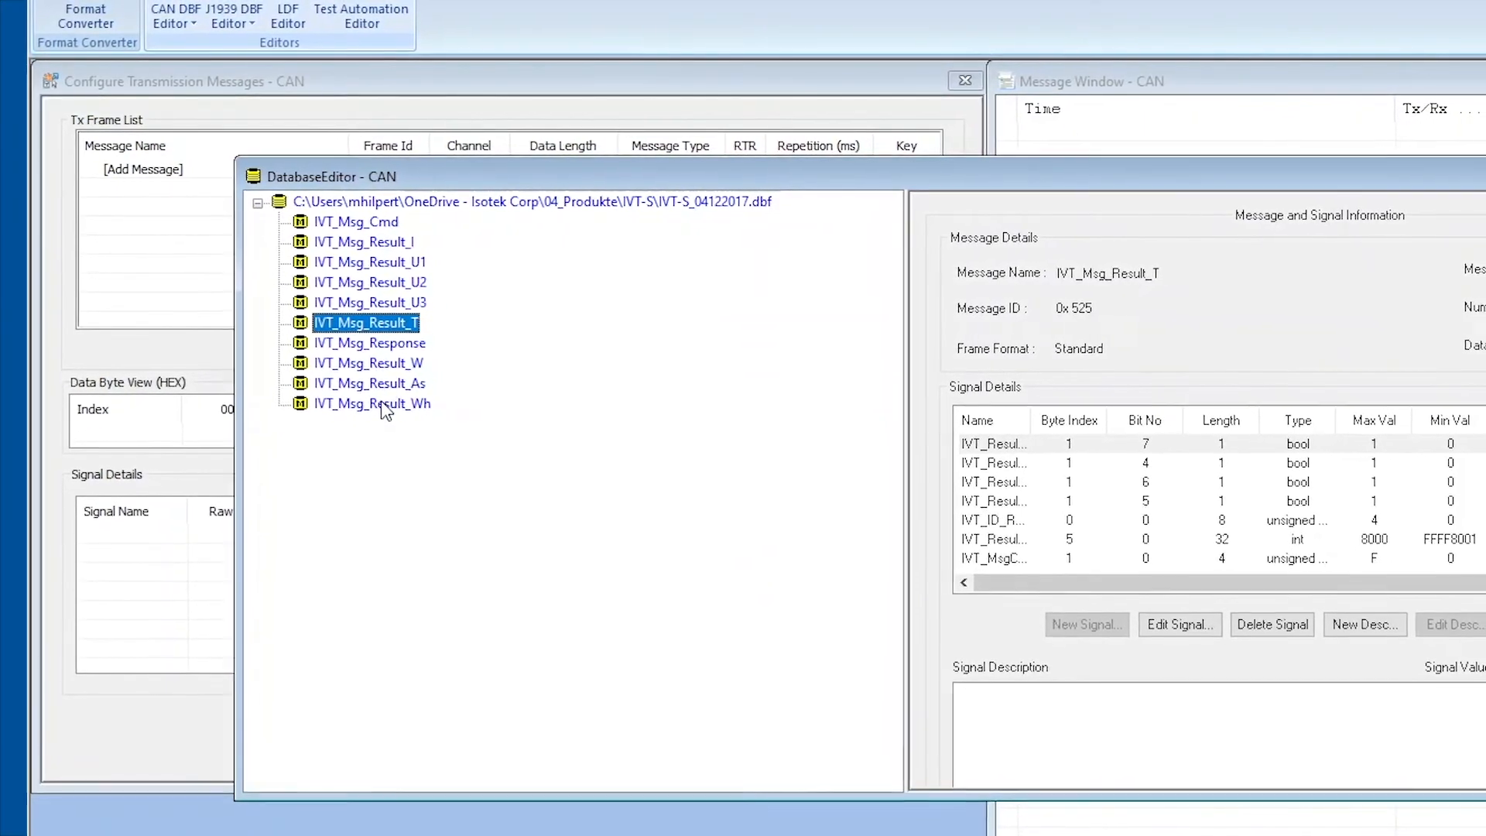
Inspect IVT_Msg_Response, Result_W, Result_As and Result_Wh, then return to IVT_Msg_Cmd.
{"action": "left_click", "coordinate": [370, 344]}
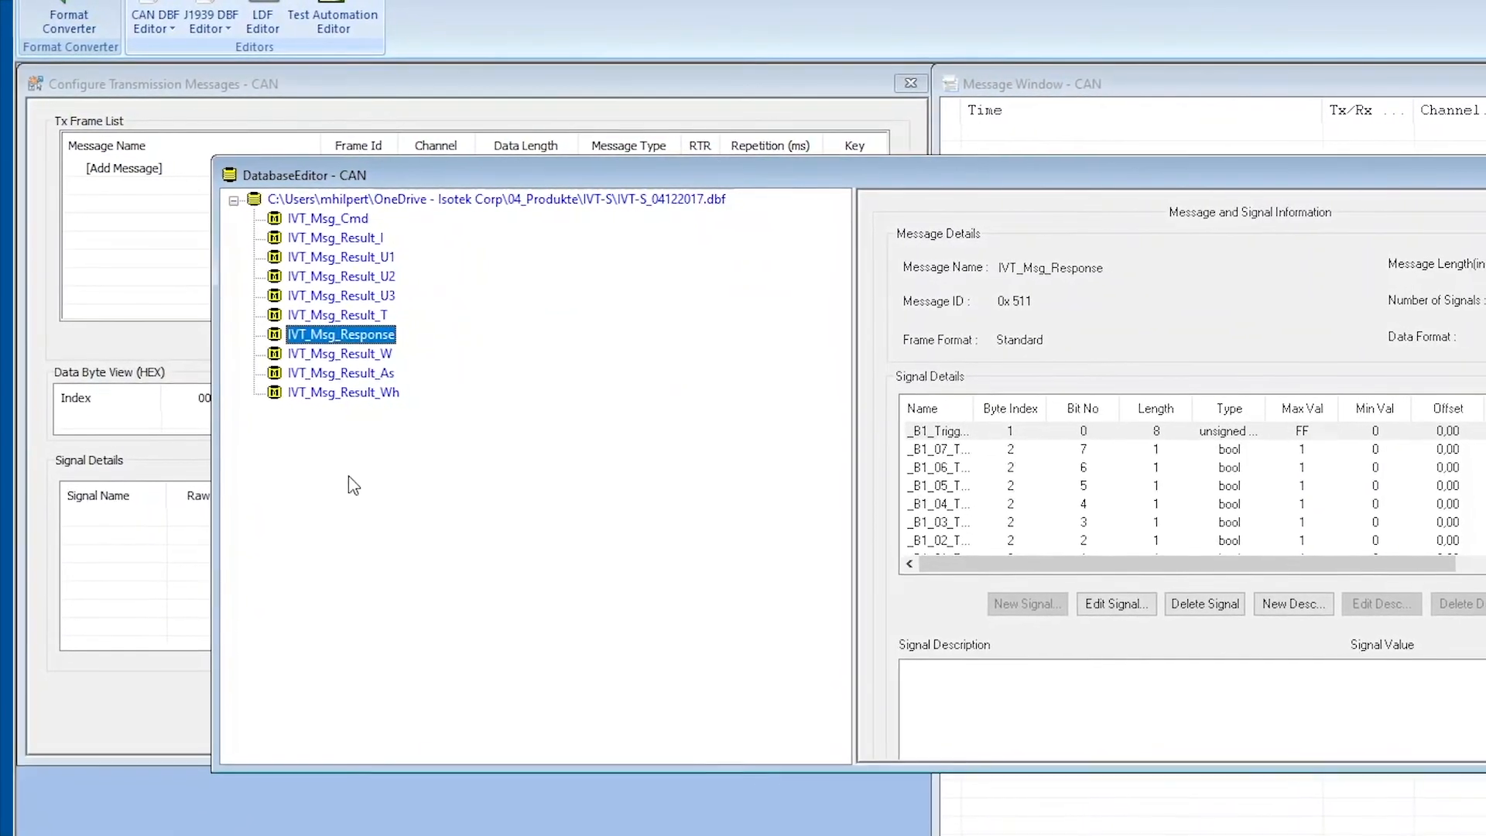
{"action": "left_click", "coordinate": [340, 353]}
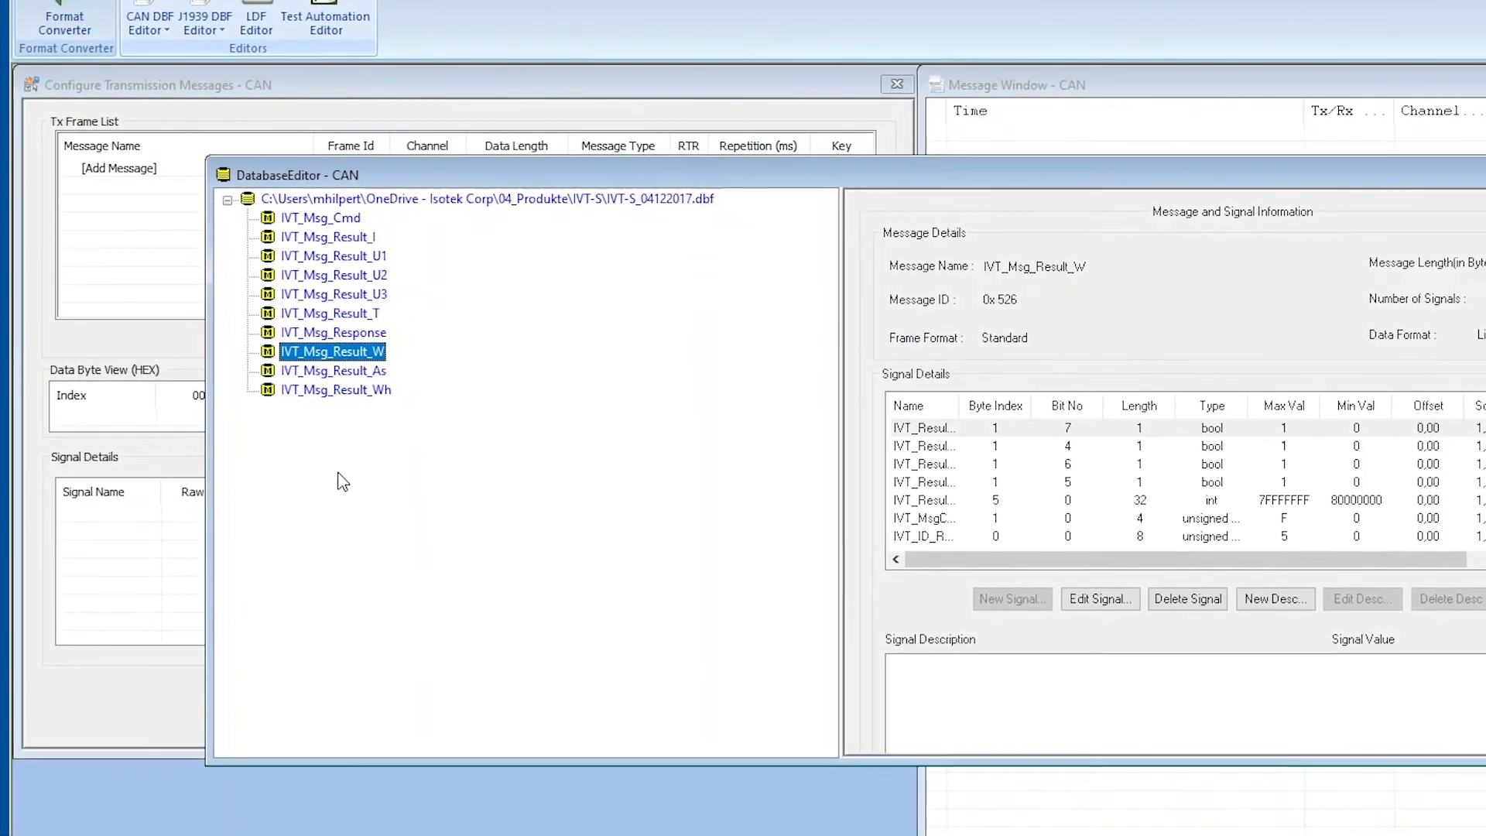
{"action": "left_click", "coordinate": [332, 370]}
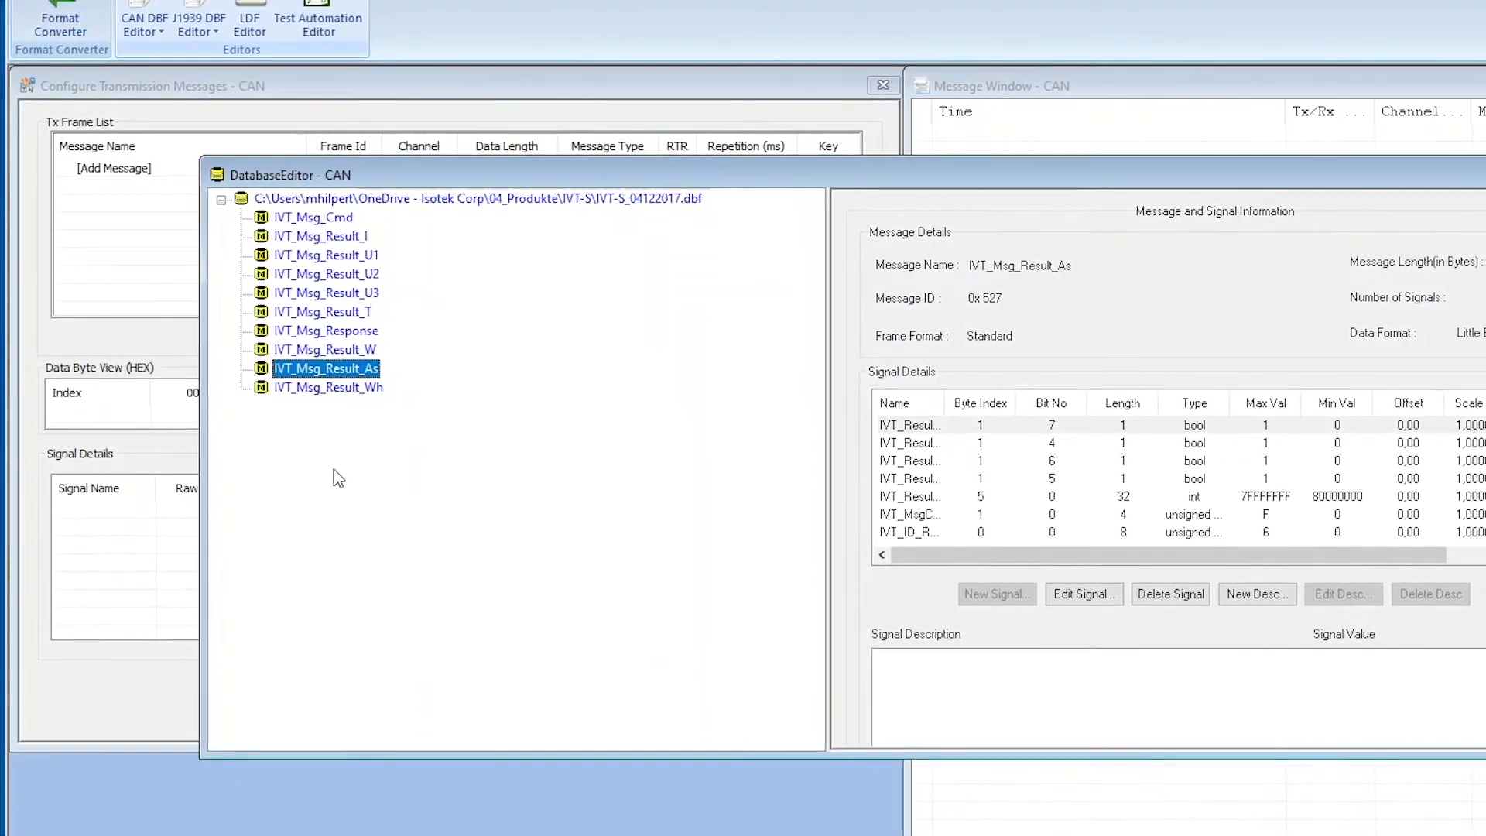
{"action": "left_click", "coordinate": [327, 387]}
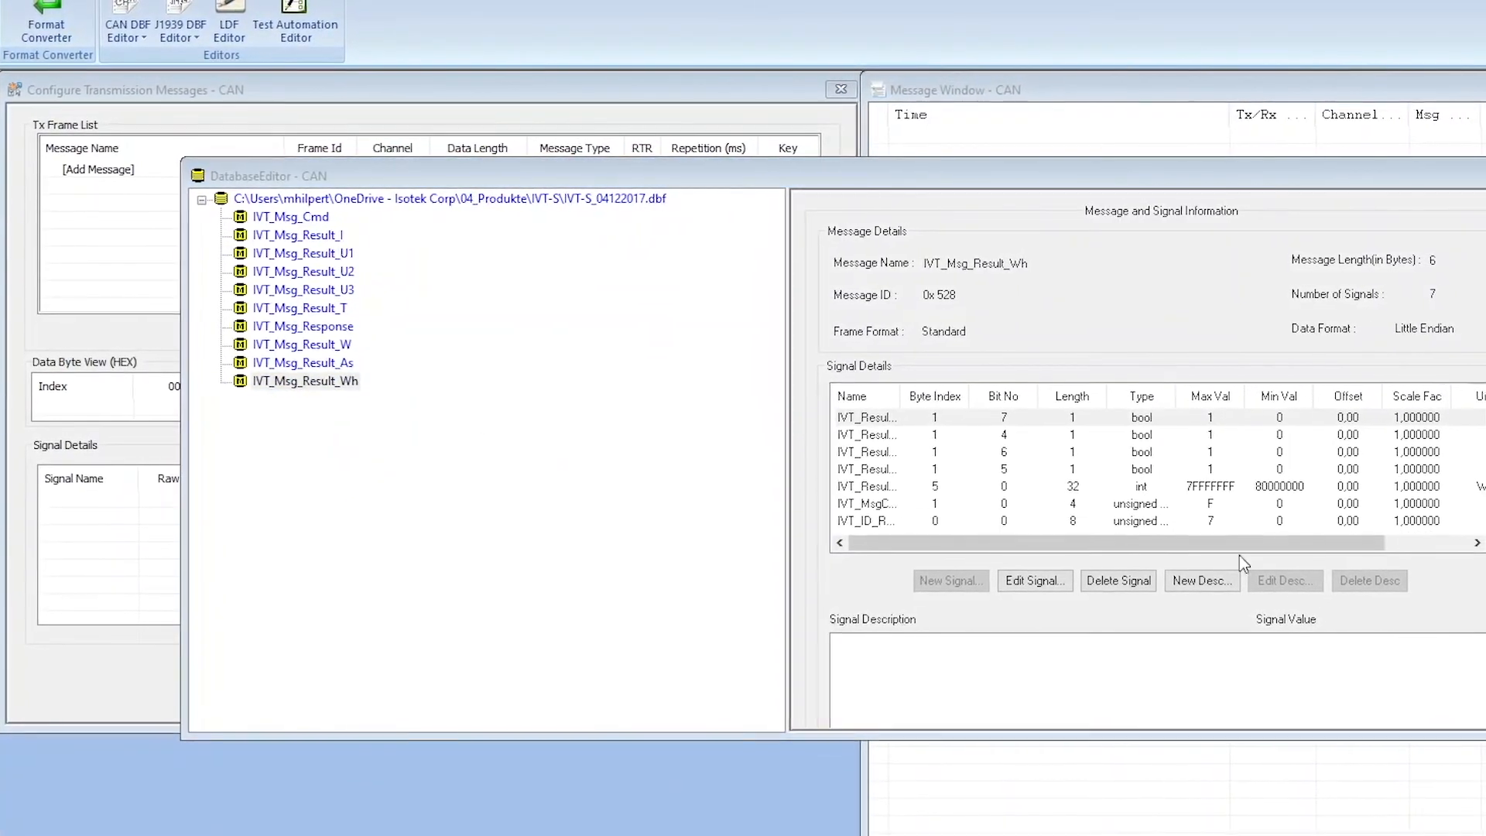
{"action": "left_click", "coordinate": [305, 381]}
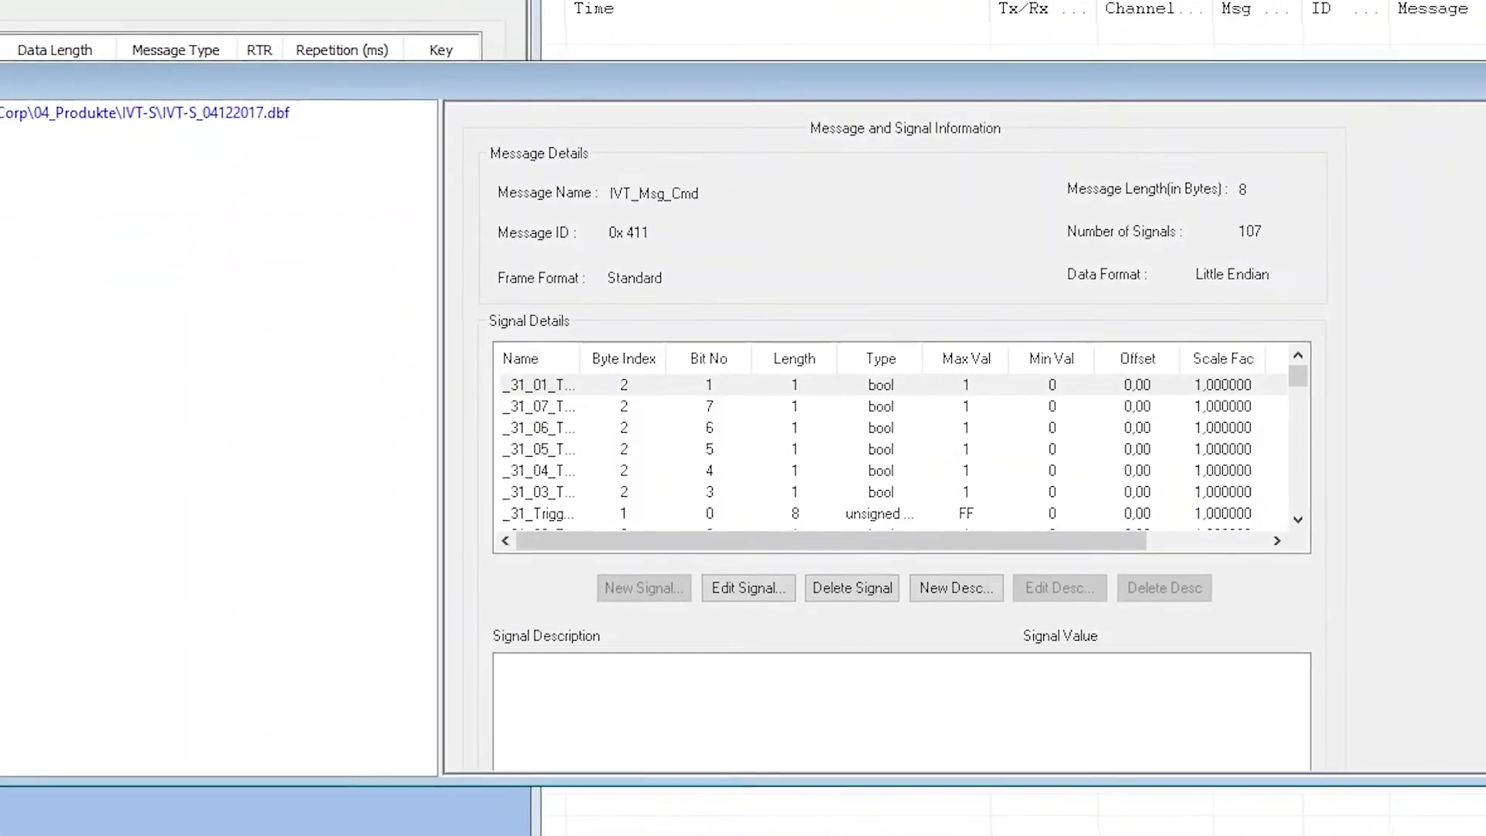
Widen the Signal Details Name column to reveal names like _31_01_Trigger_U1.
{"action": "left_click", "coordinate": [541, 384]}
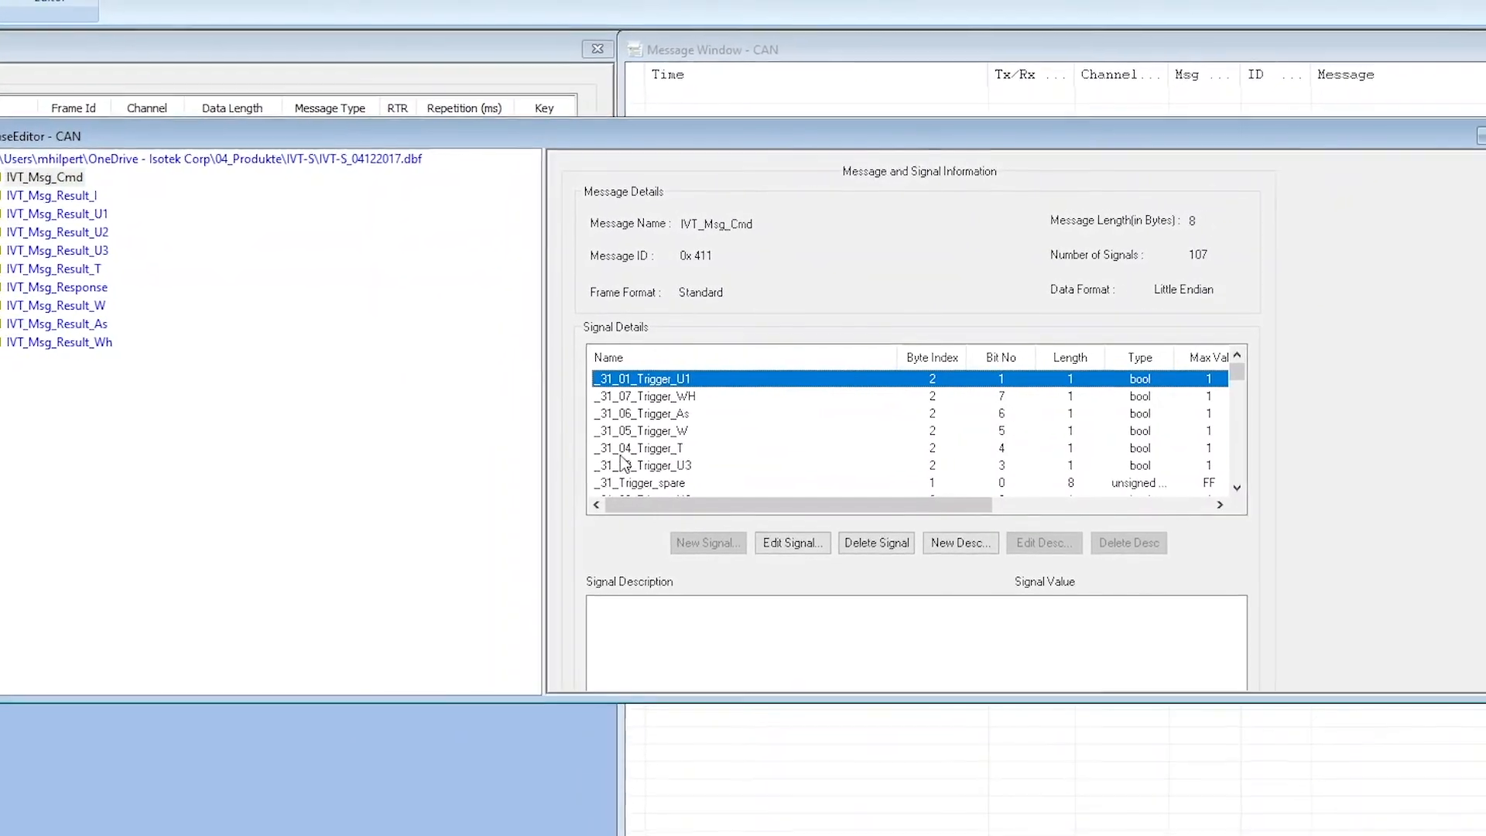
{"action": "left_click", "coordinate": [664, 410]}
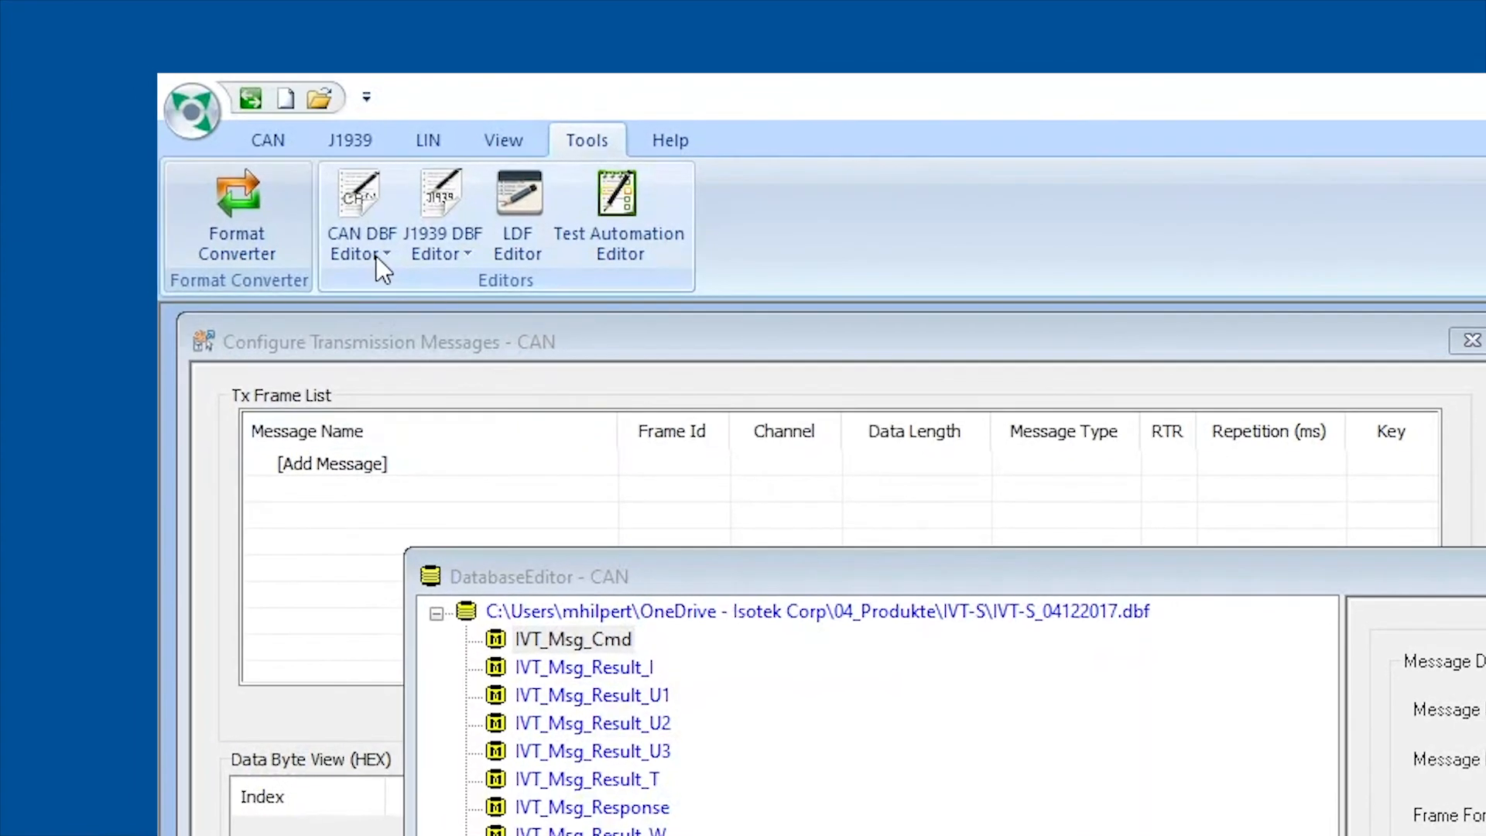
Save the IVT-S_04122017.dbf database and import it via CAN DBF Editor > Save and Import.
{"action": "left_click", "coordinate": [361, 242]}
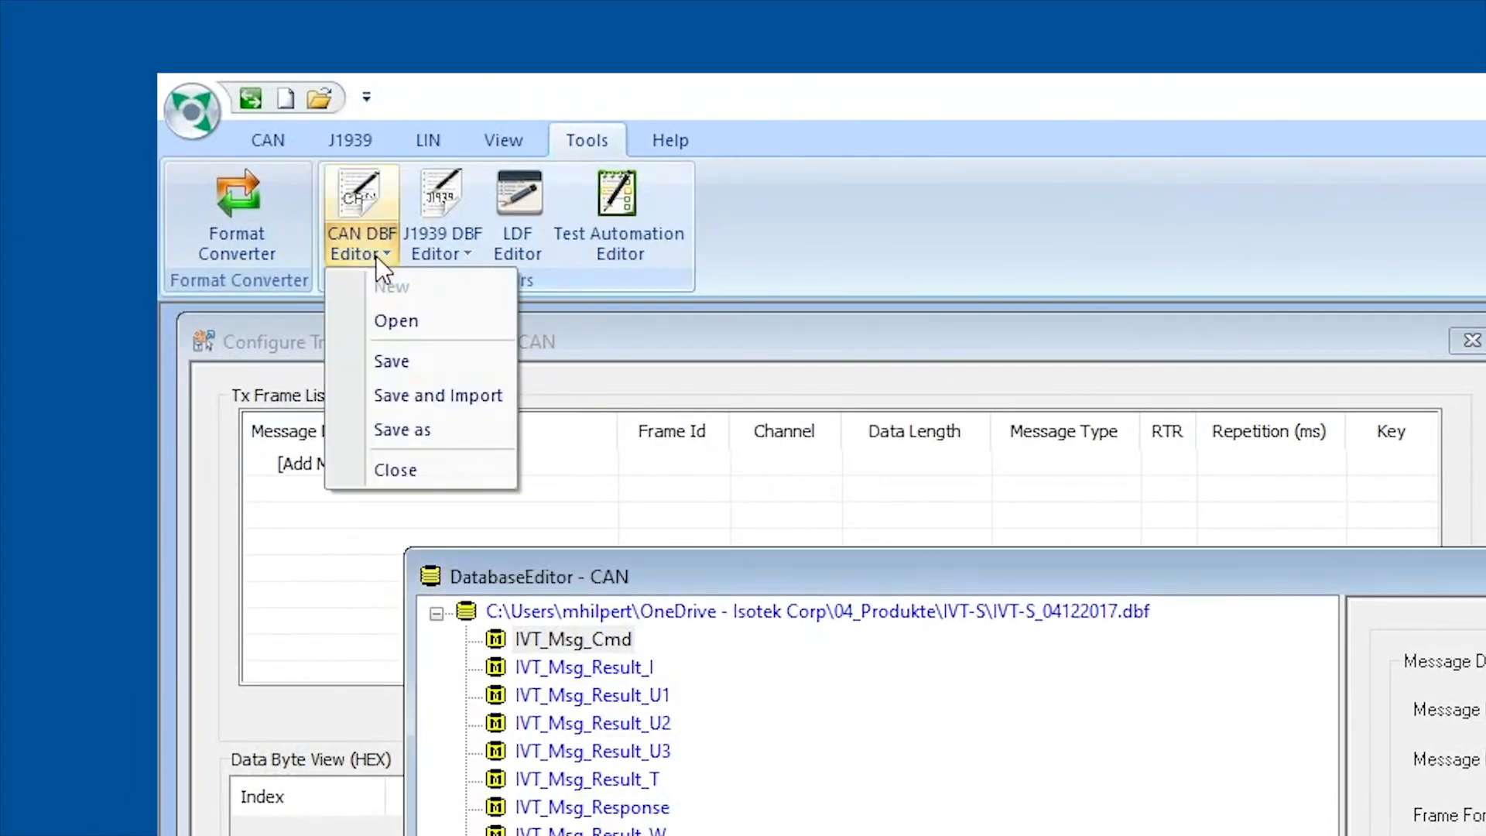
{"action": "mouse_move", "coordinate": [438, 395]}
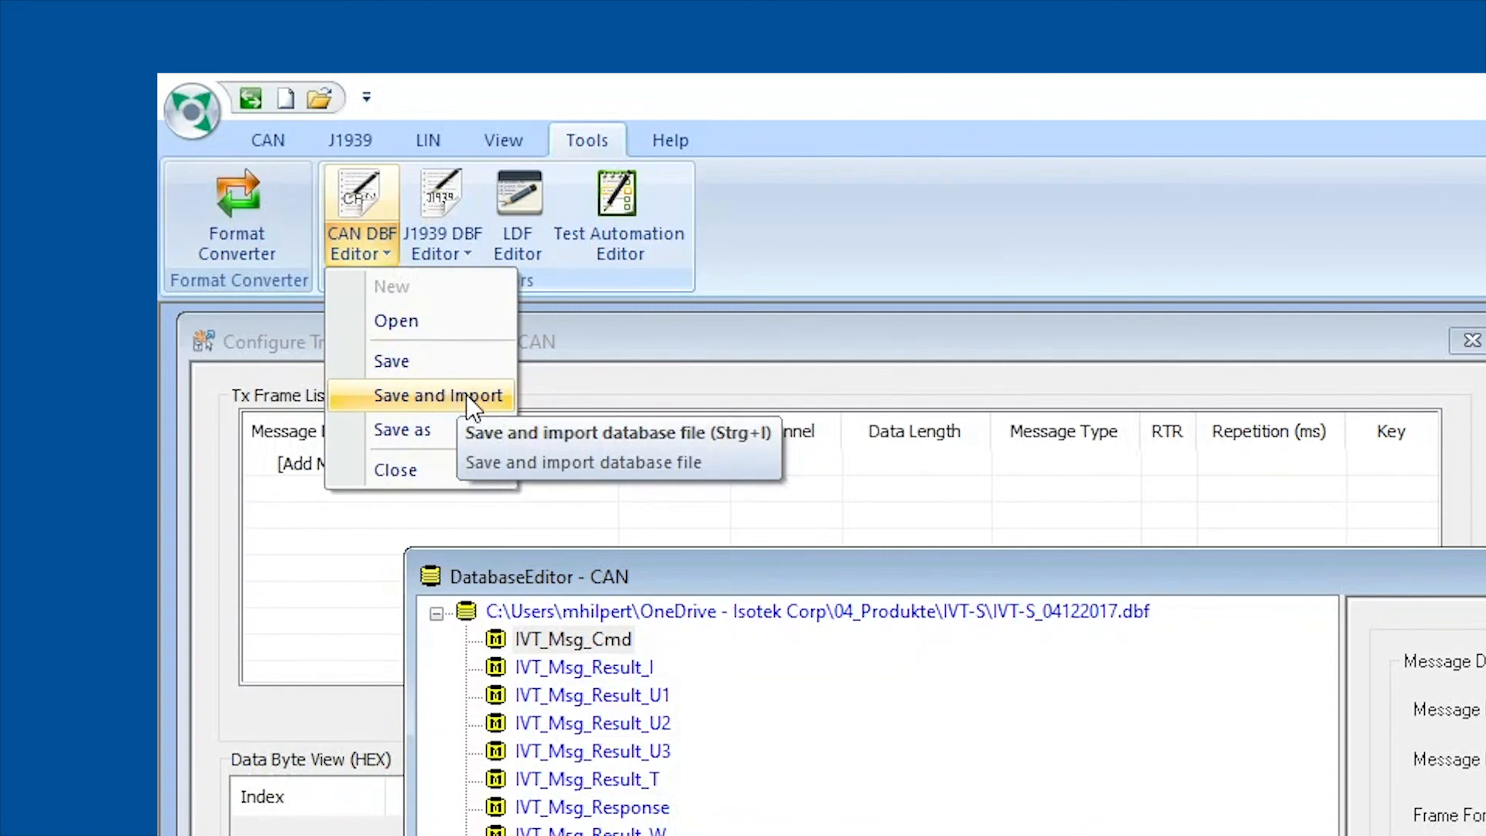
{"action": "mouse_move", "coordinate": [438, 395]}
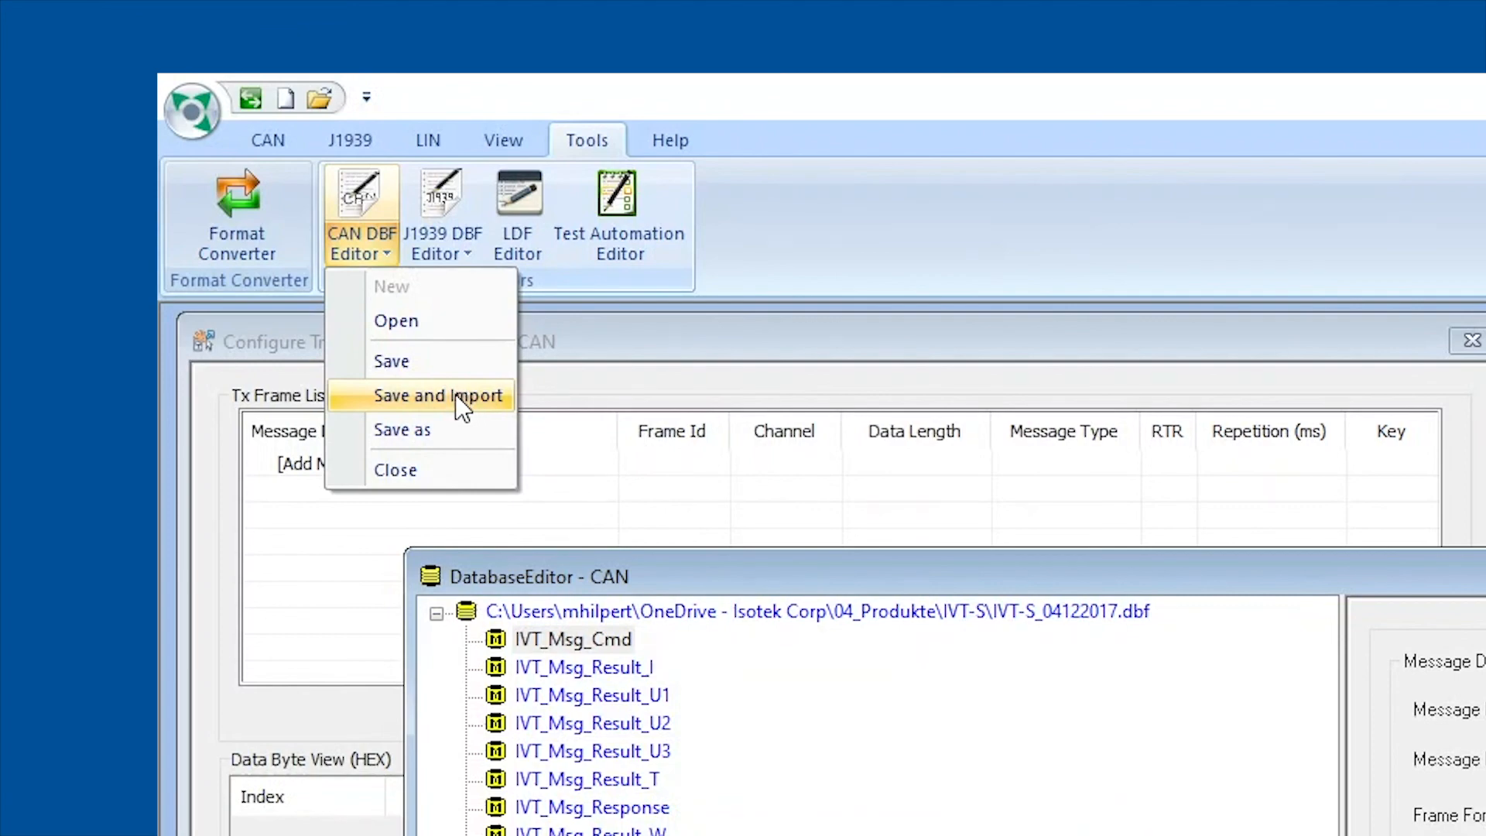
{"action": "left_click", "coordinate": [438, 395]}
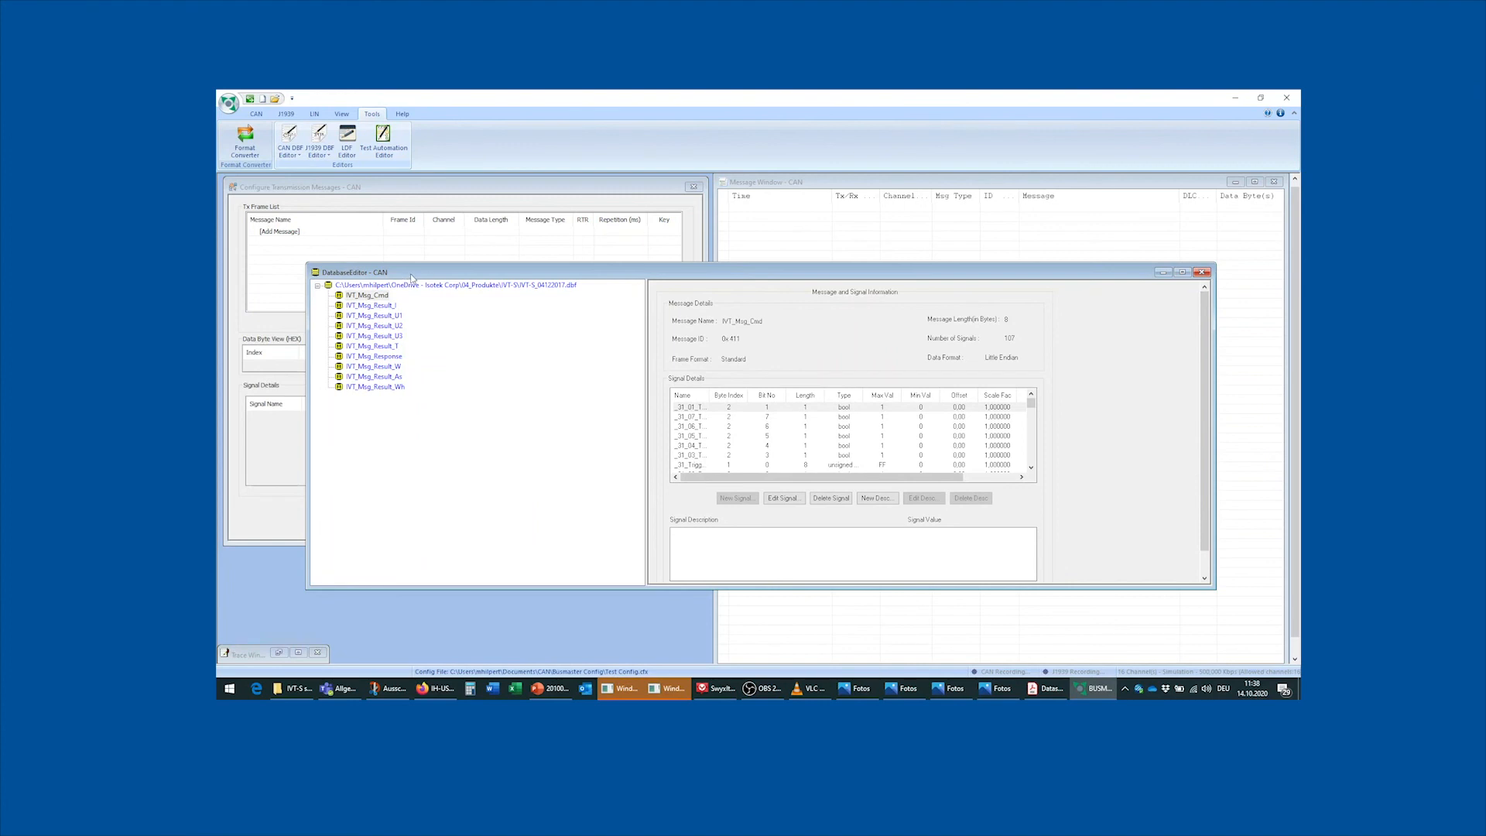
{"action": "left_click_drag", "start_coordinate": [412, 272], "coordinate": [361, 231]}
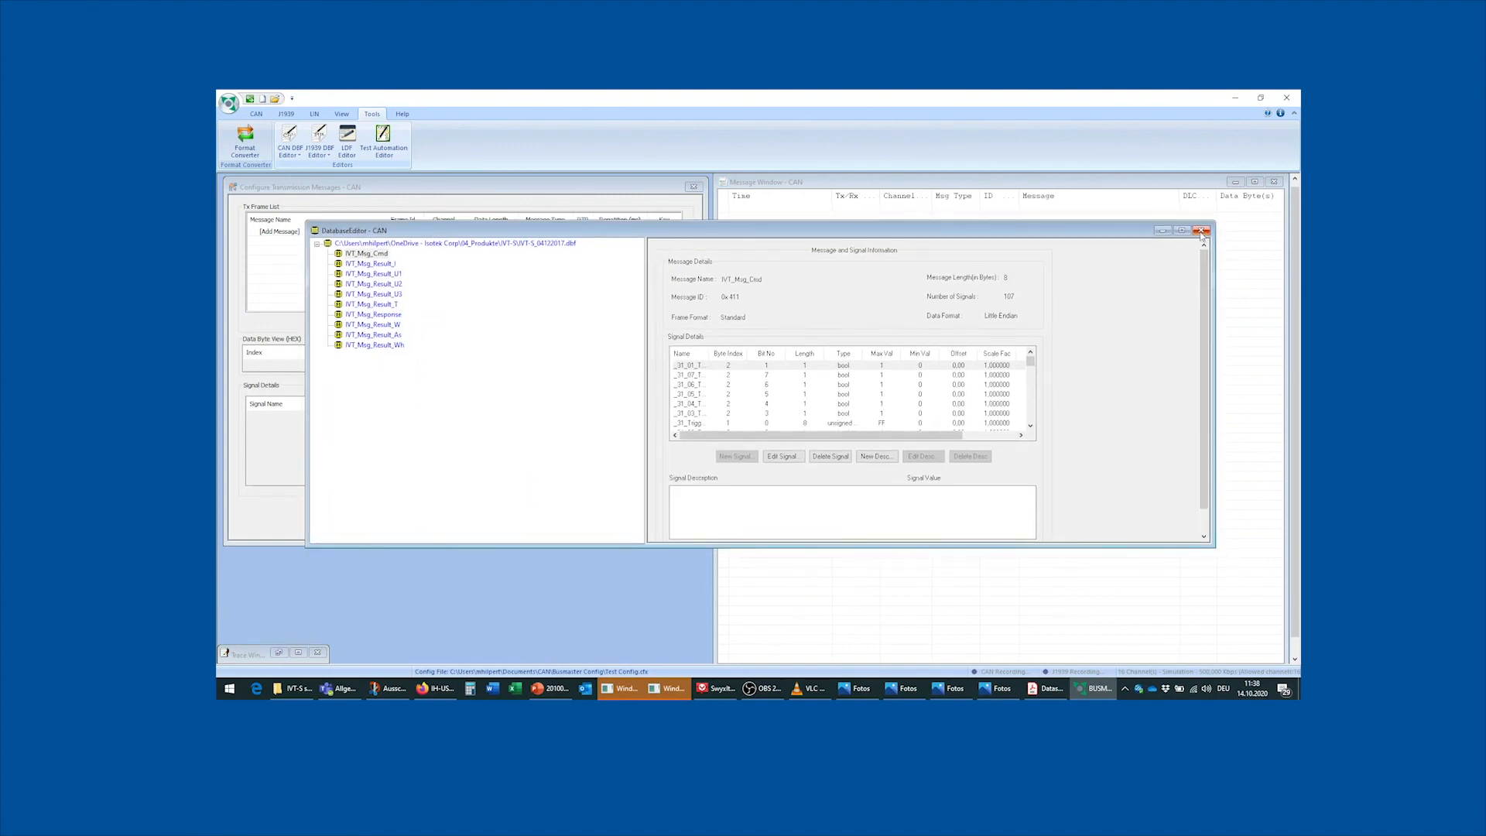